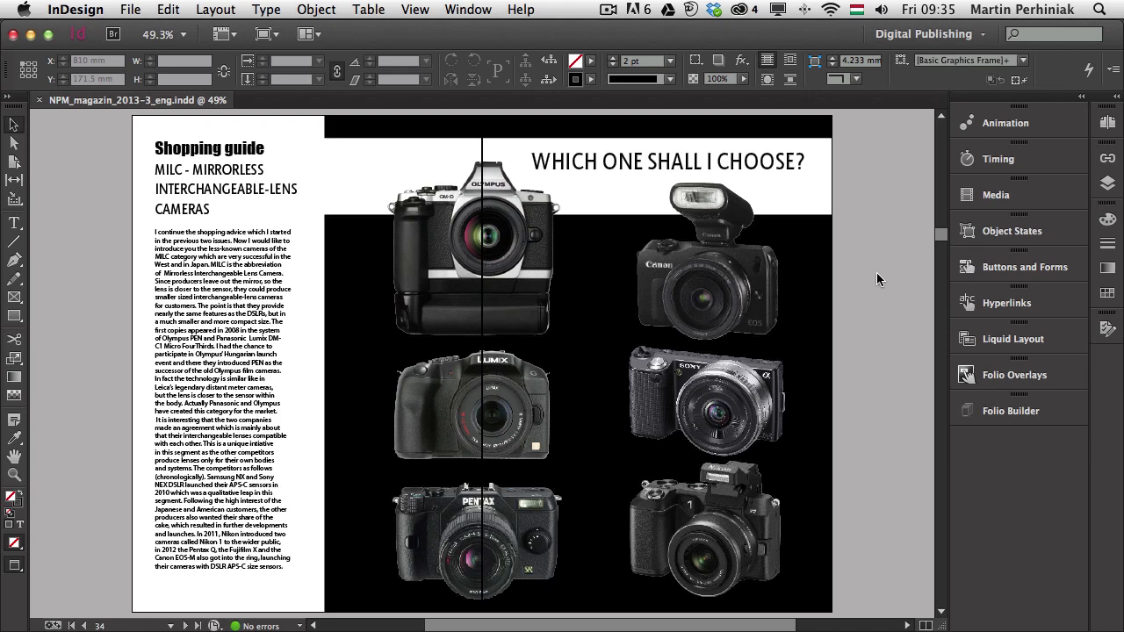
- Shift-select all six camera image frames, not just the Olympus photo
{"action": "left_click", "coordinate": [1011, 230]}
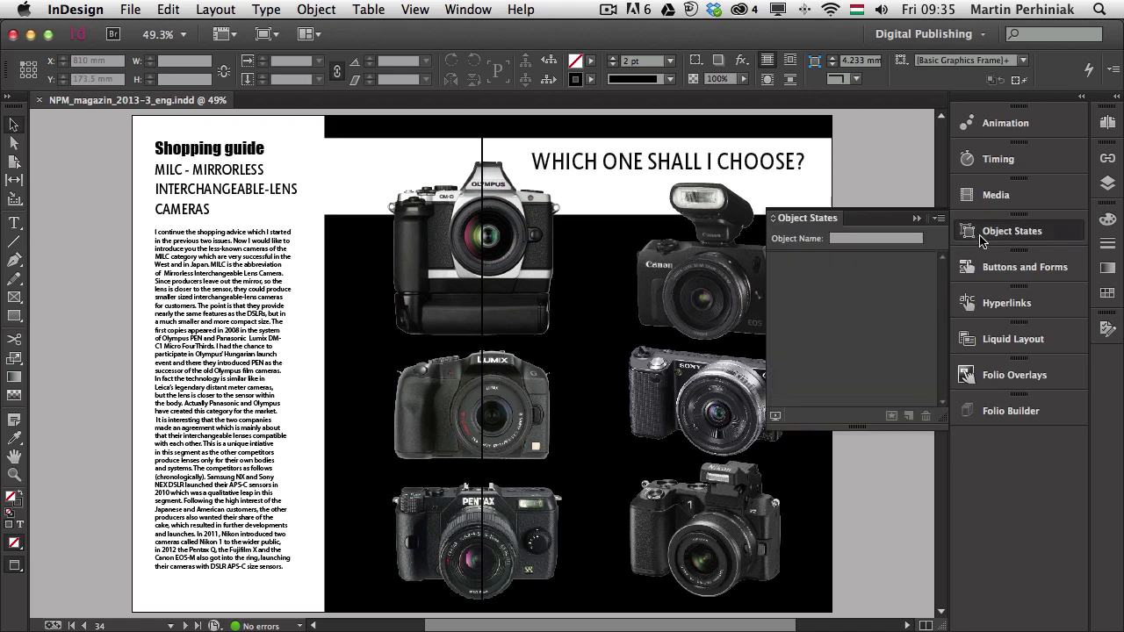
{"action": "left_click", "coordinate": [1014, 374]}
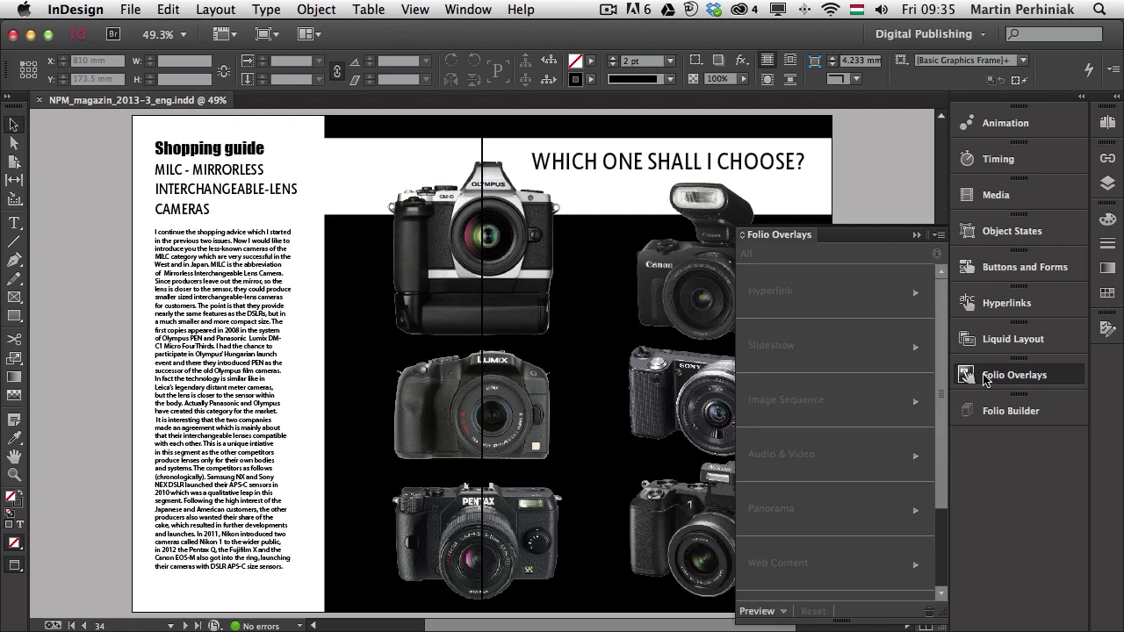
{"action": "mouse_move", "coordinate": [999, 380]}
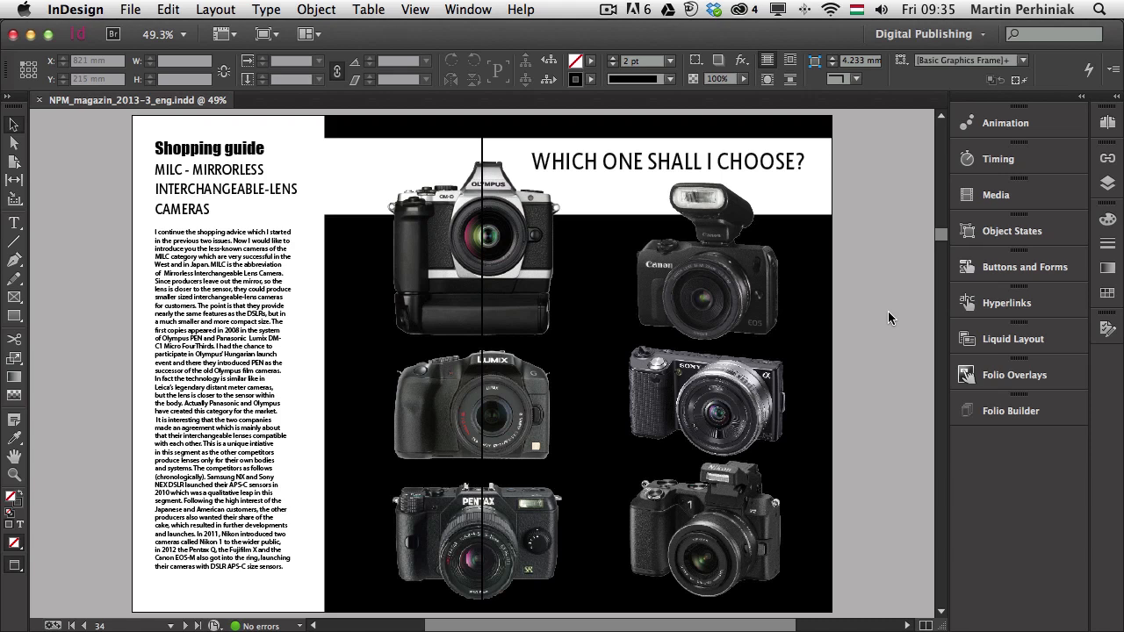
{"action": "left_click", "coordinate": [492, 245]}
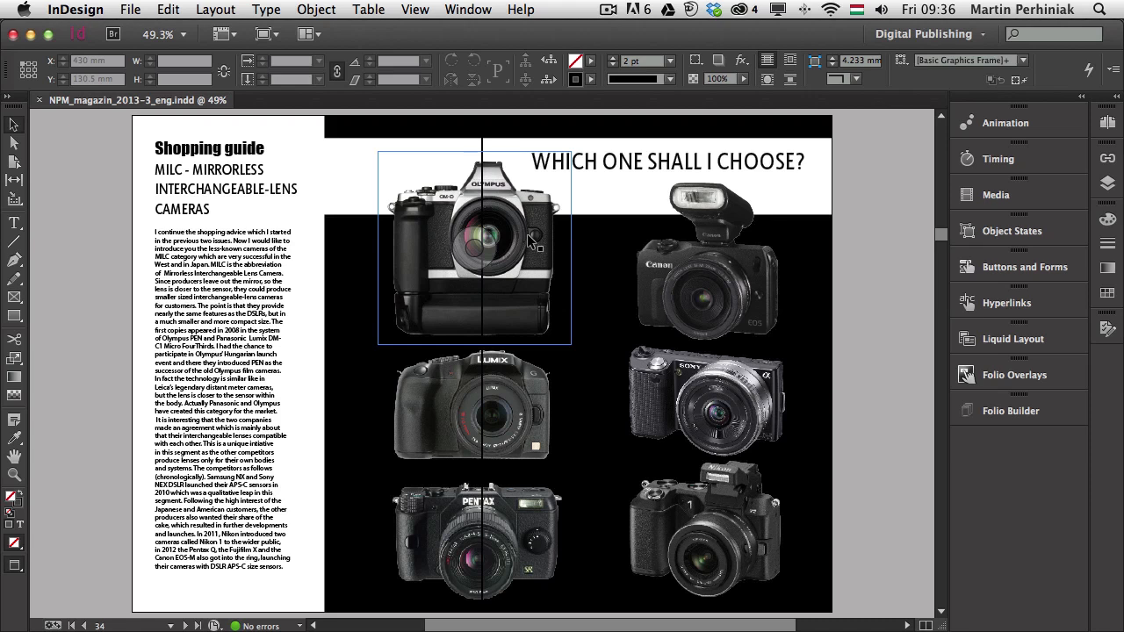
{"action": "left_click", "coordinate": [1014, 374]}
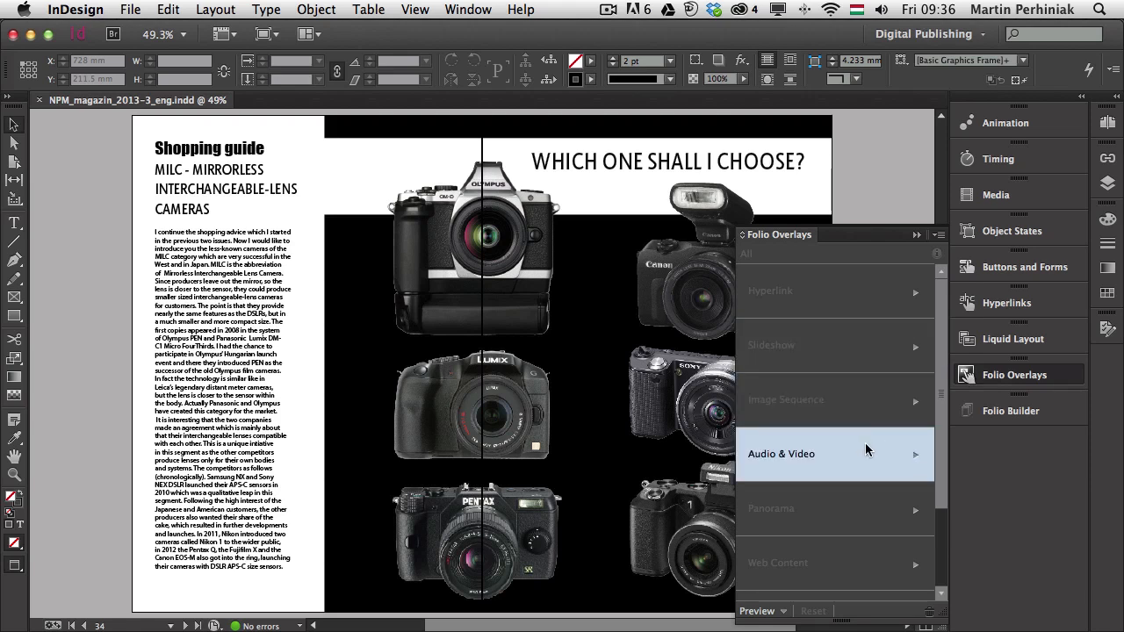
{"action": "mouse_move", "coordinate": [855, 344]}
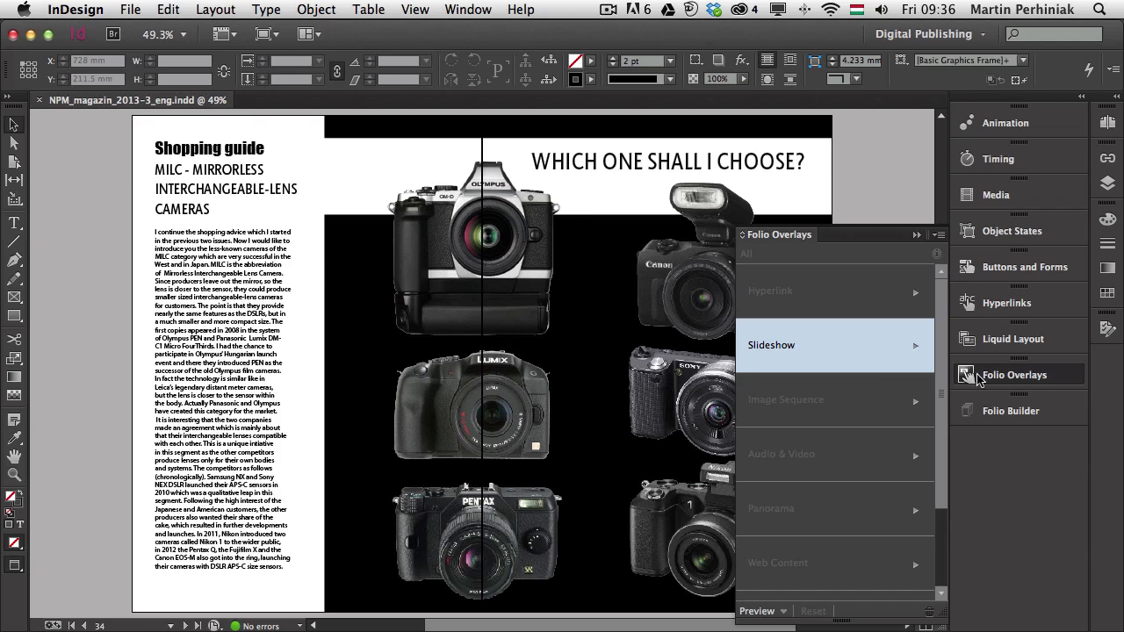
{"action": "left_click", "coordinate": [474, 255]}
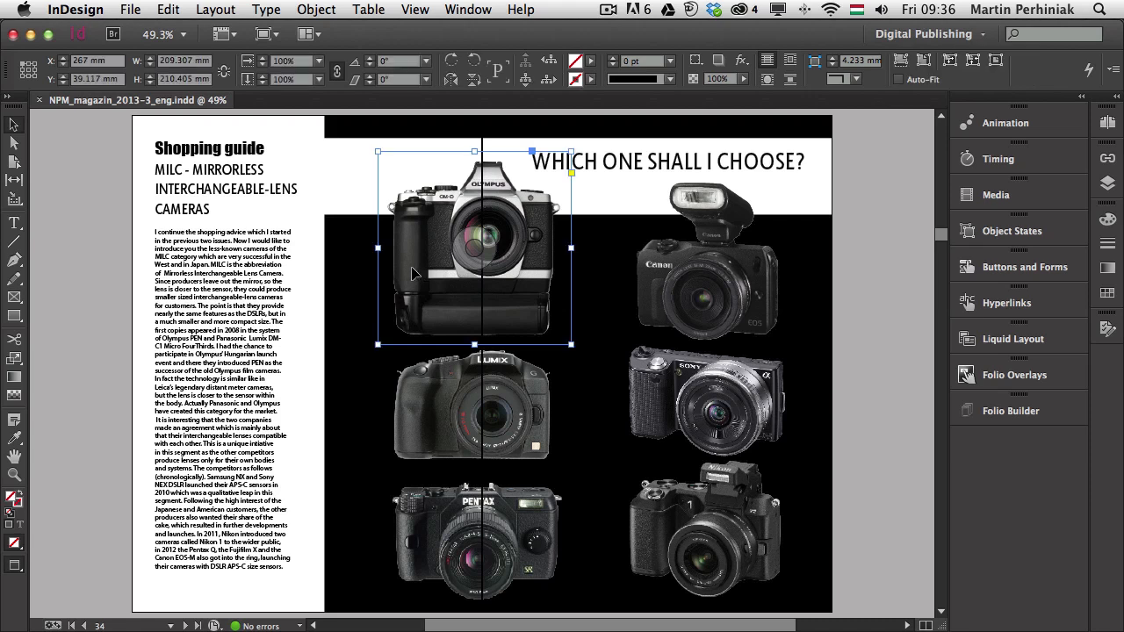
{"action": "mouse_move", "coordinate": [566, 283]}
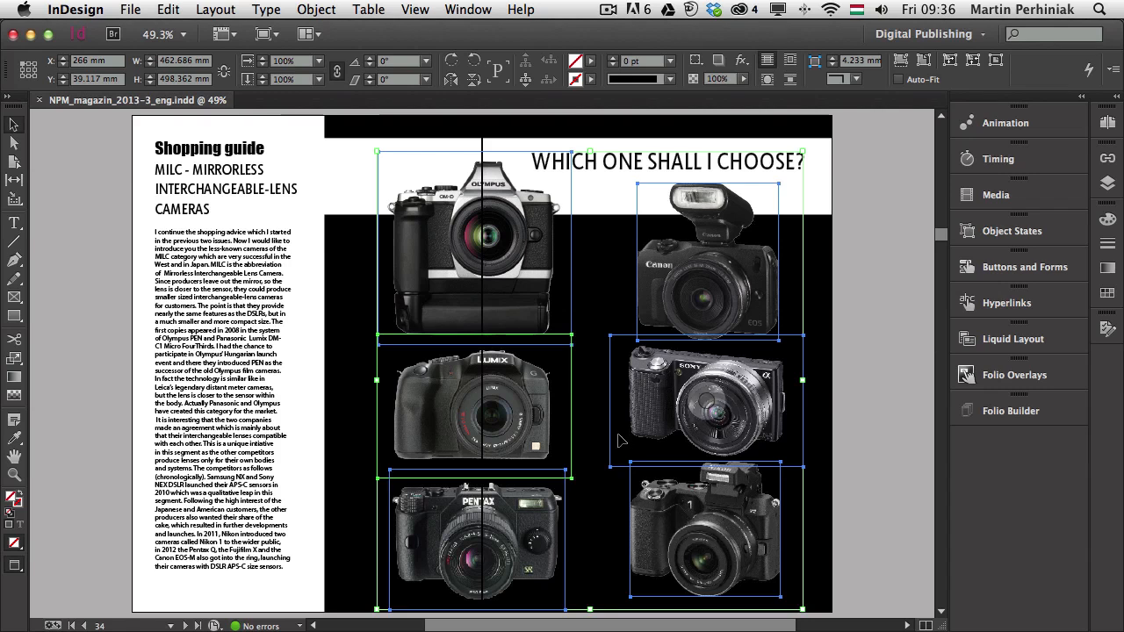
{"action": "mouse_move", "coordinate": [856, 336]}
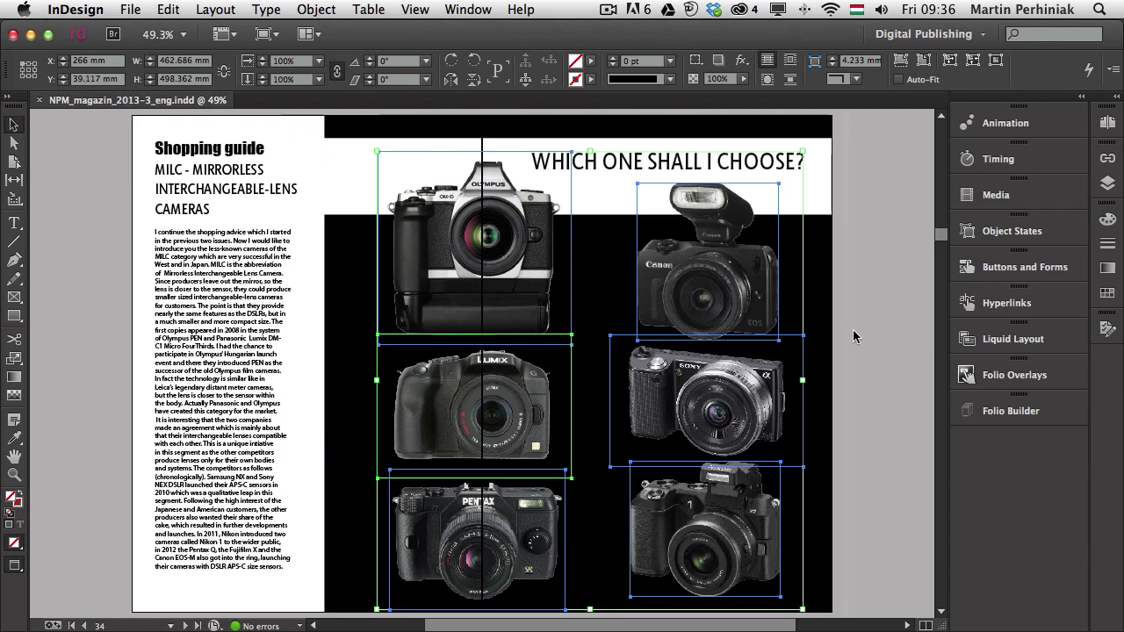
{"action": "mouse_move", "coordinate": [485, 65]}
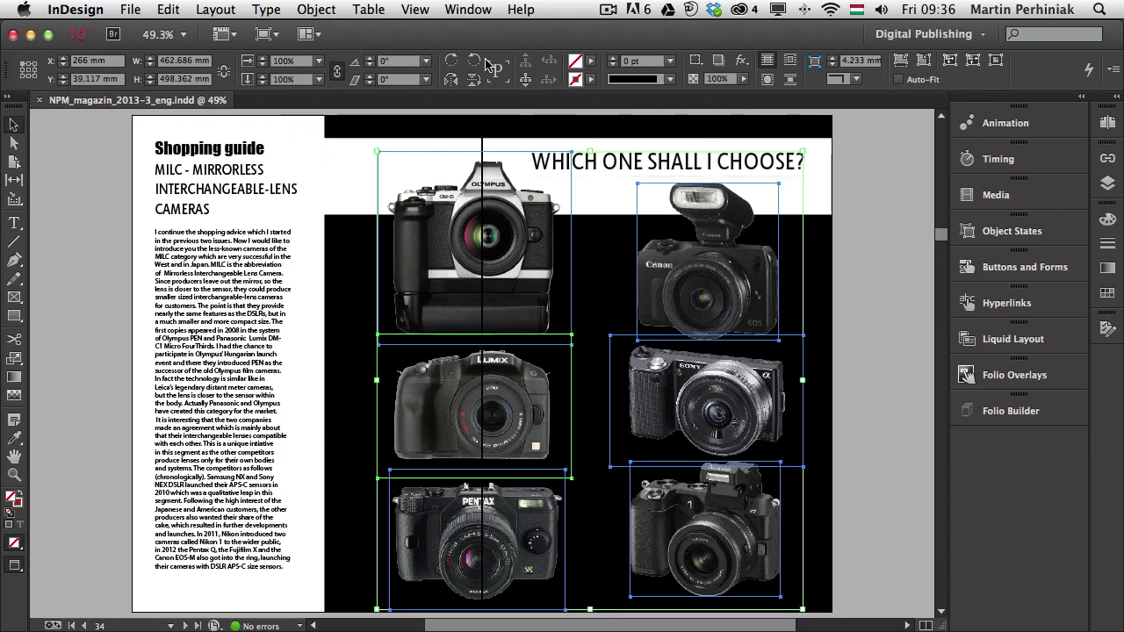
- Align the six camera photos by left edges, top edges and centres so they stack
{"action": "left_click", "coordinate": [460, 8]}
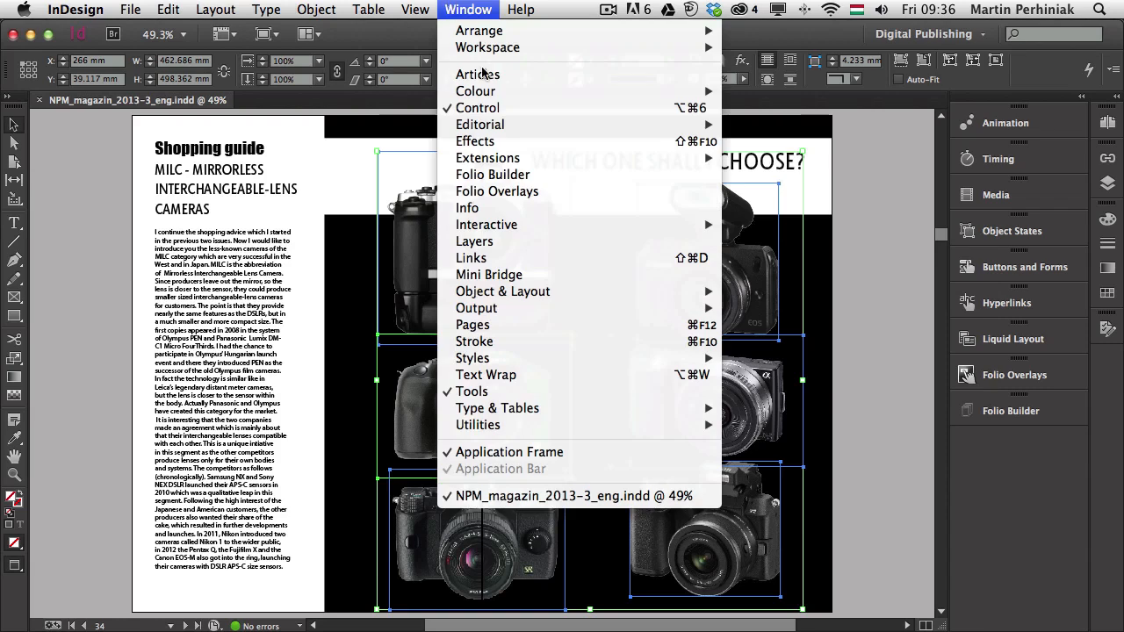
{"action": "mouse_move", "coordinate": [503, 291]}
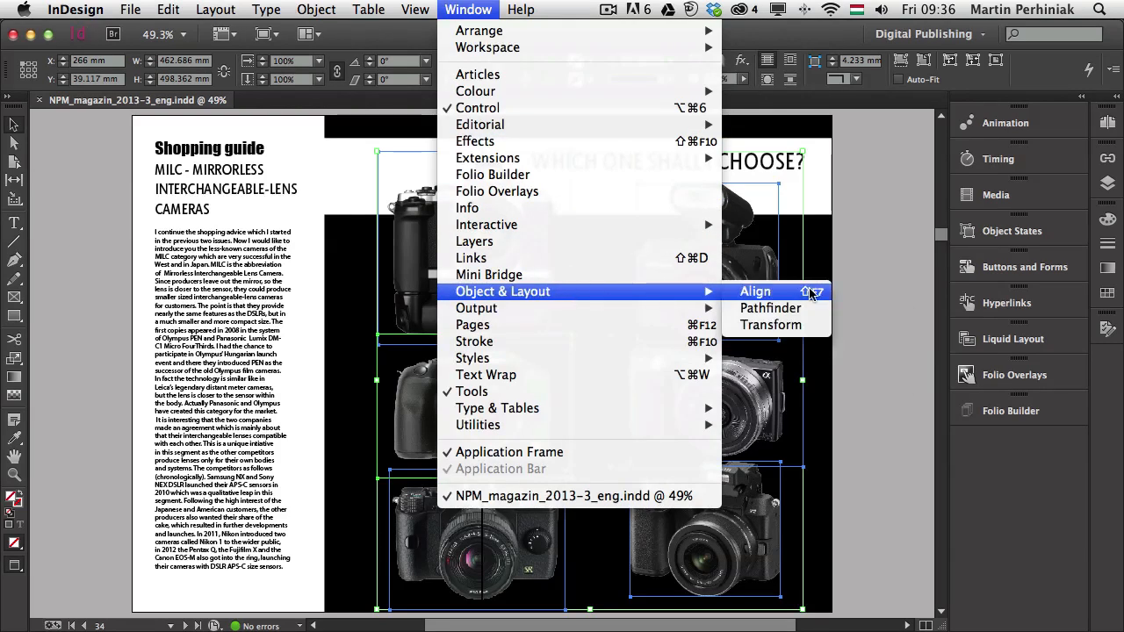
{"action": "left_click", "coordinate": [755, 290]}
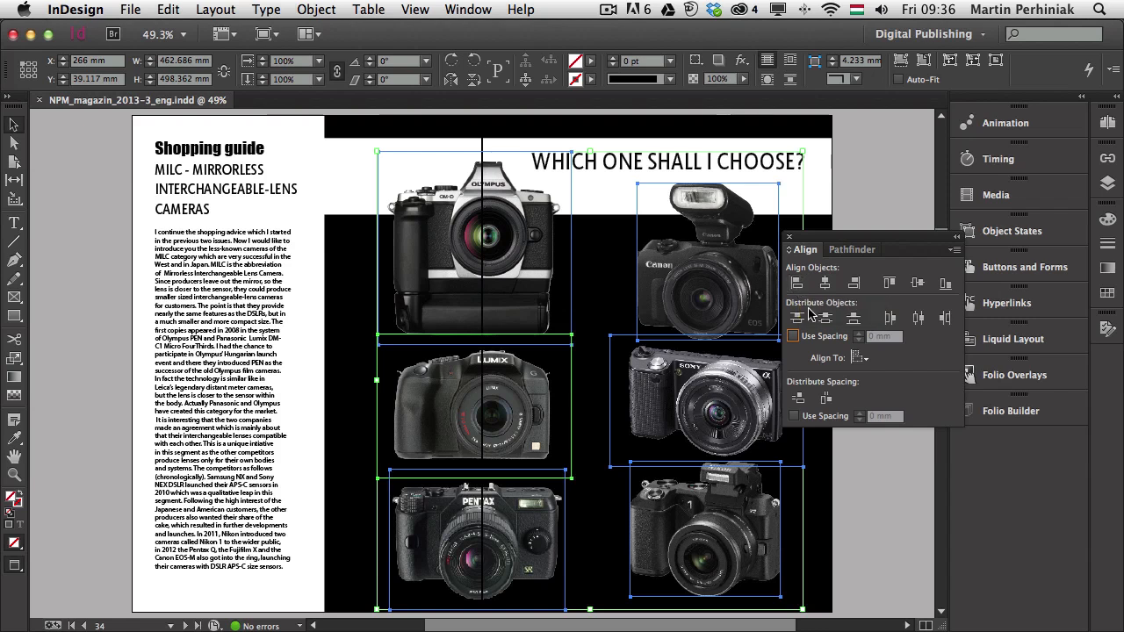
{"action": "mouse_move", "coordinate": [859, 357]}
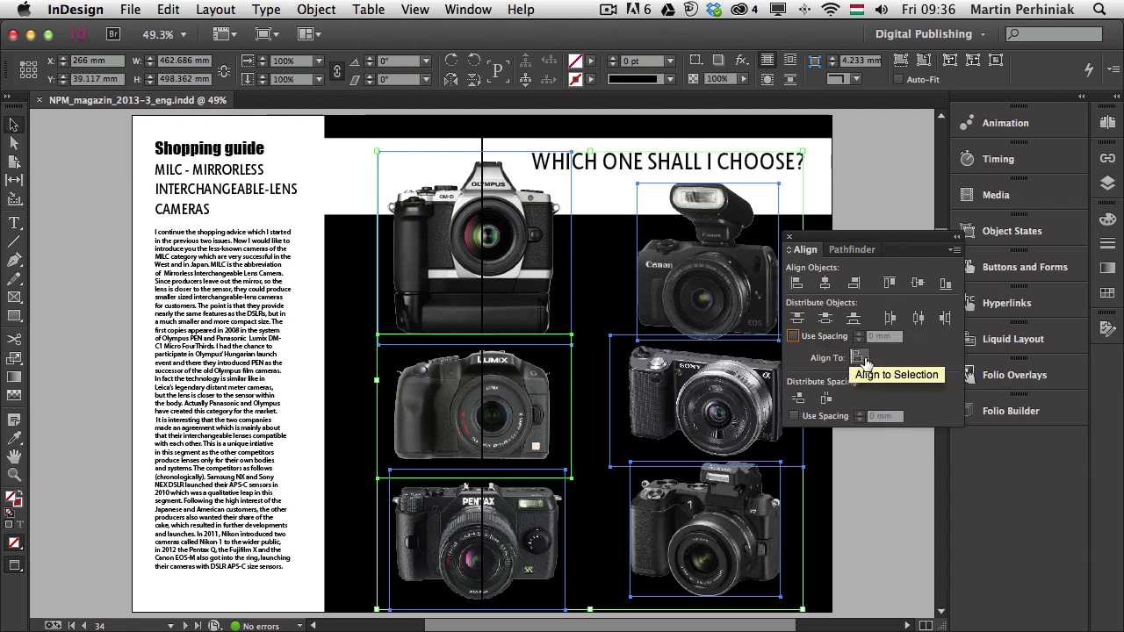
{"action": "mouse_move", "coordinate": [795, 283]}
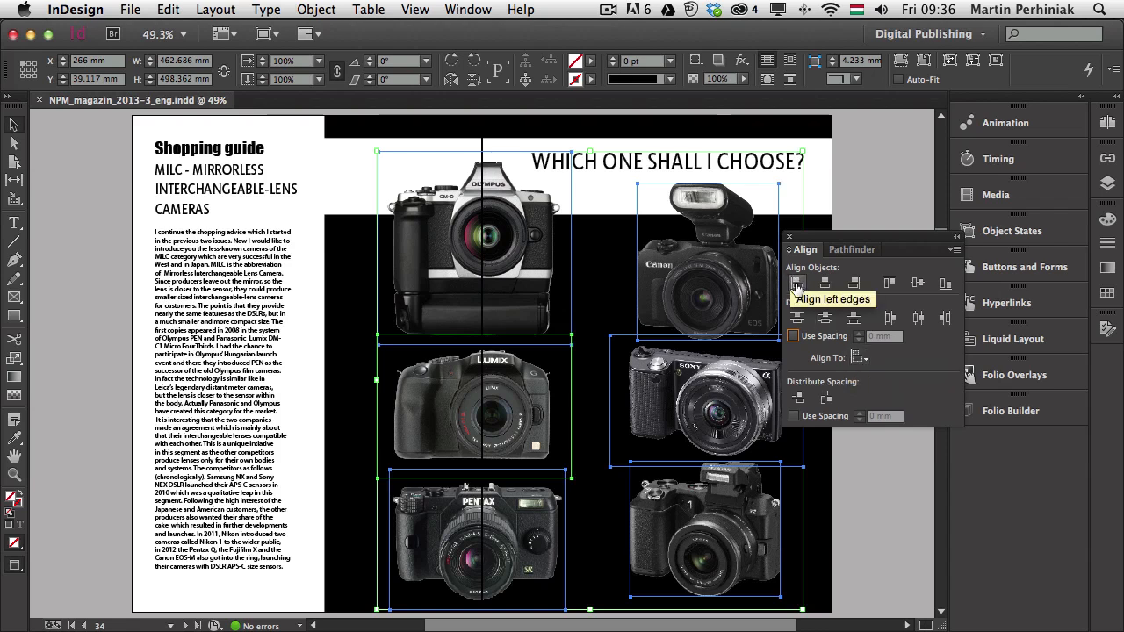
{"action": "left_click", "coordinate": [796, 282]}
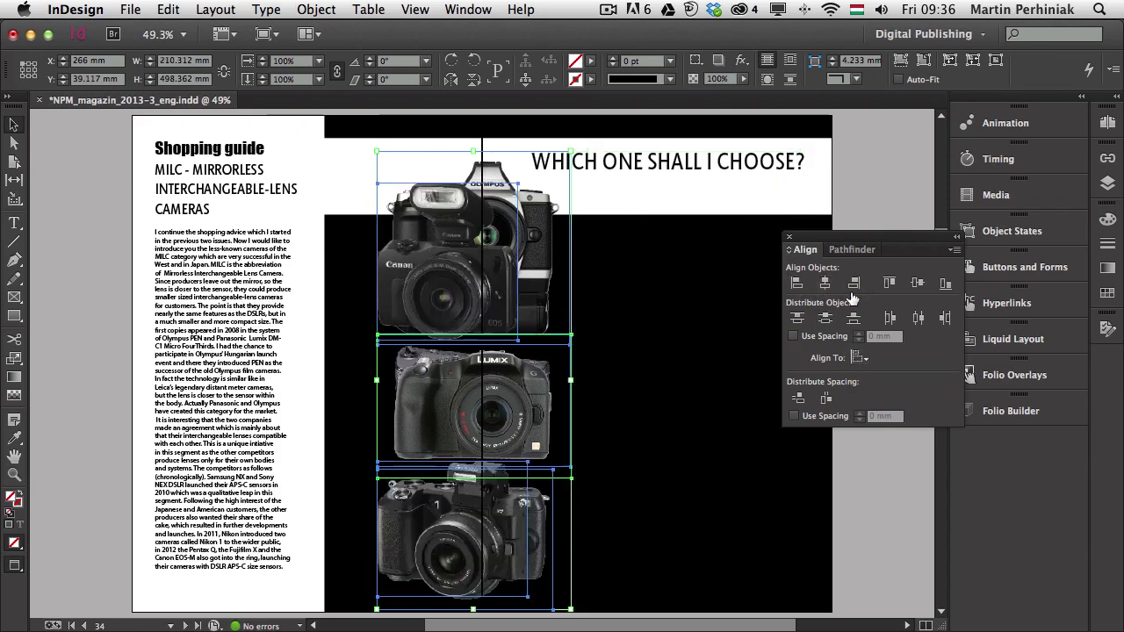
{"action": "mouse_move", "coordinate": [890, 283]}
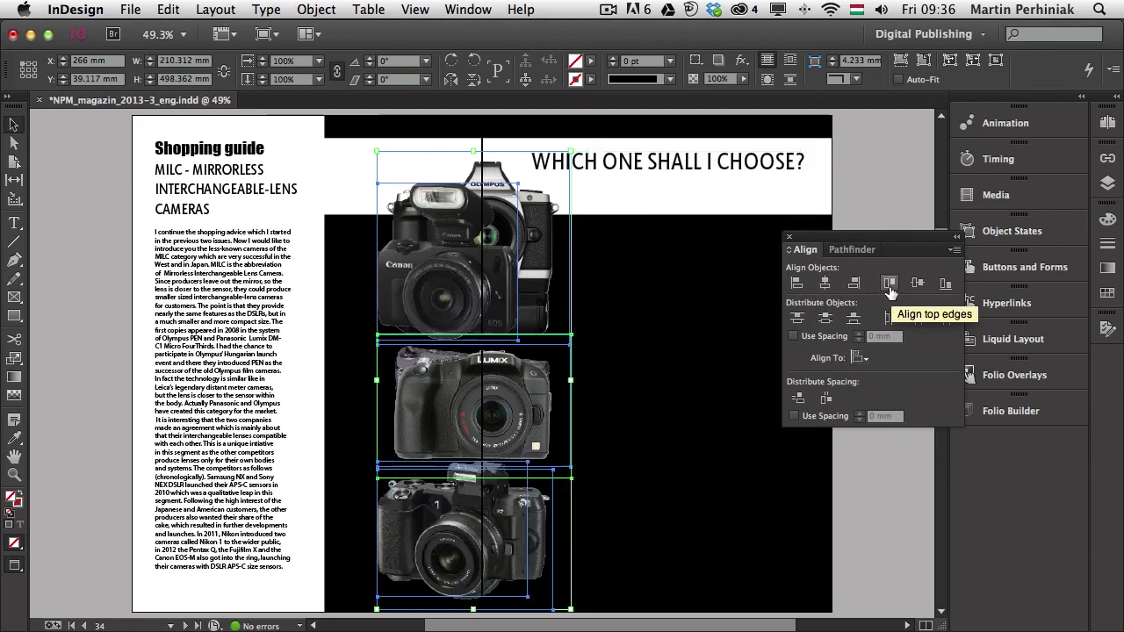
{"action": "left_click", "coordinate": [889, 283]}
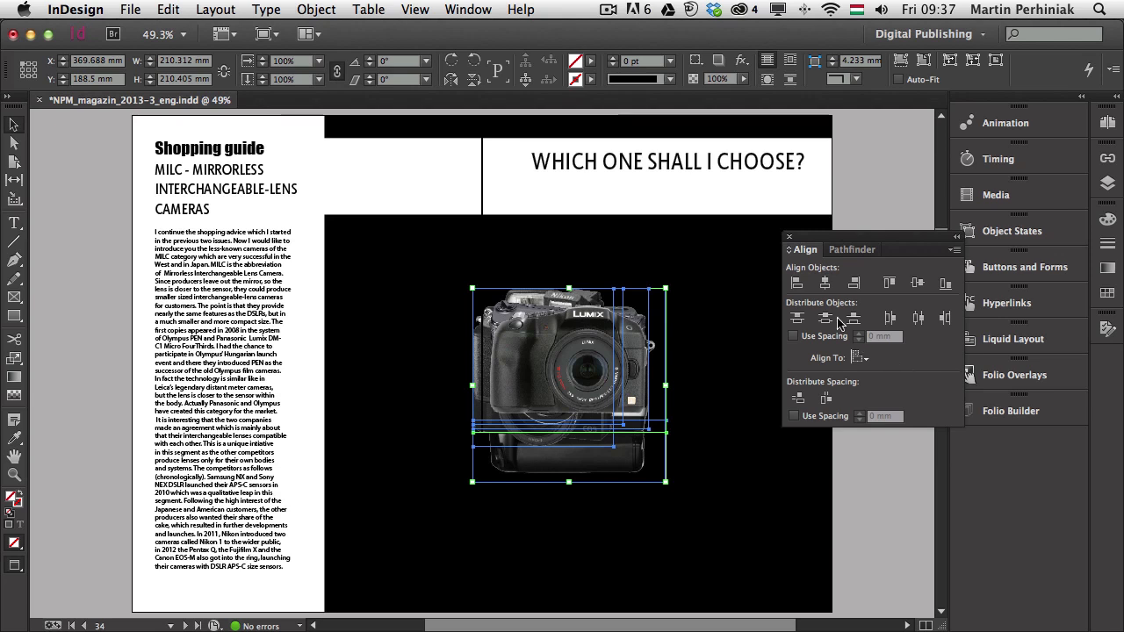
{"action": "mouse_move", "coordinate": [824, 282]}
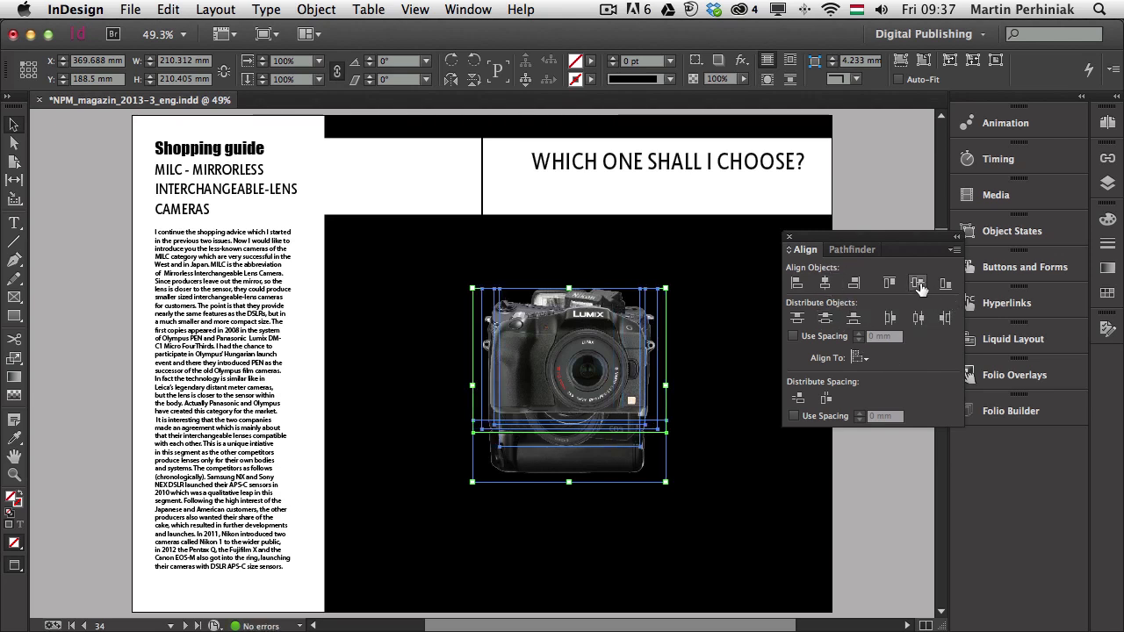
{"action": "left_click", "coordinate": [918, 283]}
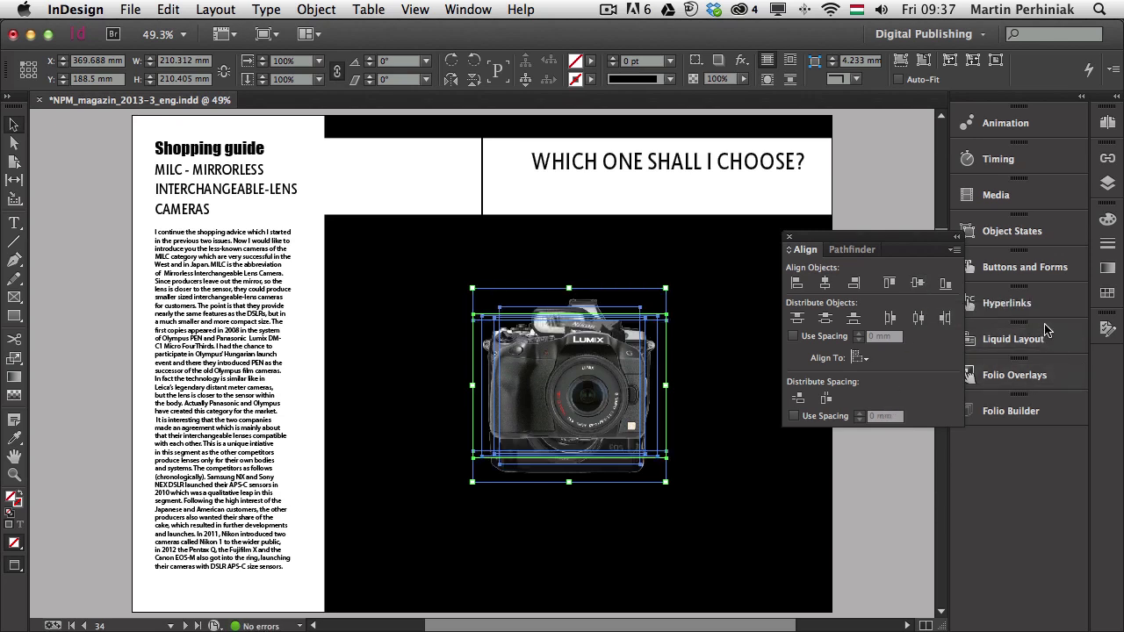
{"action": "mouse_move", "coordinate": [820, 250]}
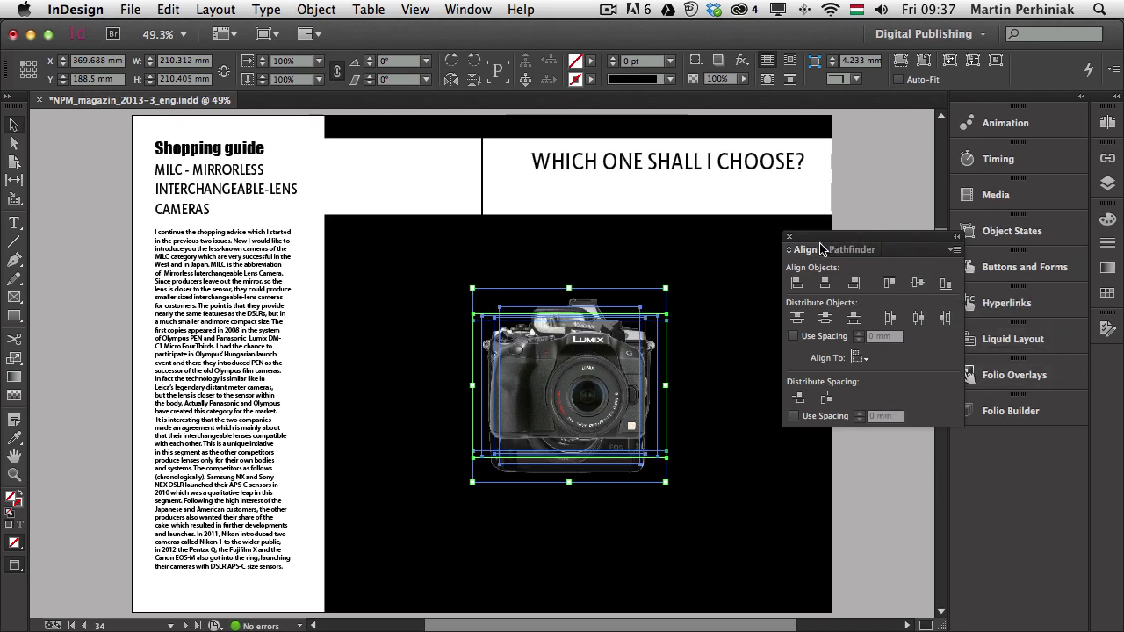
- Close the Align panel
{"action": "left_click", "coordinate": [788, 237]}
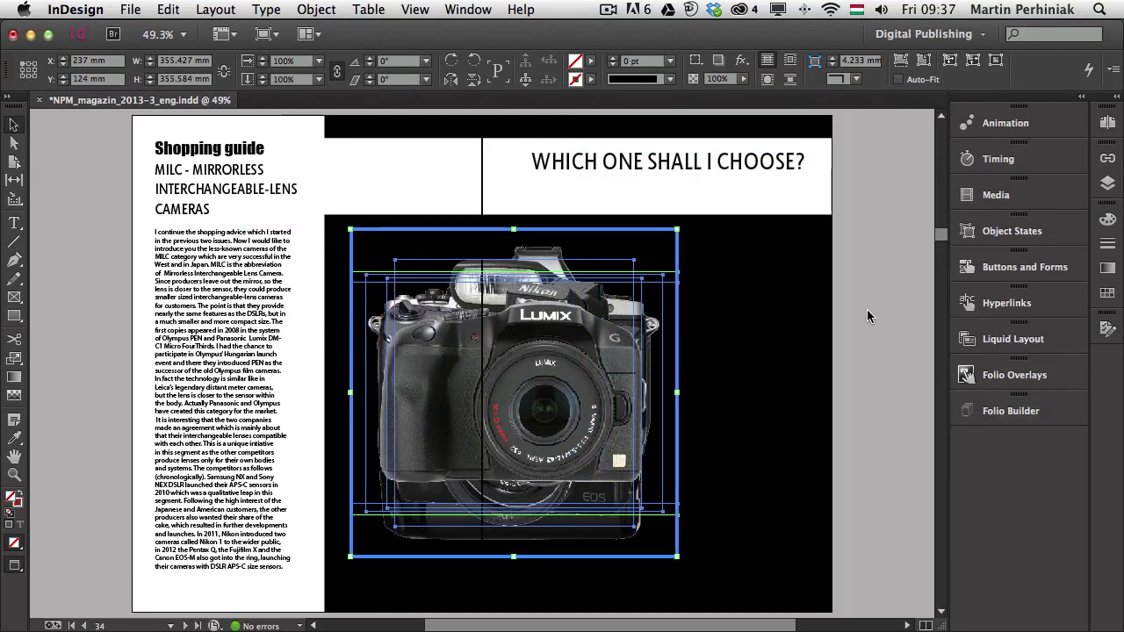
{"action": "mouse_move", "coordinate": [968, 110]}
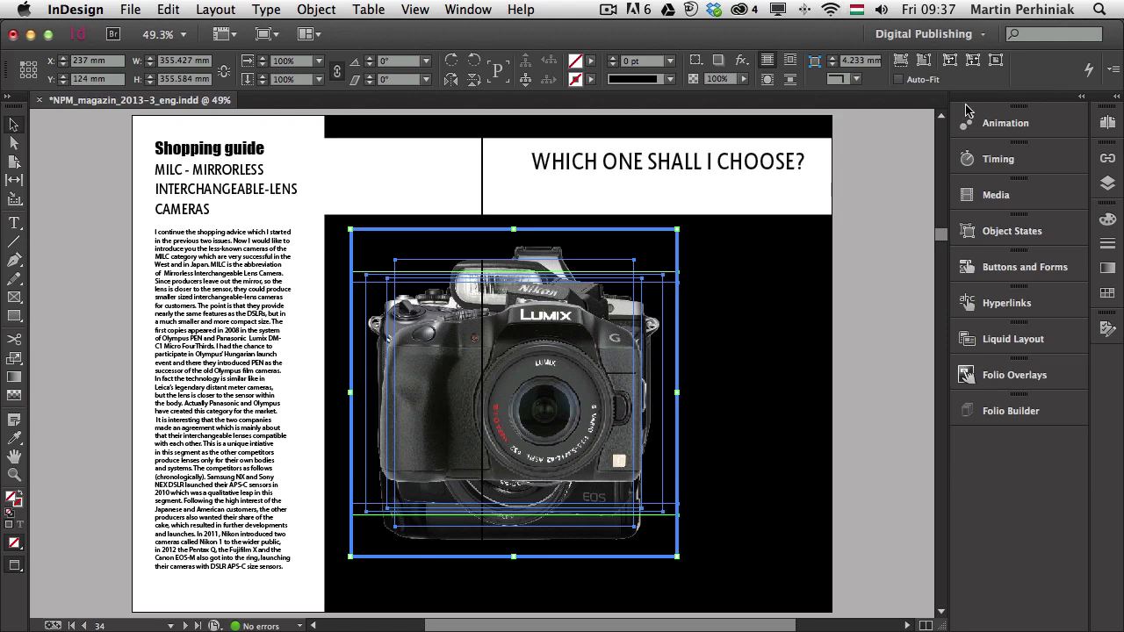
{"action": "mouse_move", "coordinate": [1005, 136]}
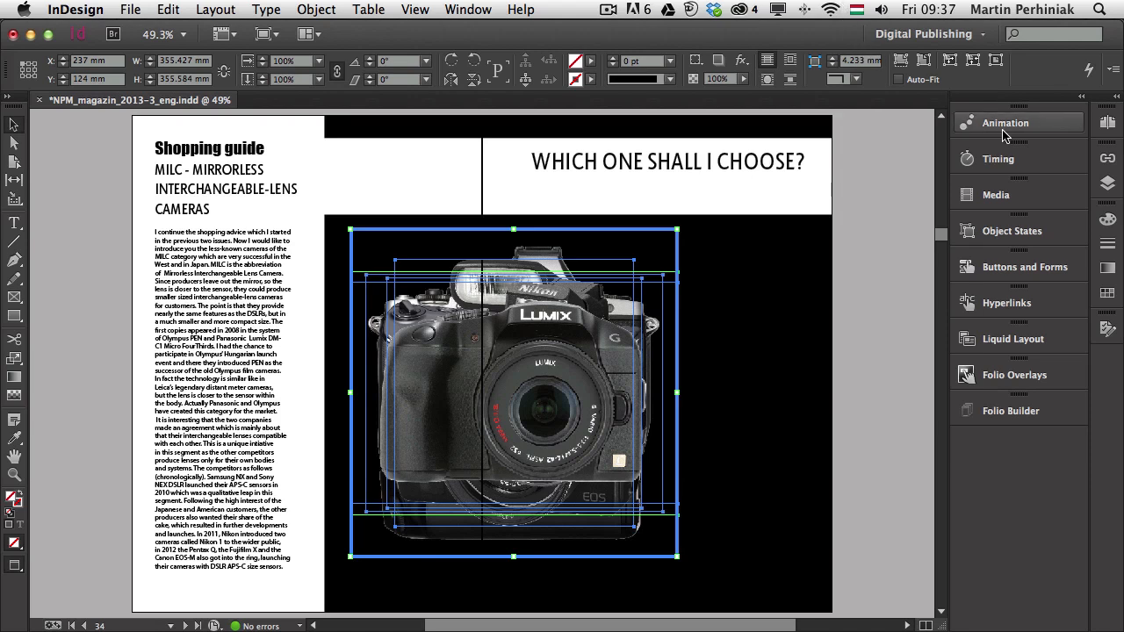
{"action": "mouse_move", "coordinate": [1097, 184]}
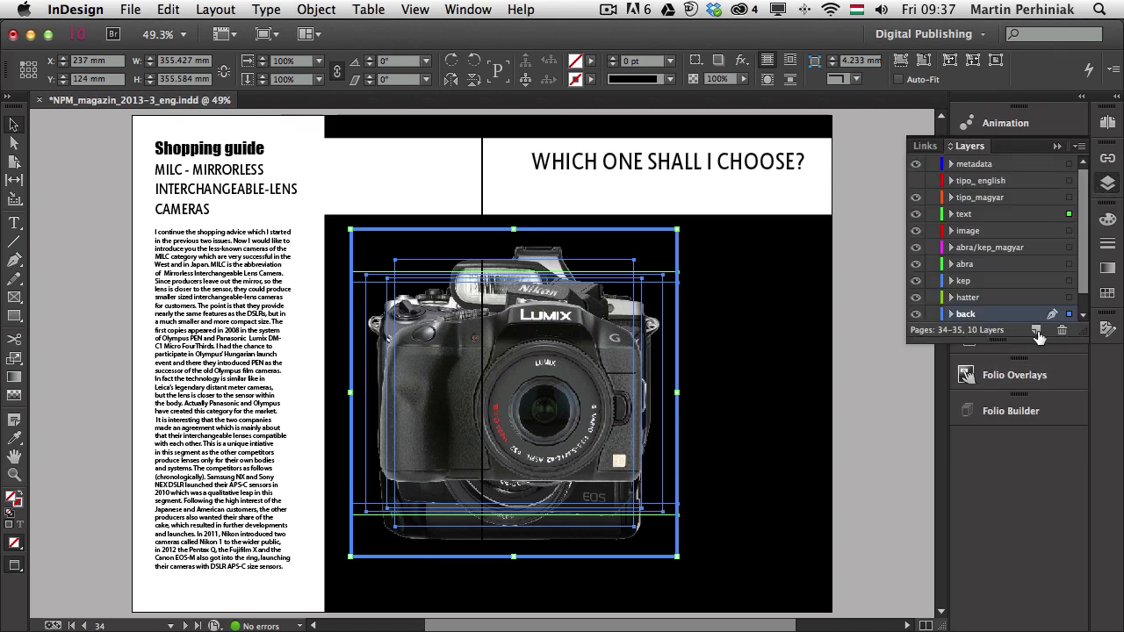
- Add a top layer named 'slideshow elements' and paste the camera photos in place on it
{"action": "left_click", "coordinate": [1036, 330]}
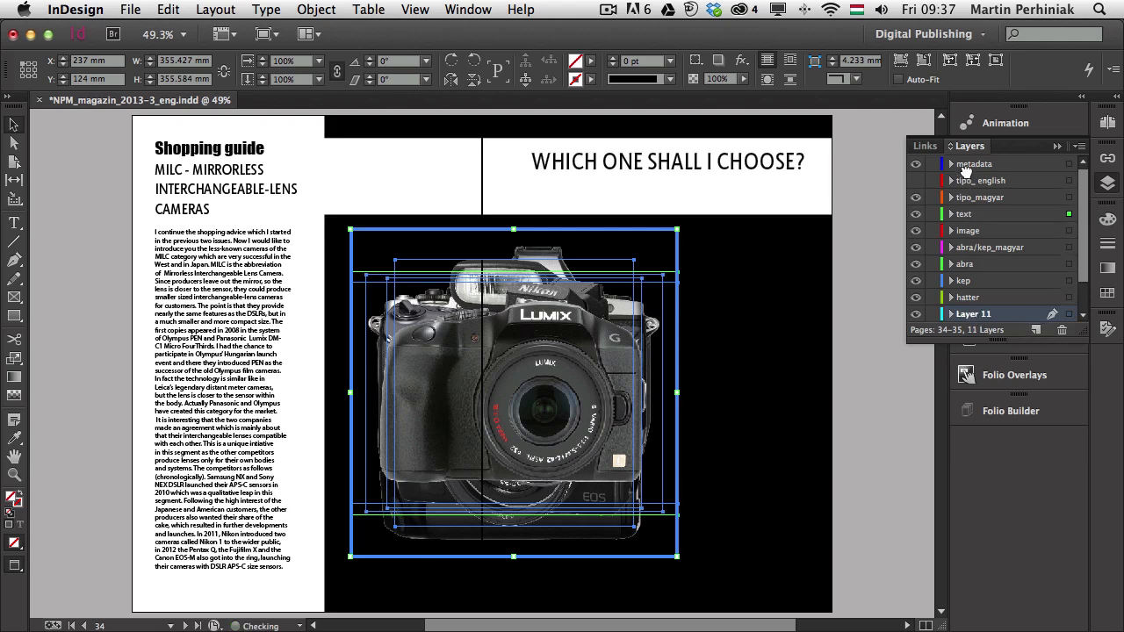
{"action": "left_click_drag", "start_coordinate": [965, 314], "coordinate": [975, 163]}
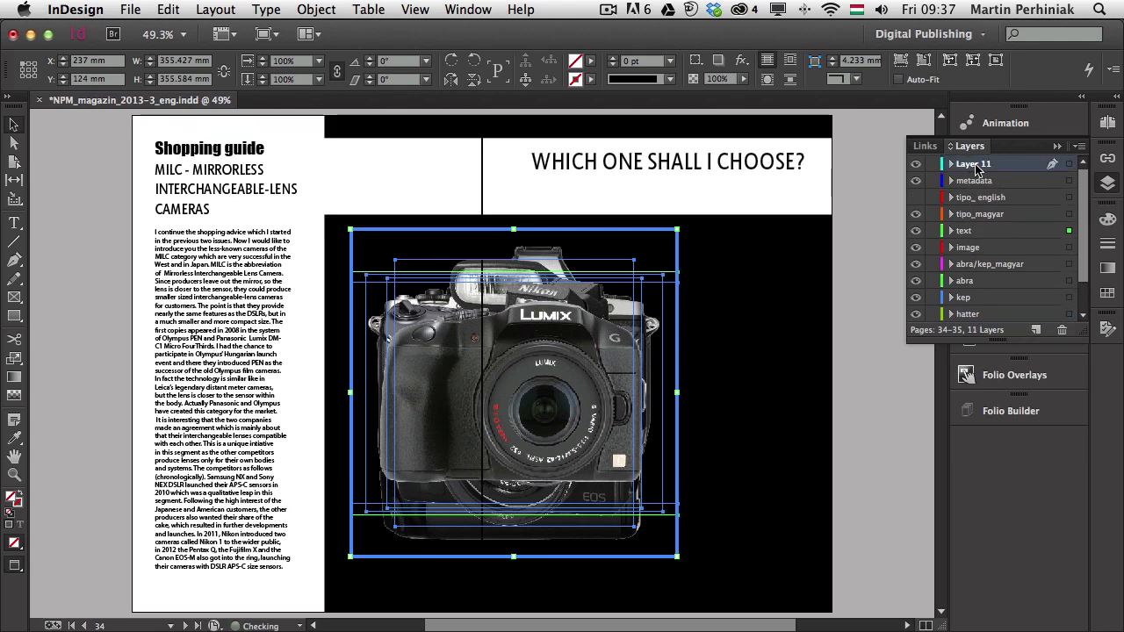
{"action": "double_click", "coordinate": [975, 163]}
{"action": "type", "text": "slideshow elemen"}
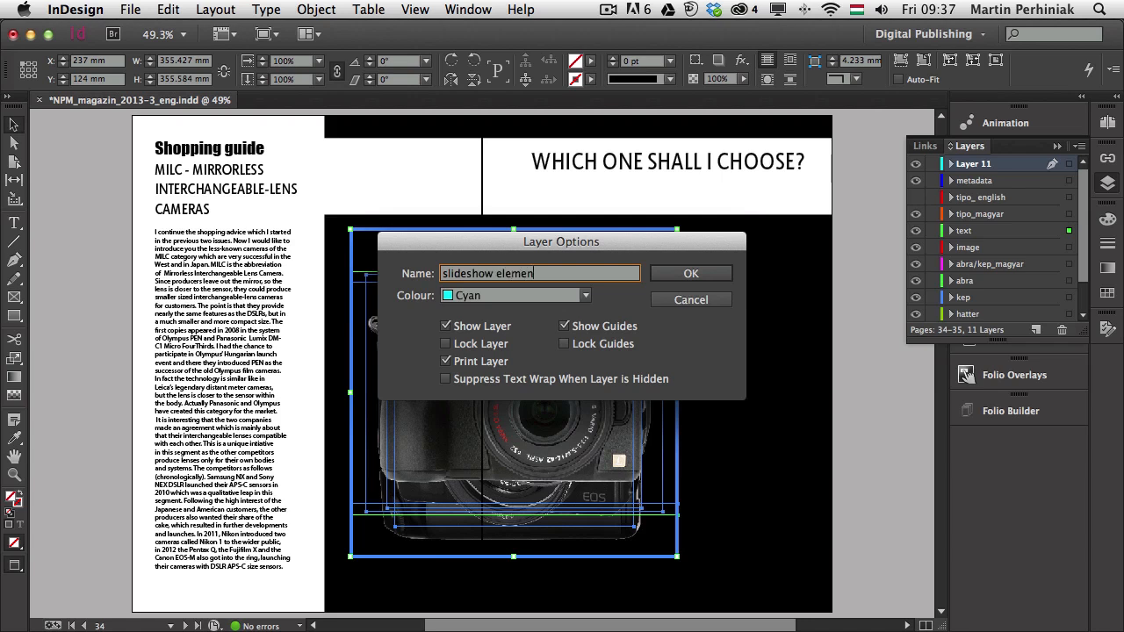
{"action": "left_click", "coordinate": [690, 273]}
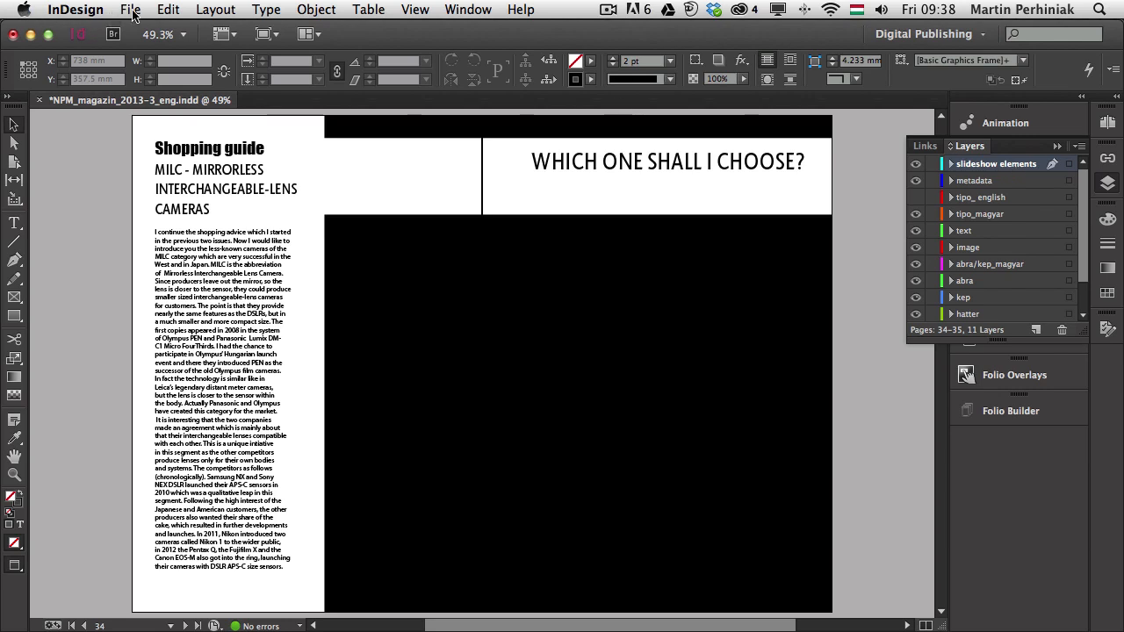
{"action": "left_click", "coordinate": [167, 10]}
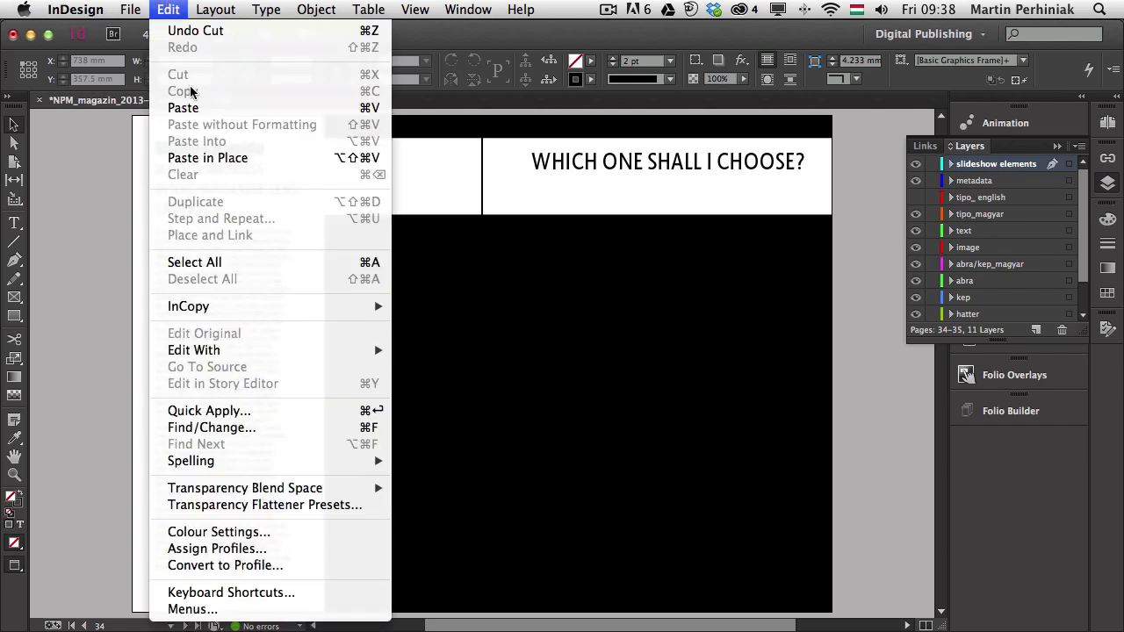
{"action": "mouse_move", "coordinate": [222, 161]}
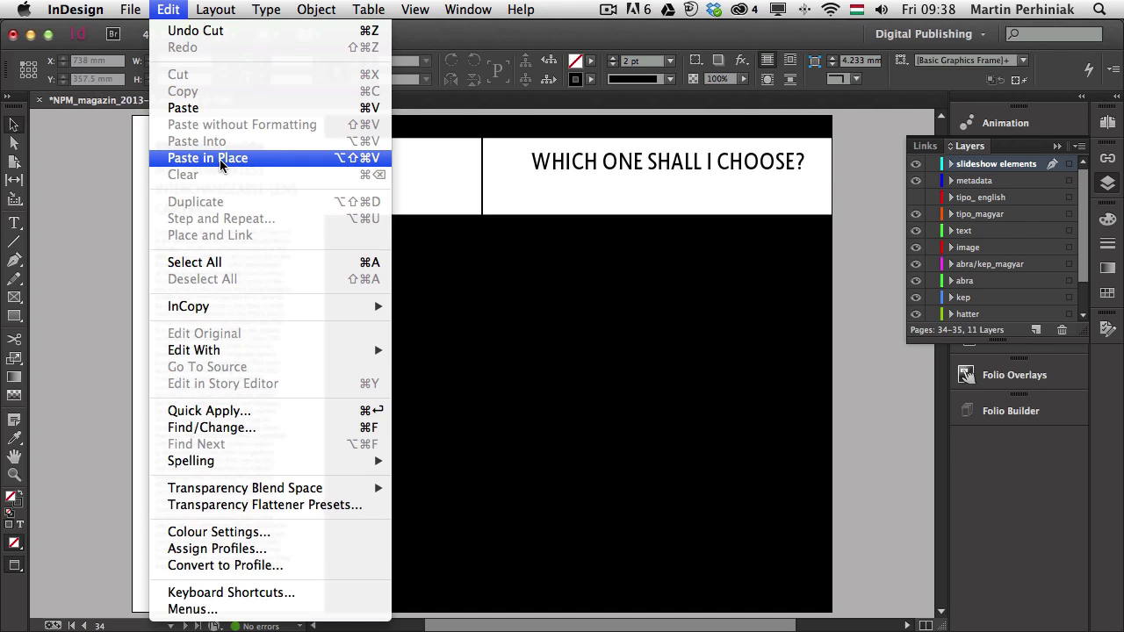
{"action": "left_click", "coordinate": [207, 158]}
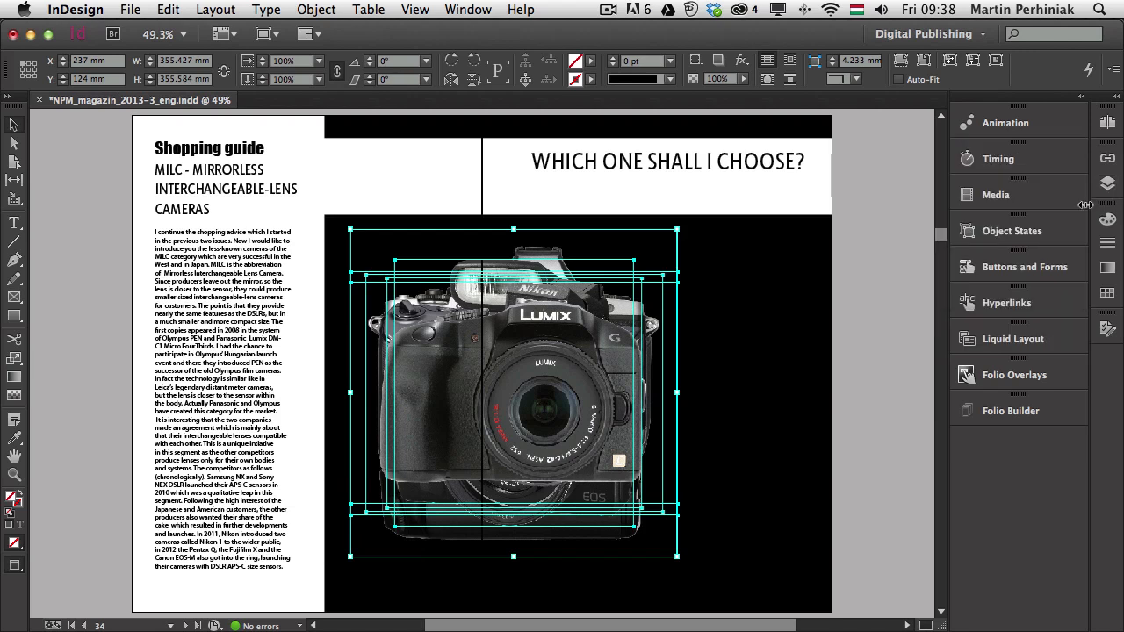
{"action": "mouse_move", "coordinate": [1070, 251]}
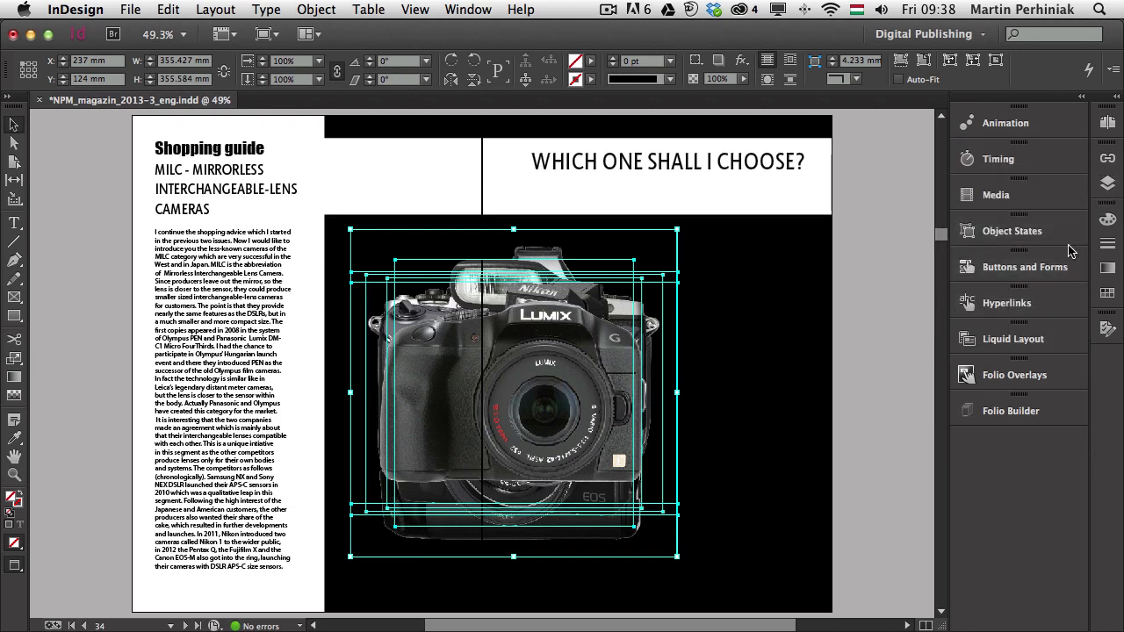
- Convert the stacked photos into six object states, then preview the Sony, Canon and Pentax states
{"action": "left_click", "coordinate": [1012, 230]}
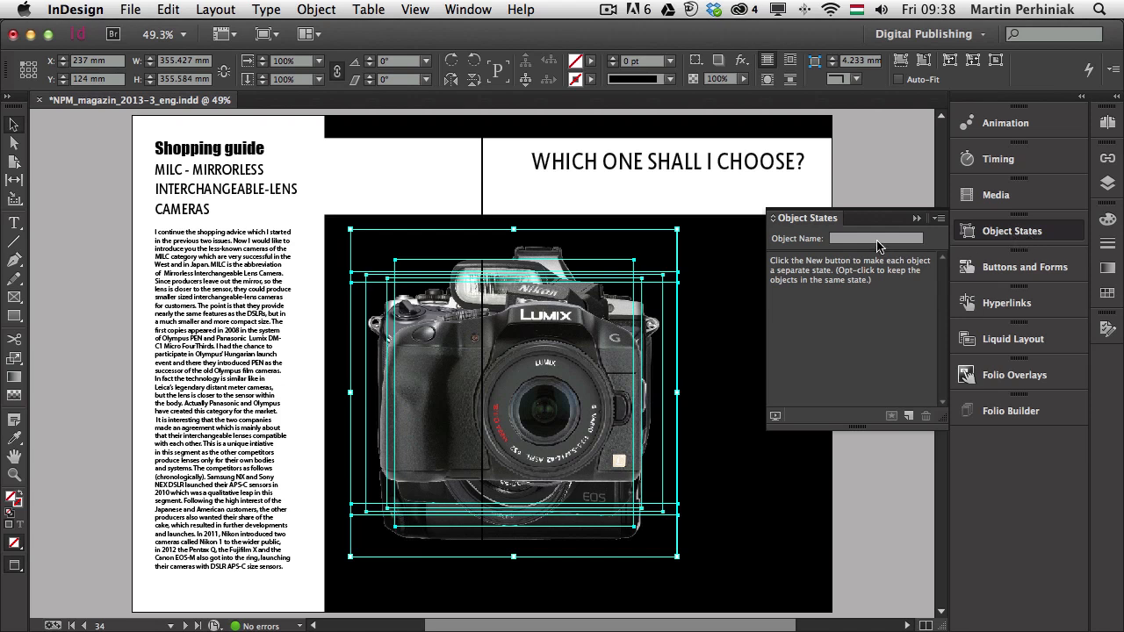
{"action": "left_click", "coordinate": [924, 217]}
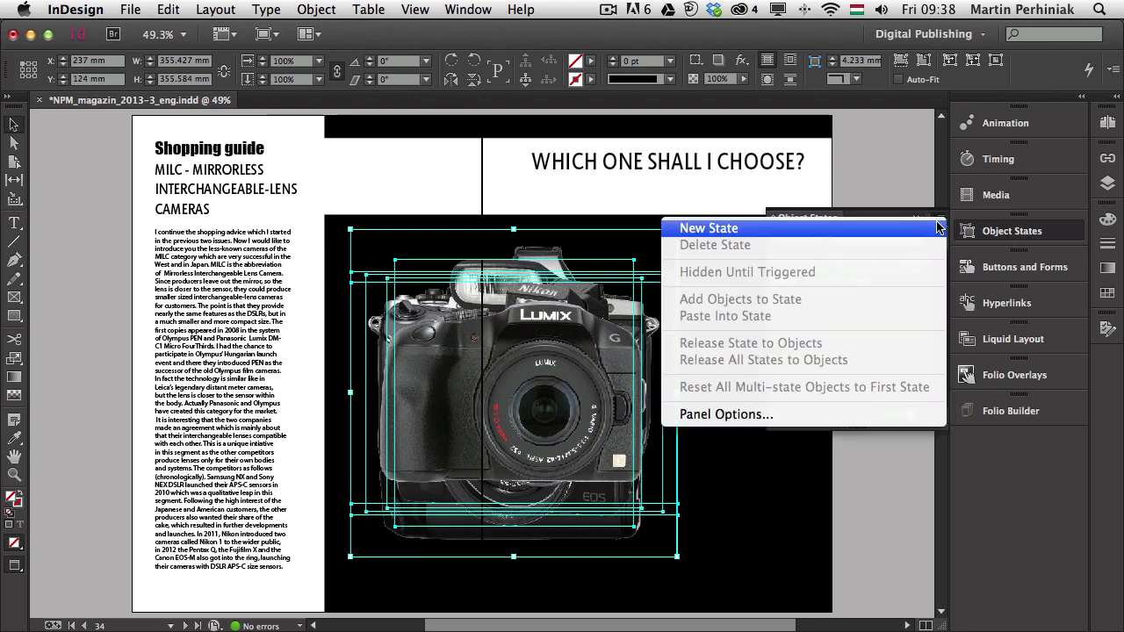
{"action": "mouse_move", "coordinate": [789, 236]}
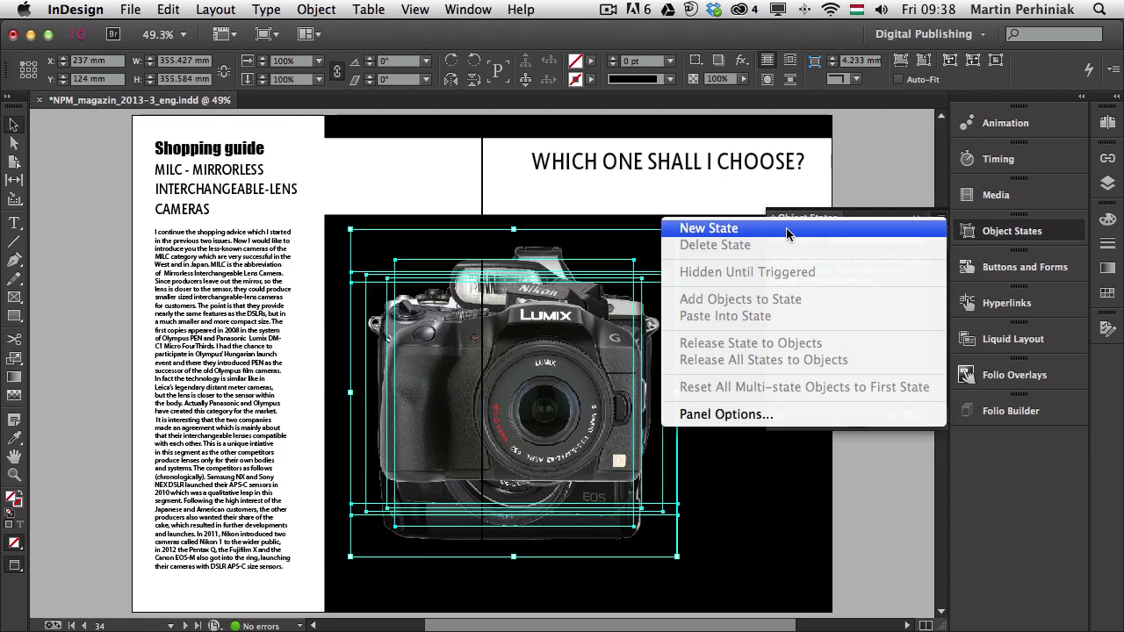
{"action": "left_click", "coordinate": [707, 228]}
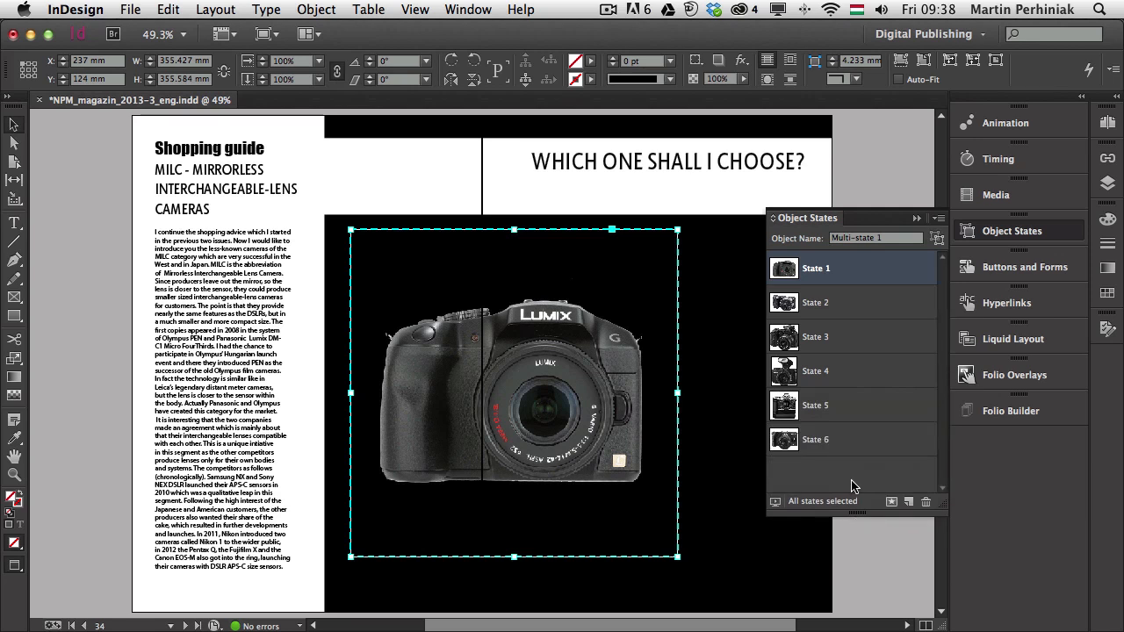
{"action": "left_click", "coordinate": [815, 302]}
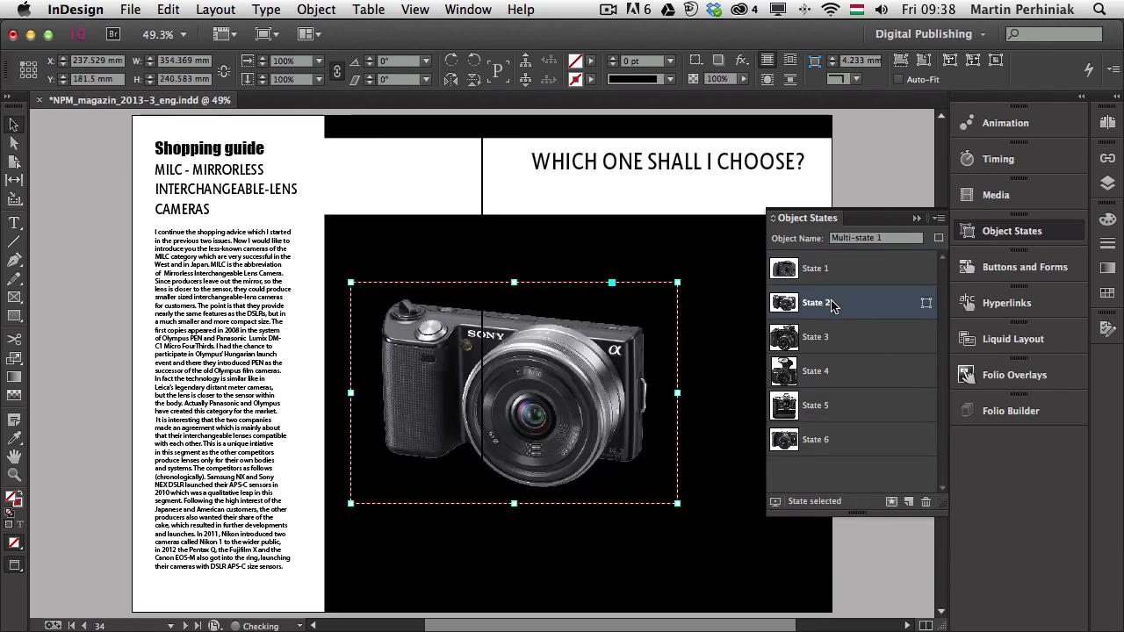
{"action": "left_click", "coordinate": [815, 370]}
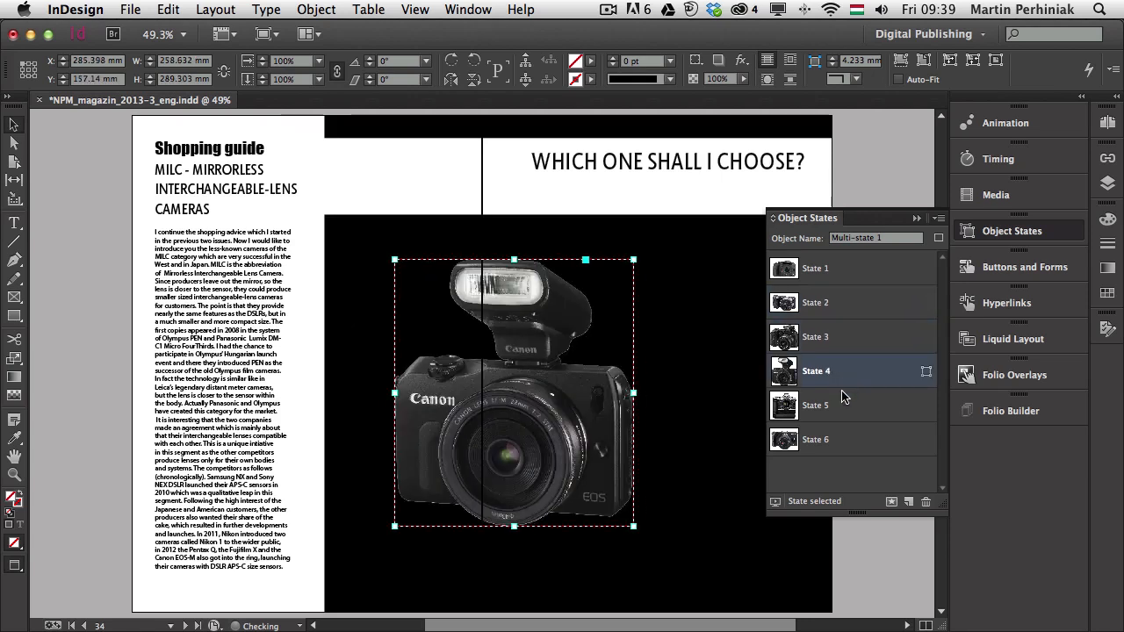
{"action": "left_click", "coordinate": [816, 404]}
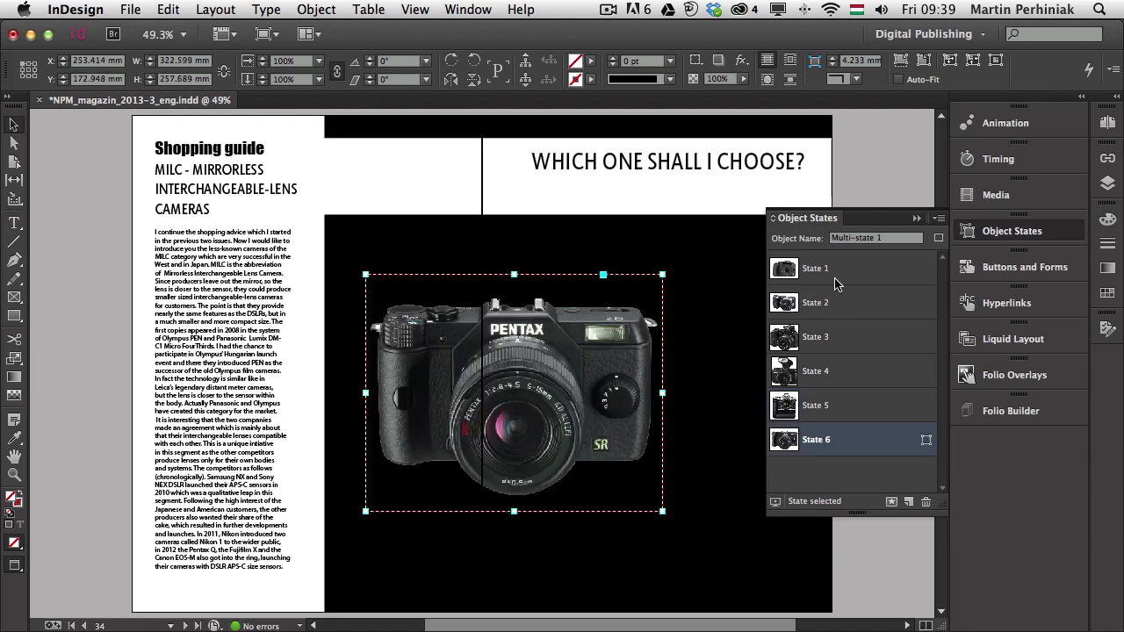
- Rename the first three states Lumix, Sony and Nikon
{"action": "left_click", "coordinate": [815, 267]}
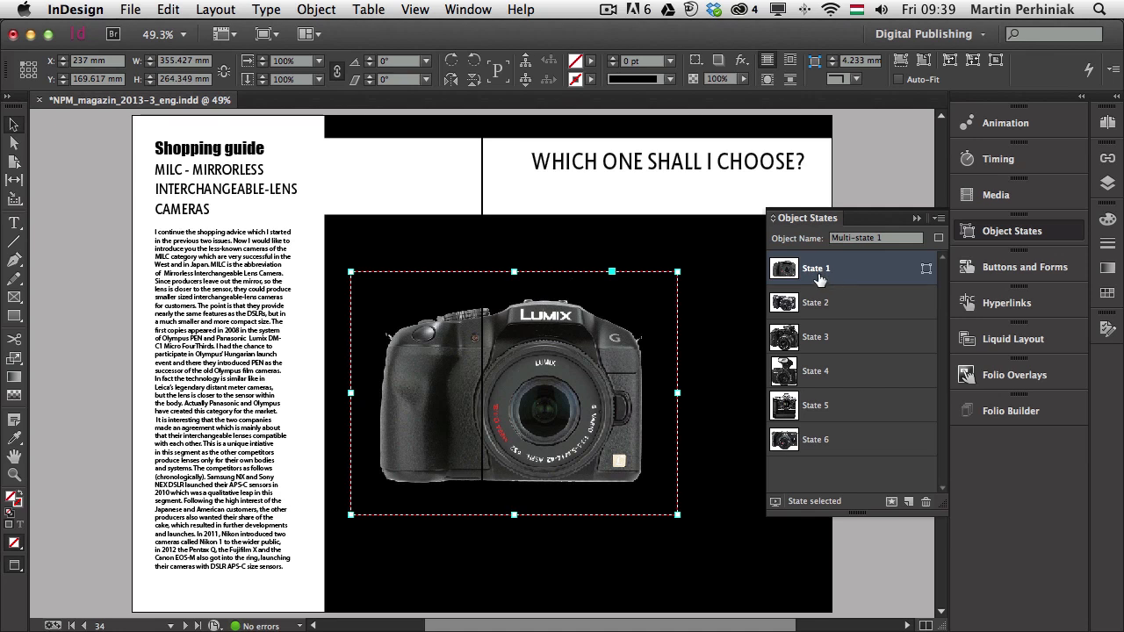
{"action": "mouse_move", "coordinate": [821, 273]}
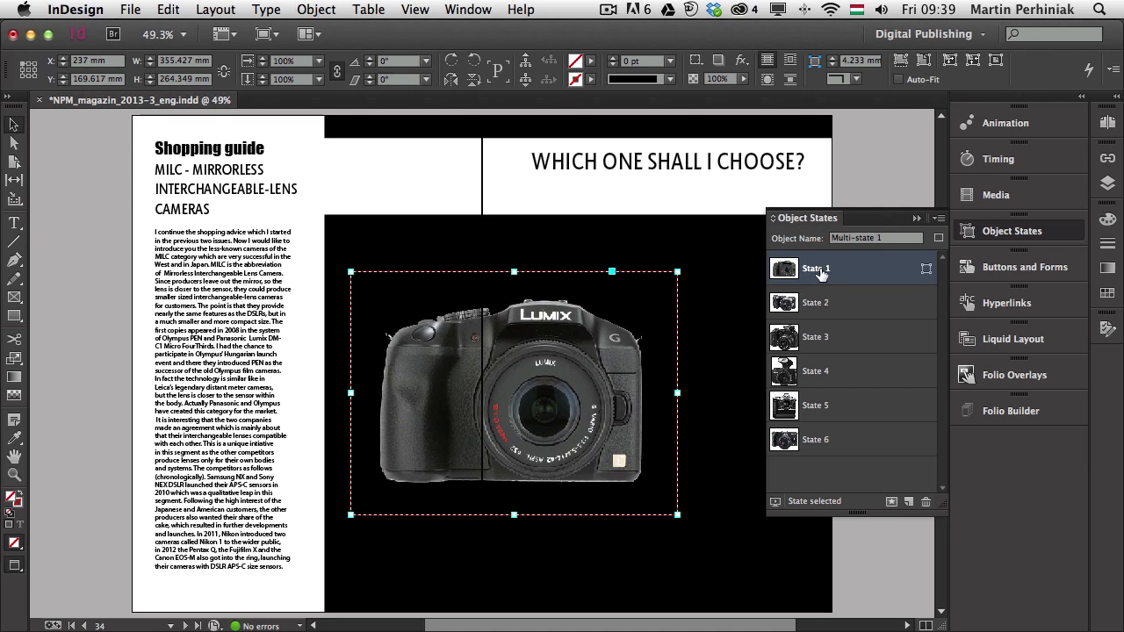
{"action": "right_click", "coordinate": [816, 269]}
{"action": "type", "text": "Lumix"}
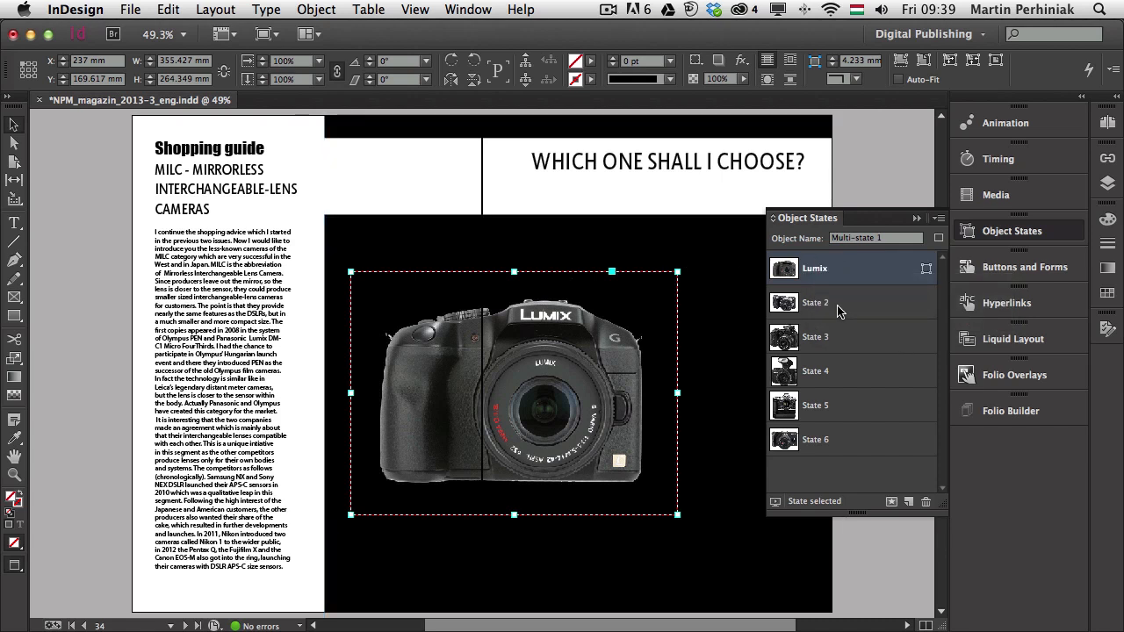
{"action": "left_click", "coordinate": [816, 302]}
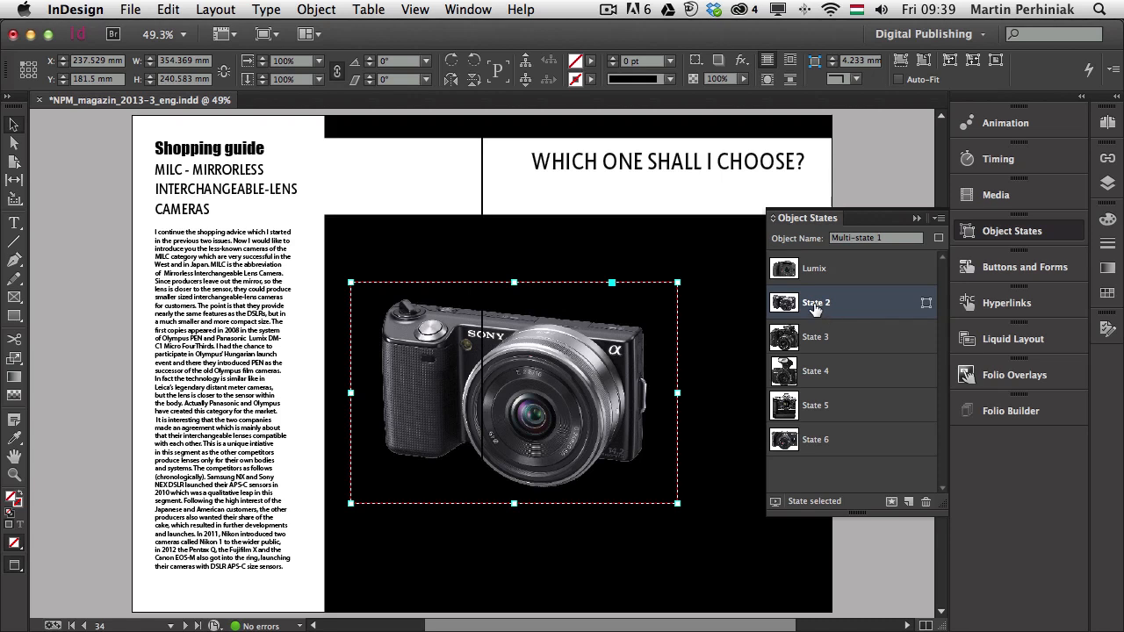
{"action": "mouse_move", "coordinate": [817, 308]}
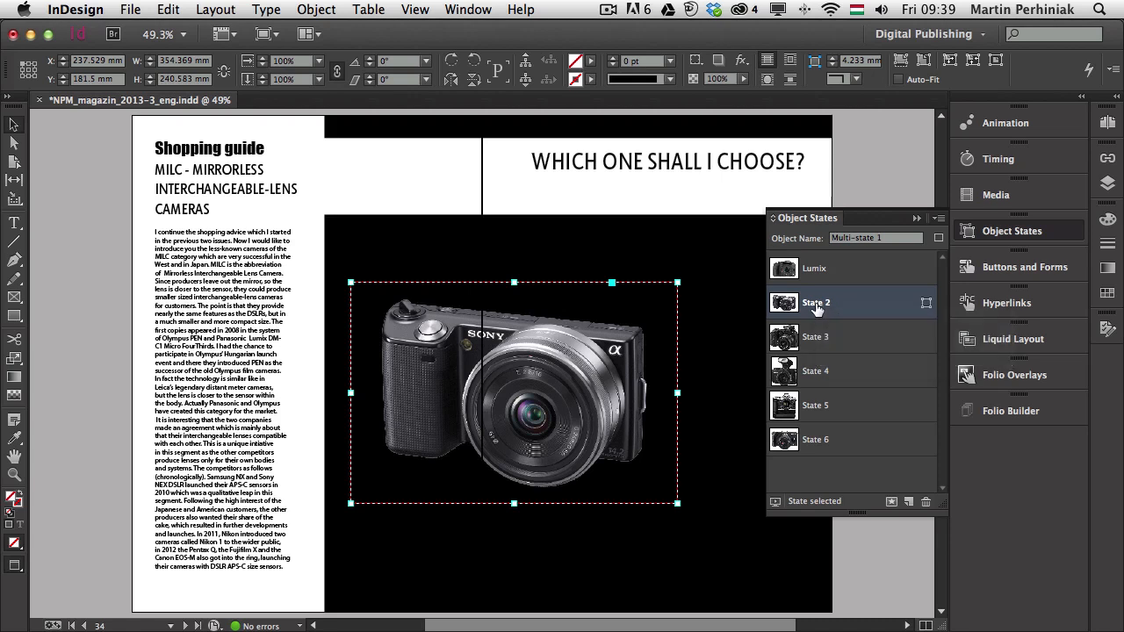
{"action": "double_click", "coordinate": [815, 302]}
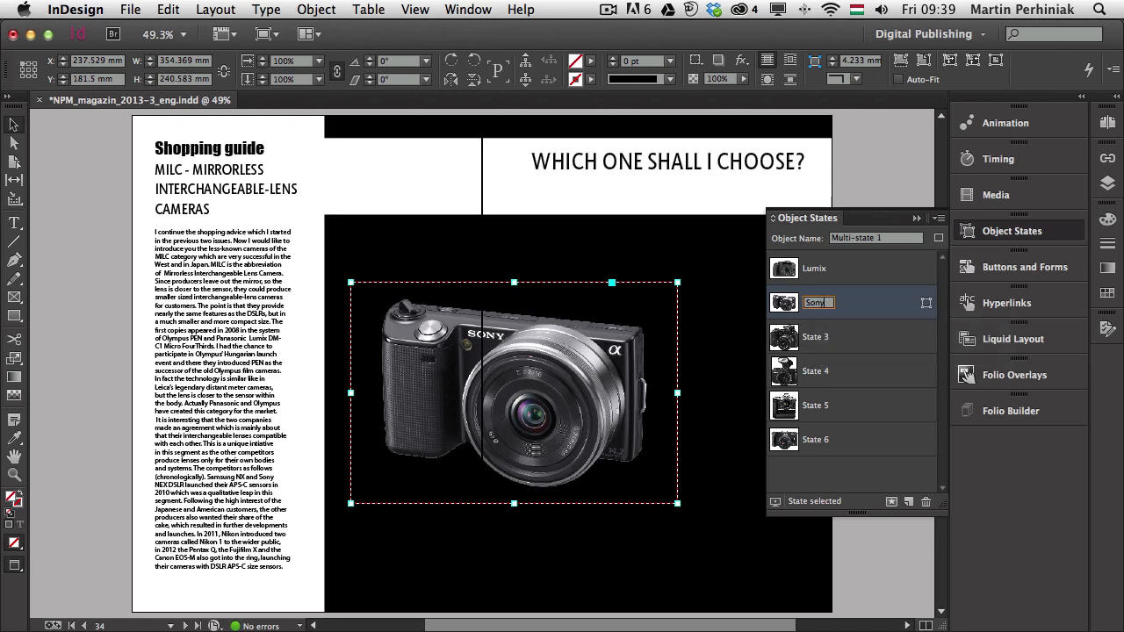
{"action": "left_click", "coordinate": [816, 337]}
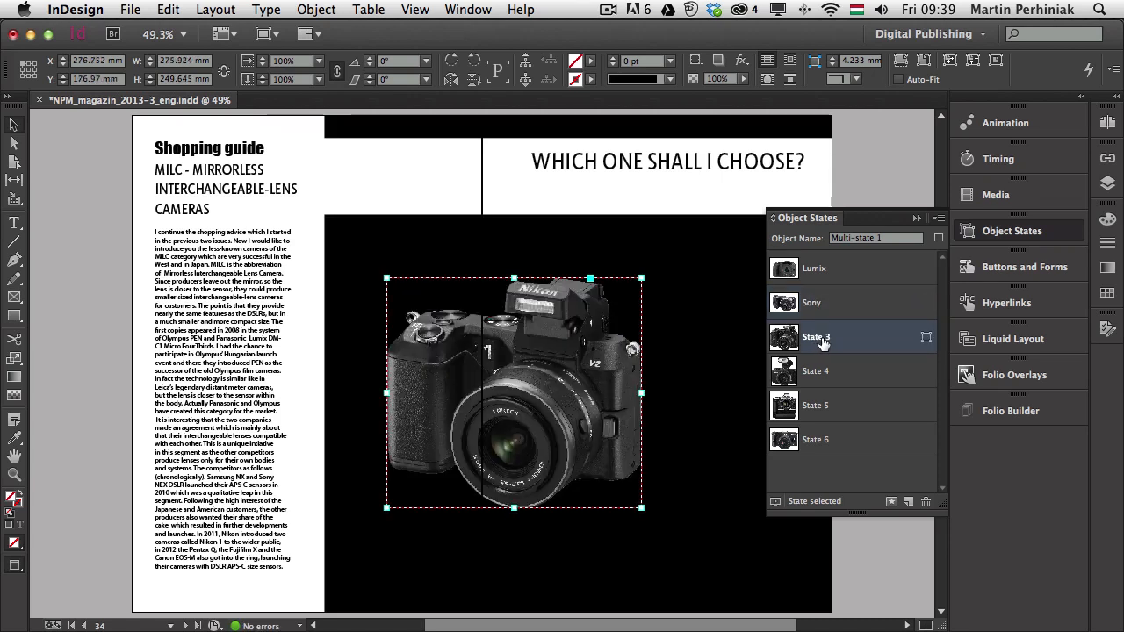
{"action": "double_click", "coordinate": [817, 338]}
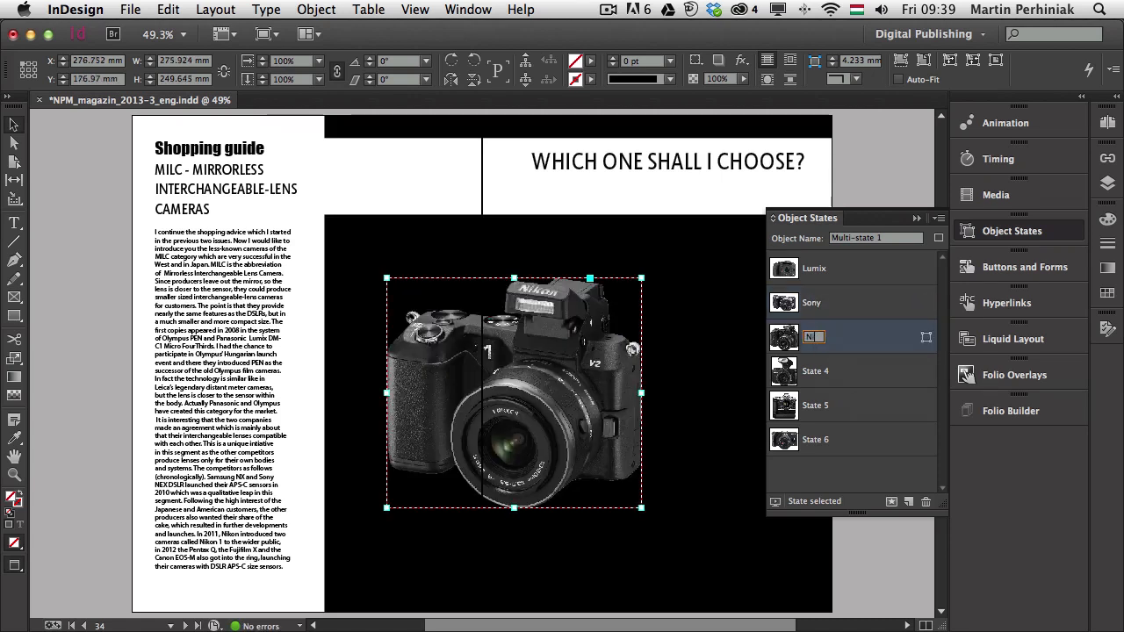
- Rename states four to six Canon, Olympus and Pentax
{"action": "left_click", "coordinate": [815, 371]}
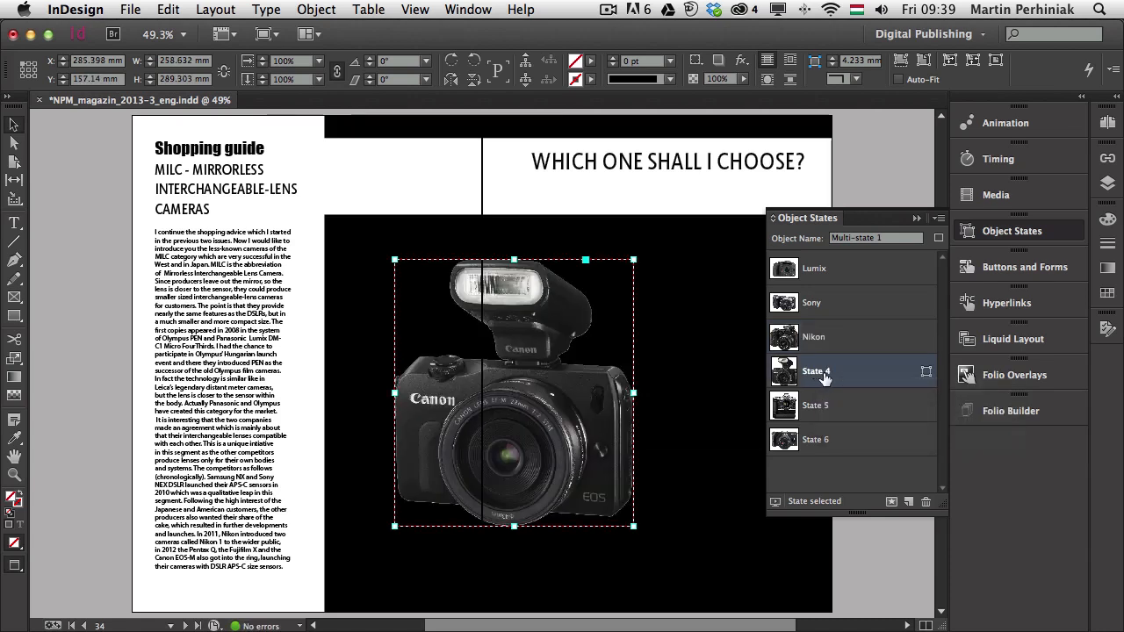
{"action": "double_click", "coordinate": [816, 371]}
{"action": "type", "text": "Canon"}
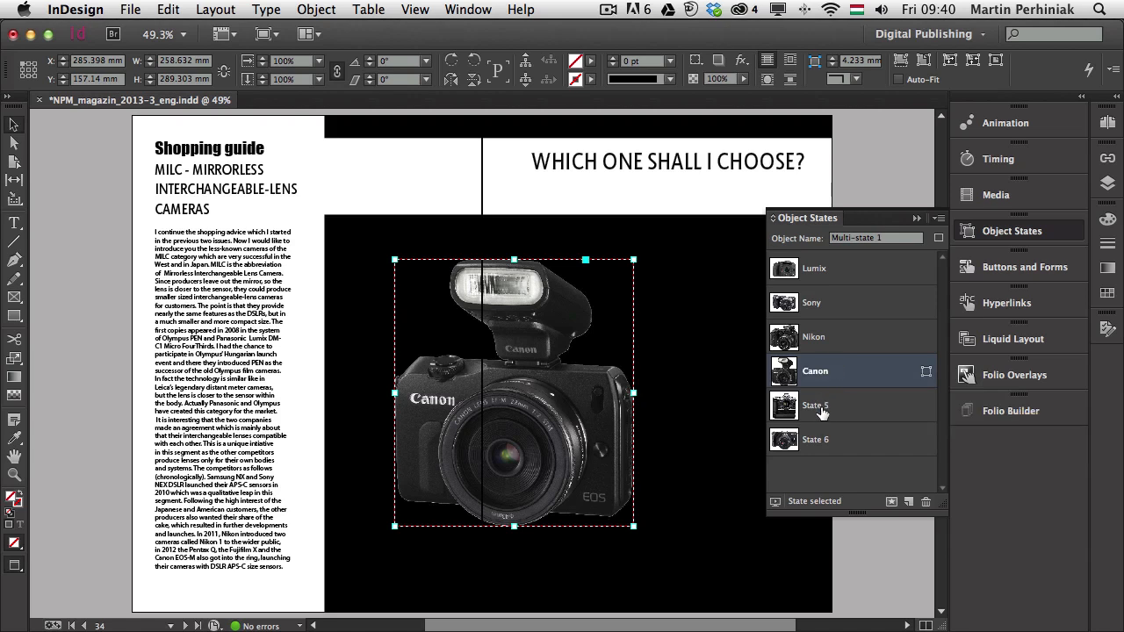
{"action": "left_click", "coordinate": [816, 406]}
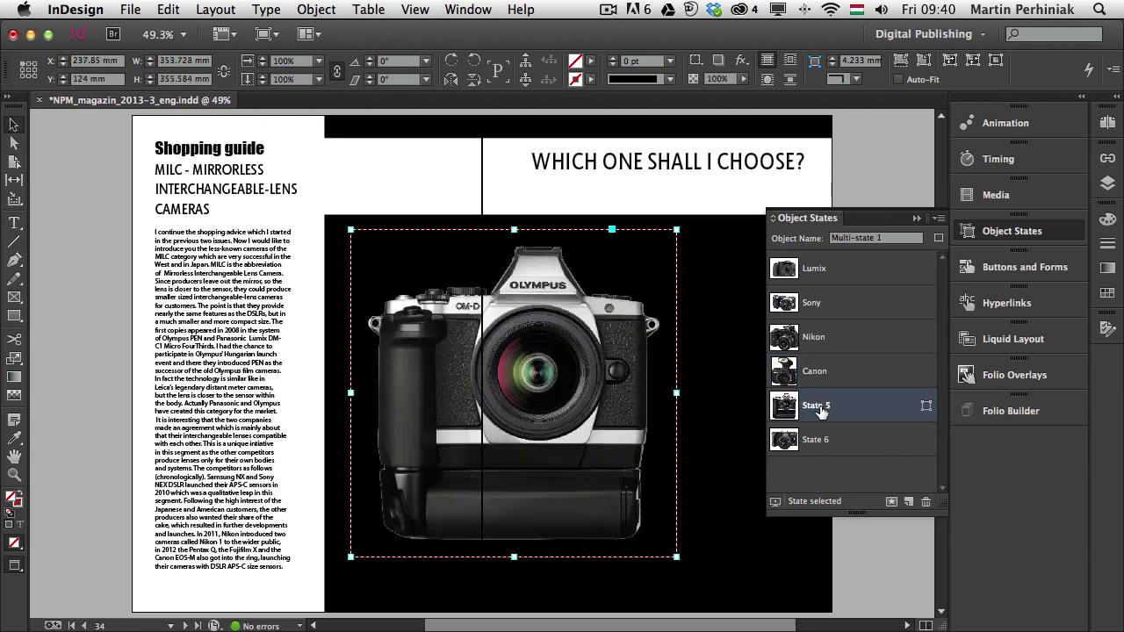
{"action": "double_click", "coordinate": [816, 404]}
{"action": "type", "text": "Olympus"}
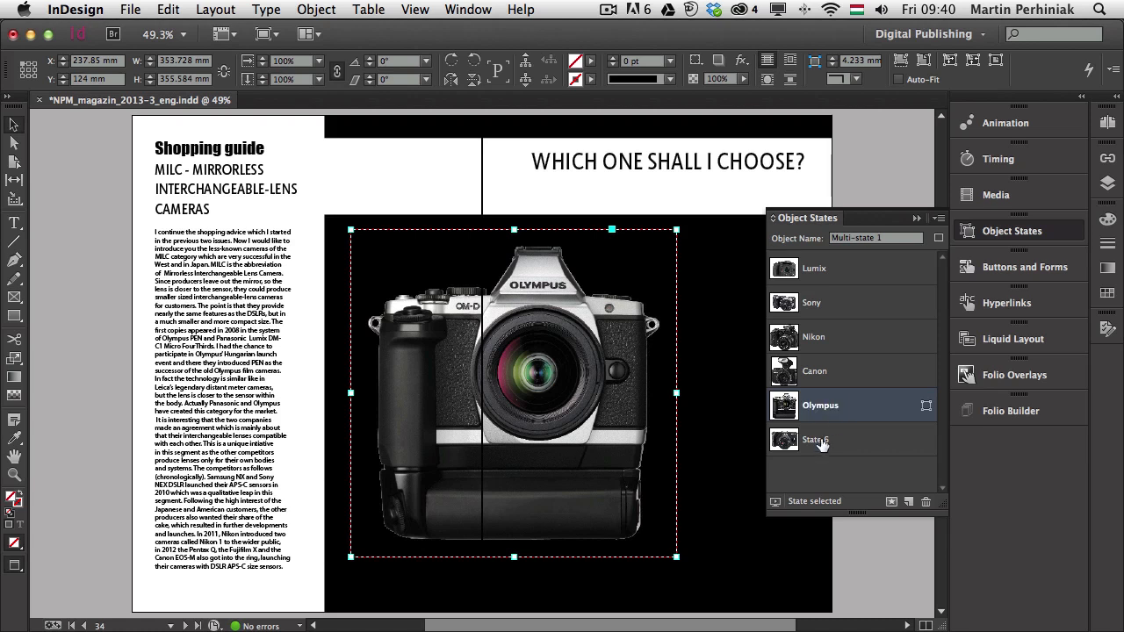
{"action": "left_click", "coordinate": [816, 440]}
{"action": "type", "text": "Pentax"}
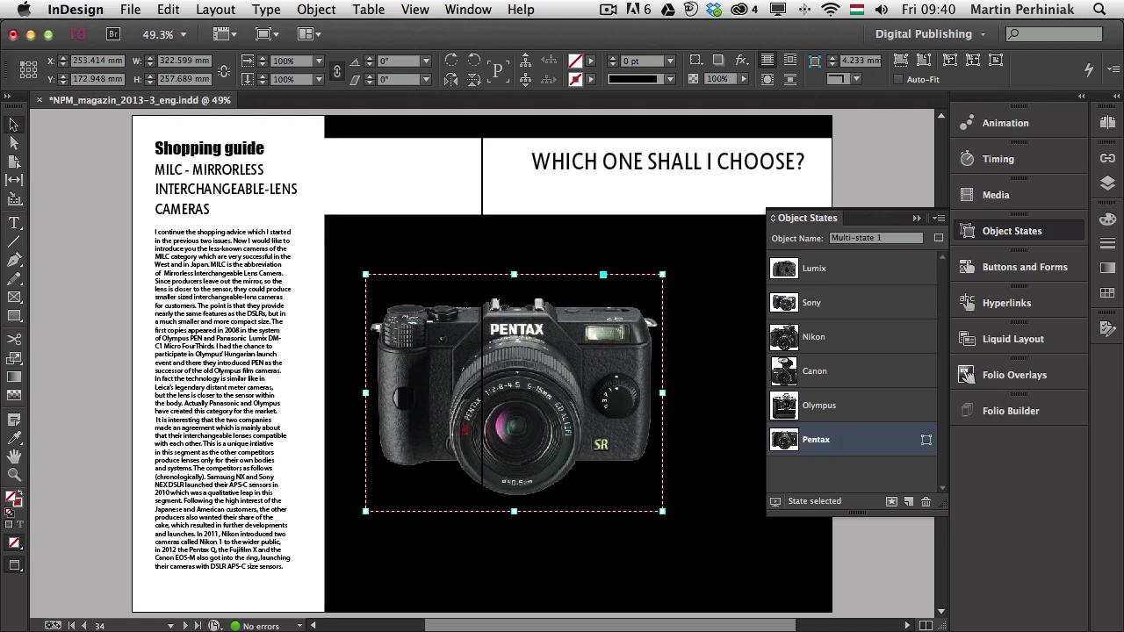
{"action": "mouse_move", "coordinate": [895, 345]}
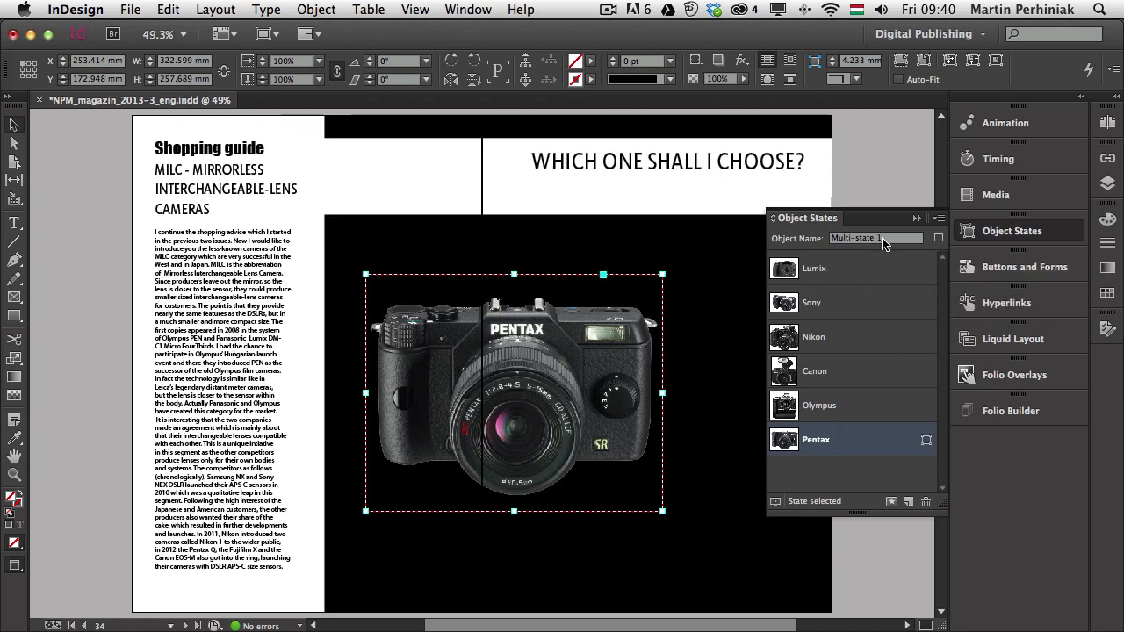
- Name the object Cameras and move the Nikon and Olympus states to the top
{"action": "type", "text": "Cameras"}
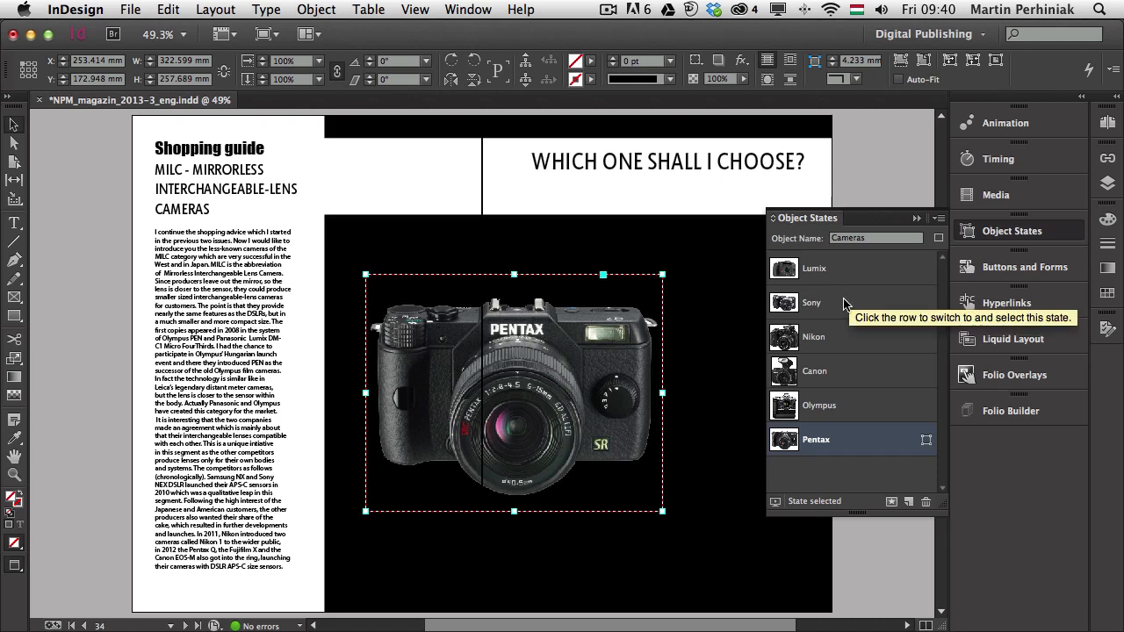
{"action": "left_click", "coordinate": [812, 302]}
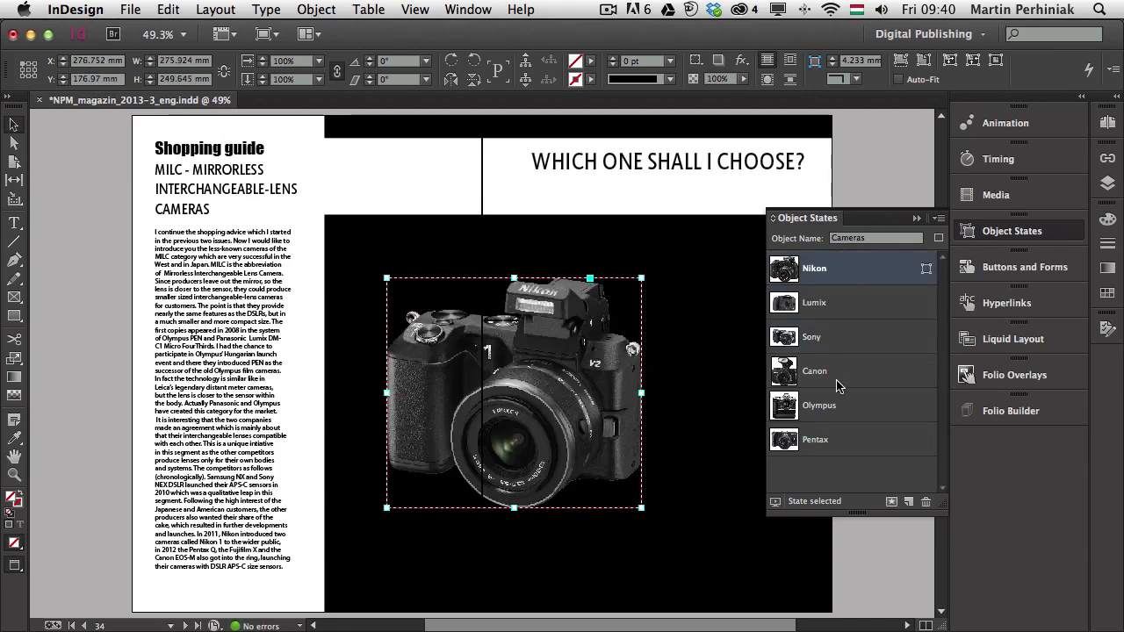
{"action": "left_click", "coordinate": [821, 405]}
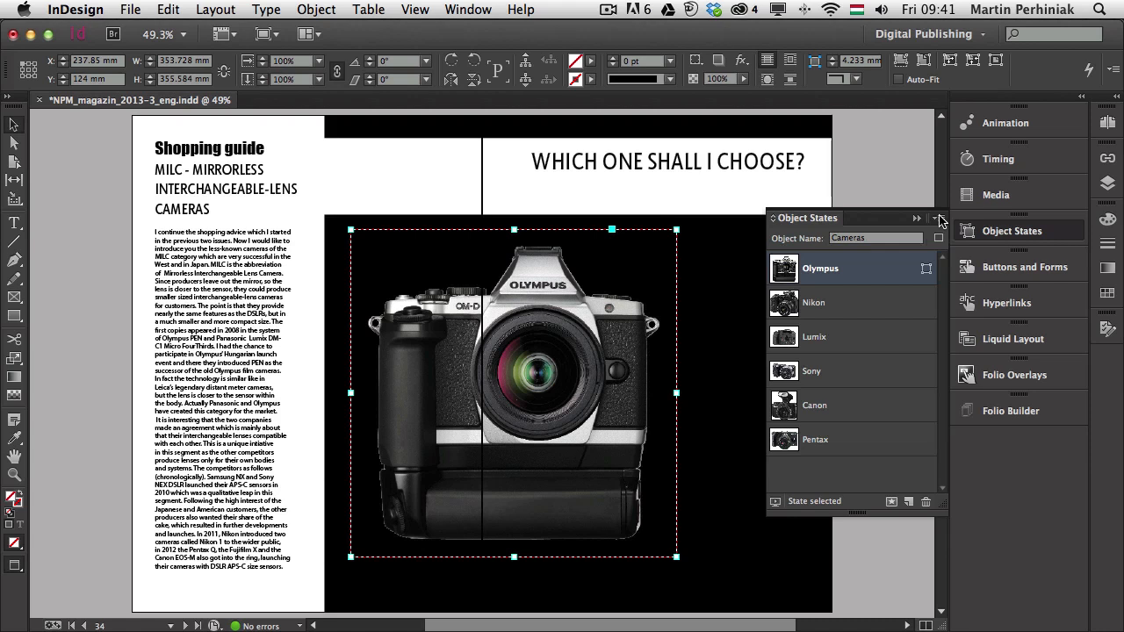
{"action": "mouse_move", "coordinate": [1007, 236]}
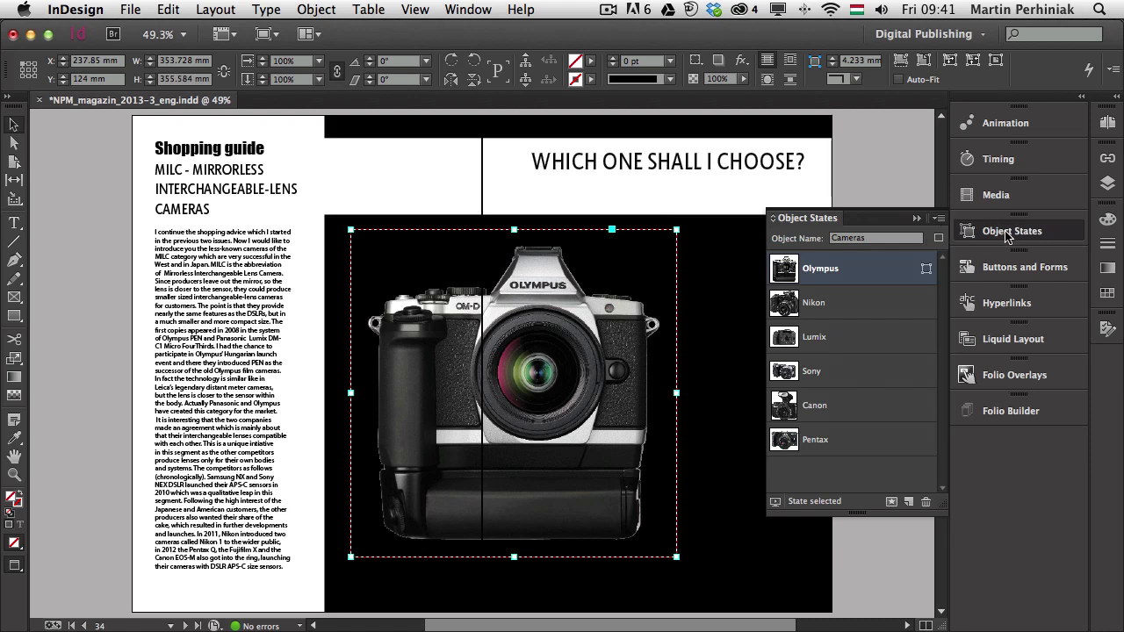
- Duplicate the 'WHICH ONE SHALL I CHOOSE?' heading frame and retype the copy as CANON
{"action": "left_click", "coordinate": [1011, 231]}
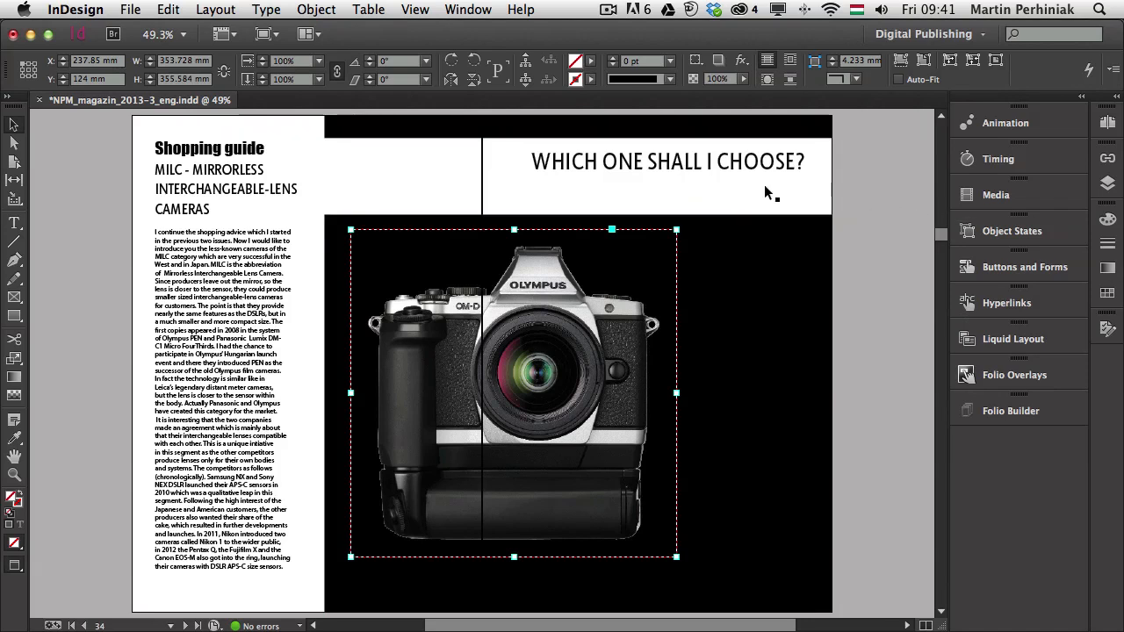
{"action": "left_click", "coordinate": [667, 162]}
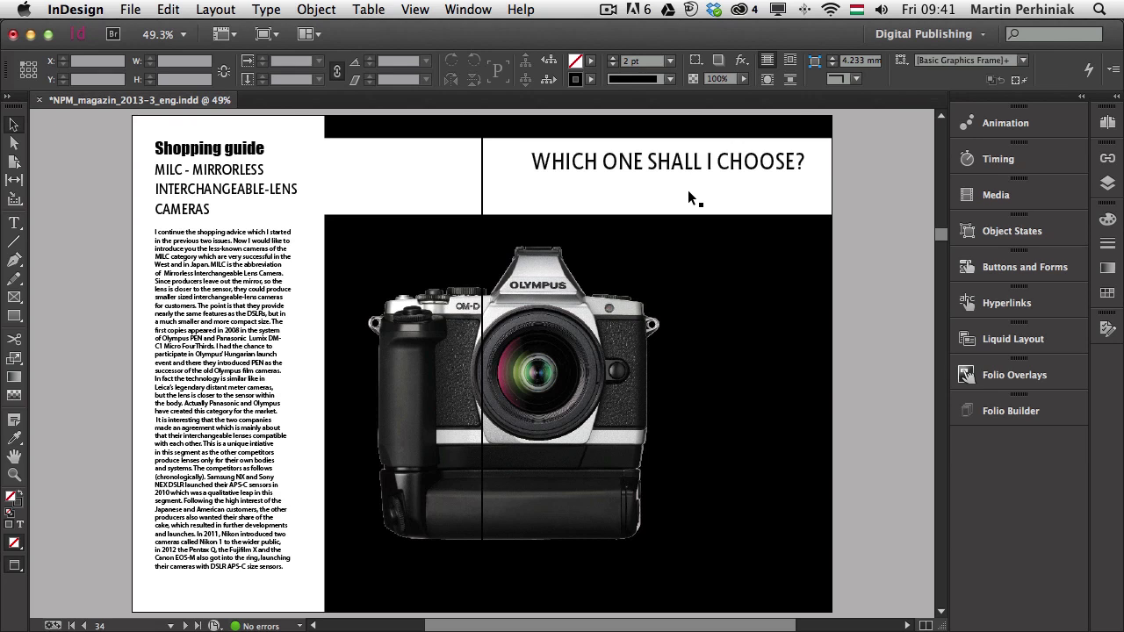
{"action": "left_click", "coordinate": [663, 163]}
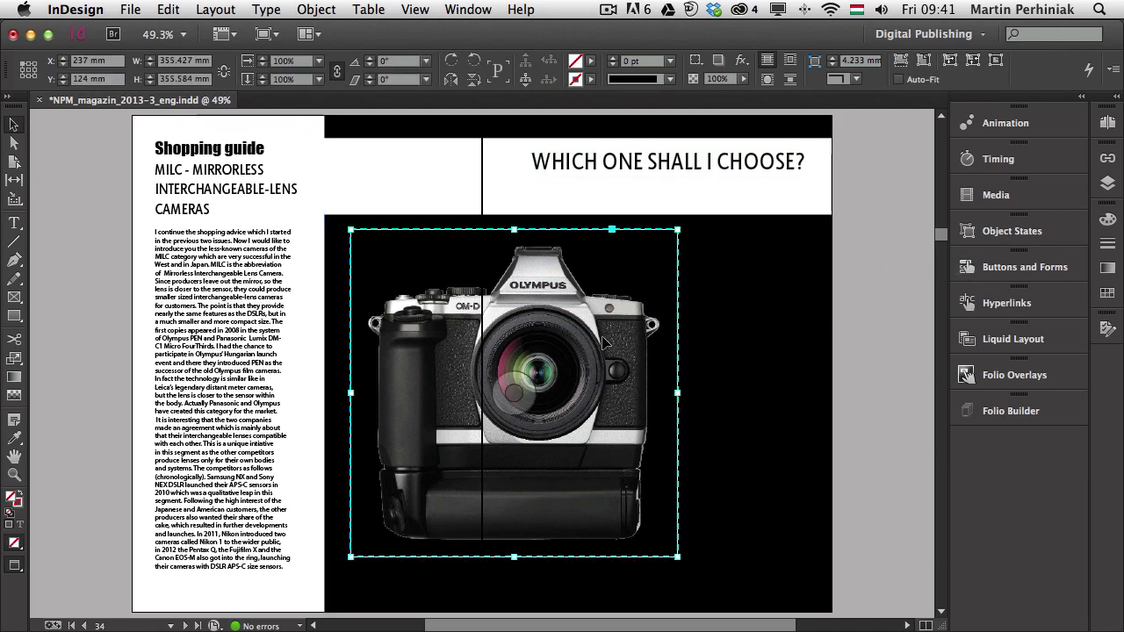
{"action": "left_click", "coordinate": [668, 161]}
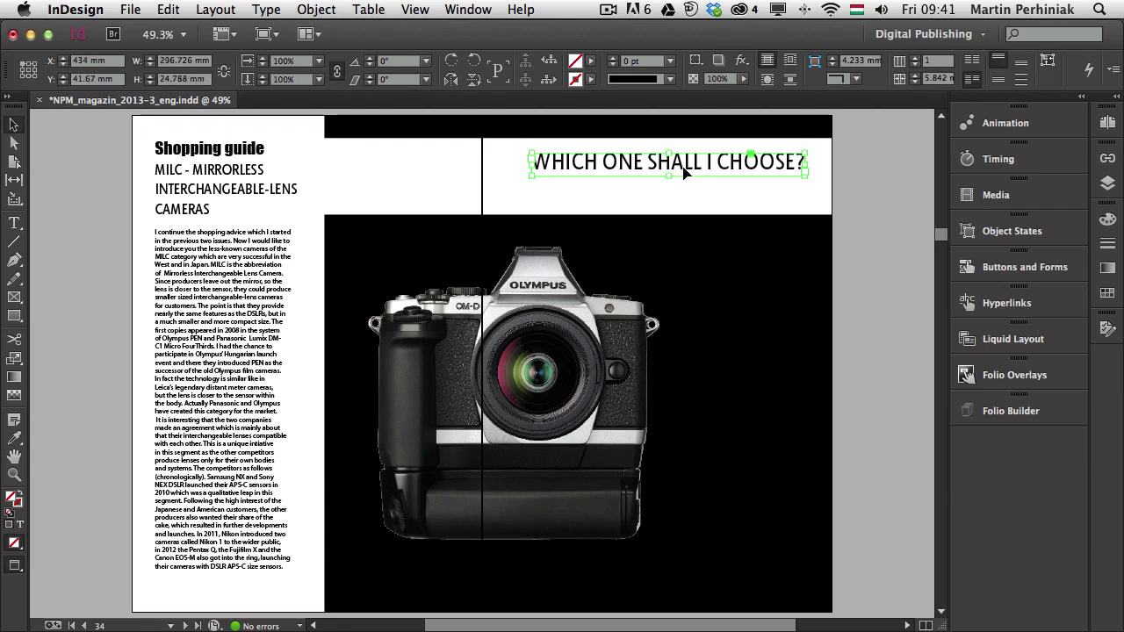
{"action": "left_click_drag", "start_coordinate": [685, 162], "coordinate": [657, 198]}
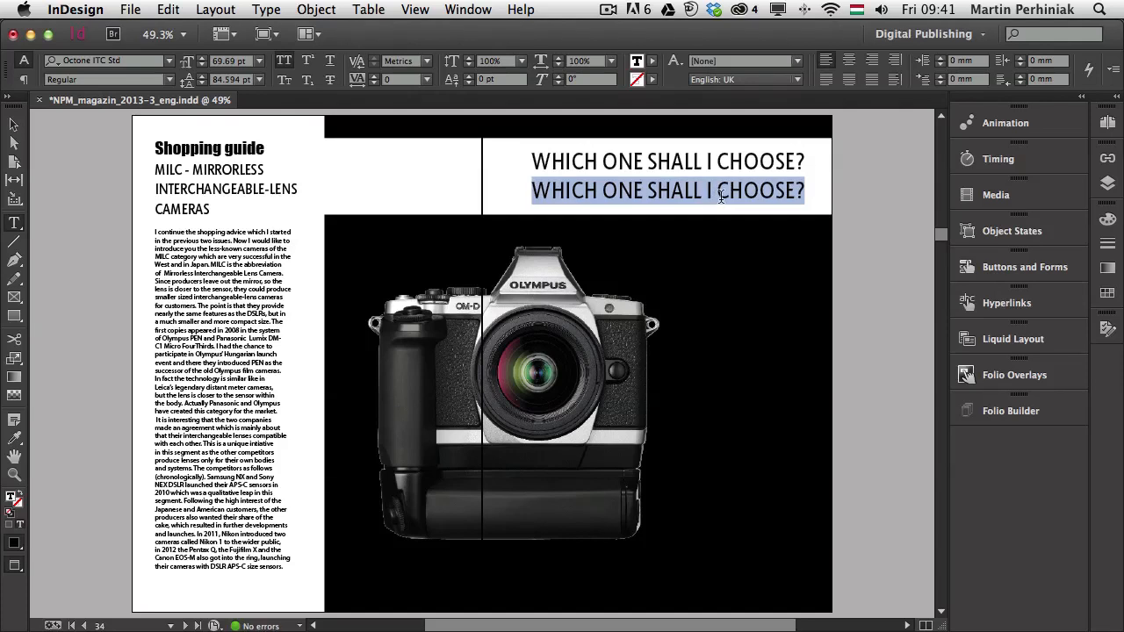
{"action": "type", "text": "CANON"}
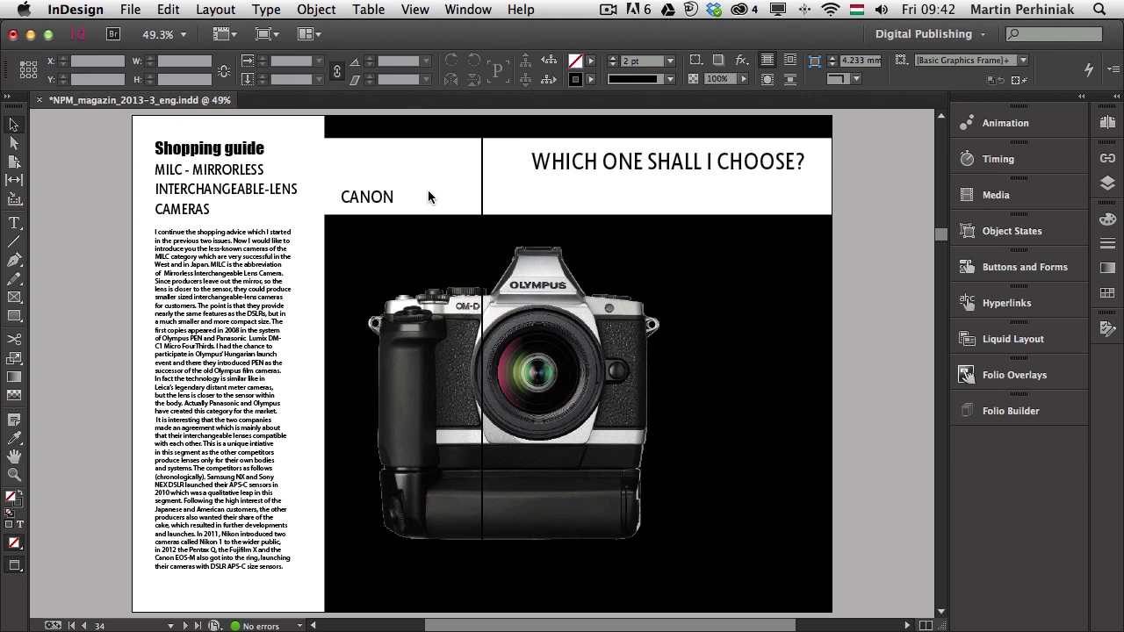
{"action": "left_click", "coordinate": [367, 197]}
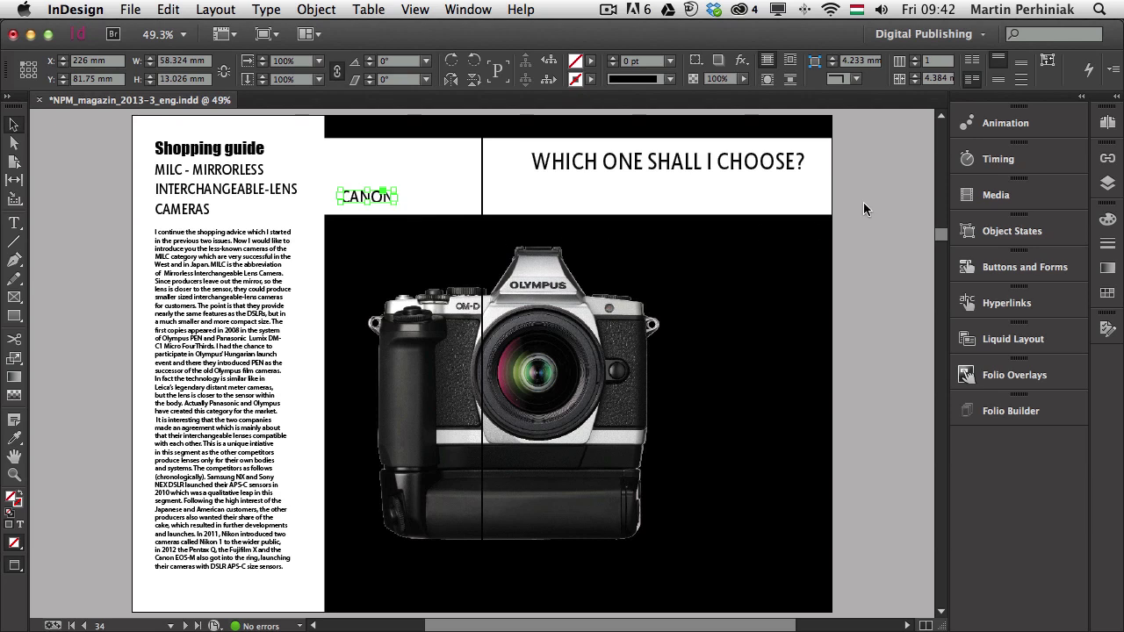
{"action": "mouse_move", "coordinate": [1007, 274]}
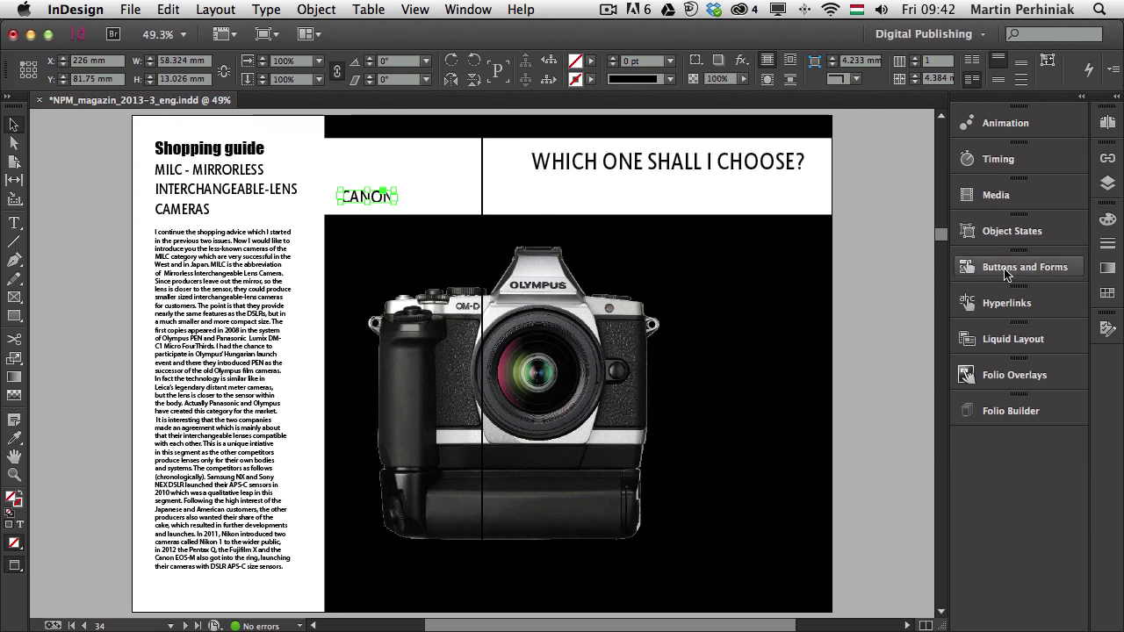
- Make CANON a button named Canon with a Go To State action showing Cameras' Canon state
{"action": "left_click", "coordinate": [1020, 266]}
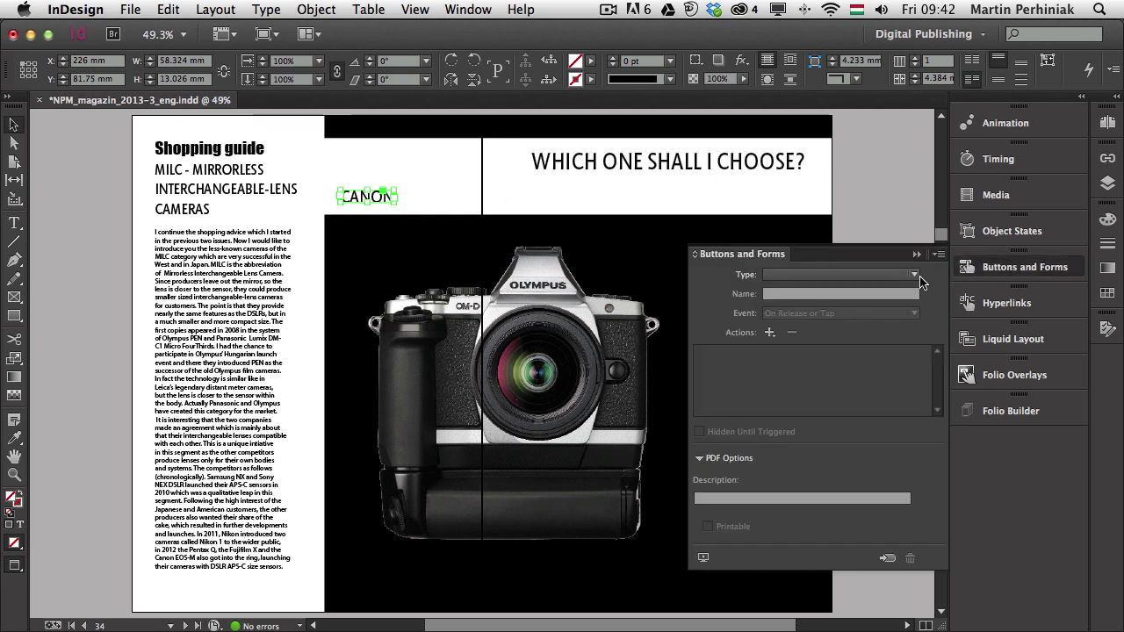
{"action": "left_click", "coordinate": [911, 274]}
{"action": "type", "text": "C"}
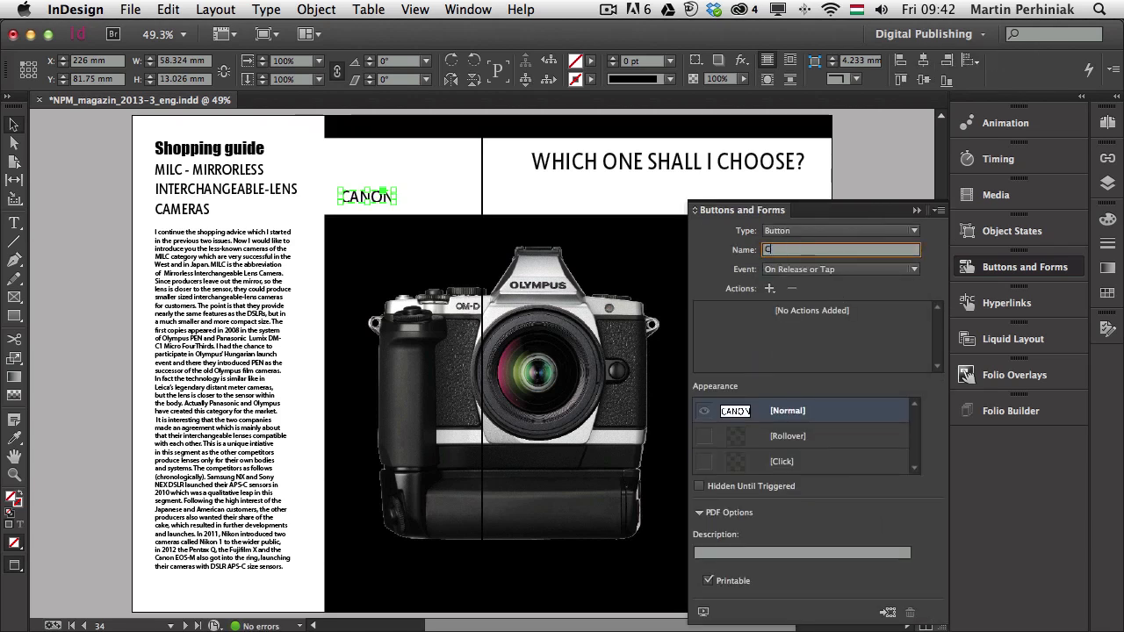
{"action": "type", "text": "anon"}
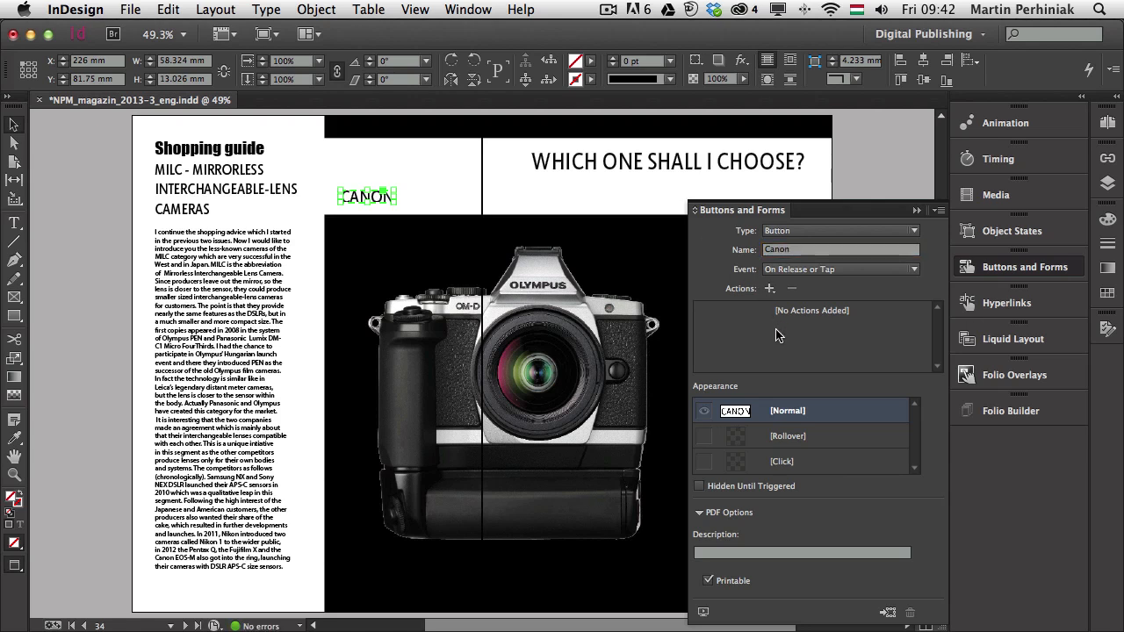
{"action": "left_click", "coordinate": [769, 288]}
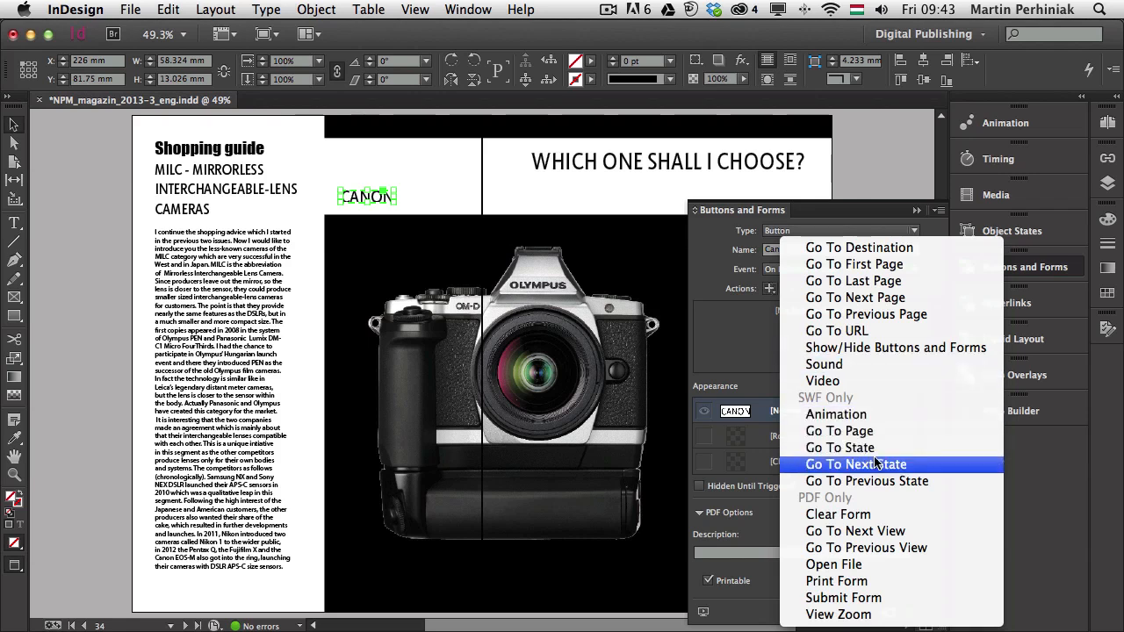
{"action": "mouse_move", "coordinate": [839, 447]}
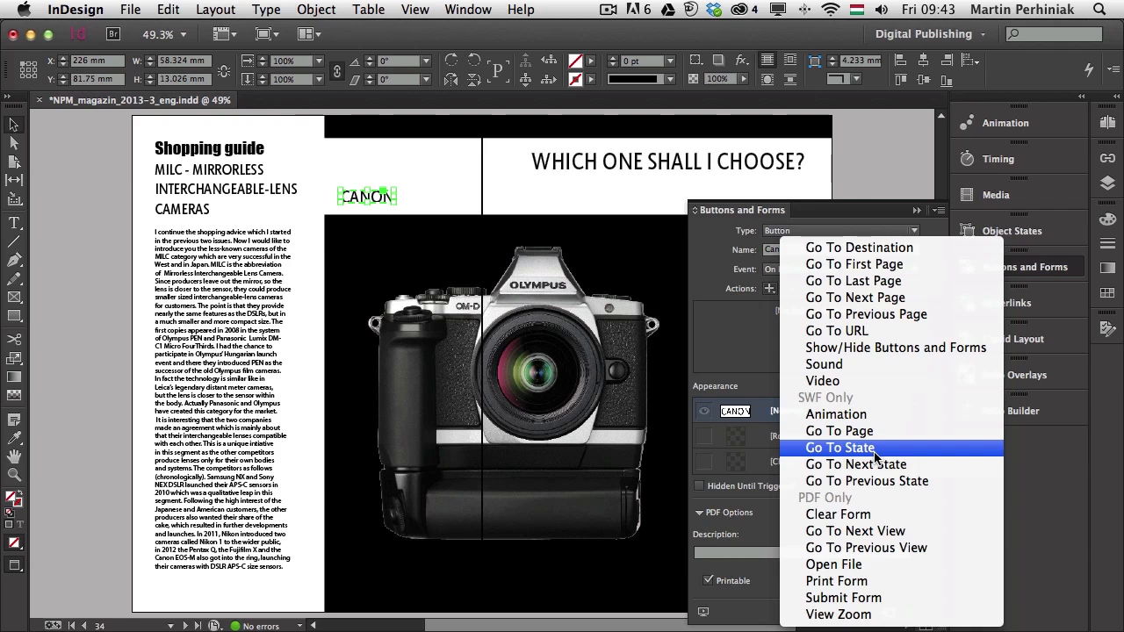
{"action": "left_click", "coordinate": [839, 447]}
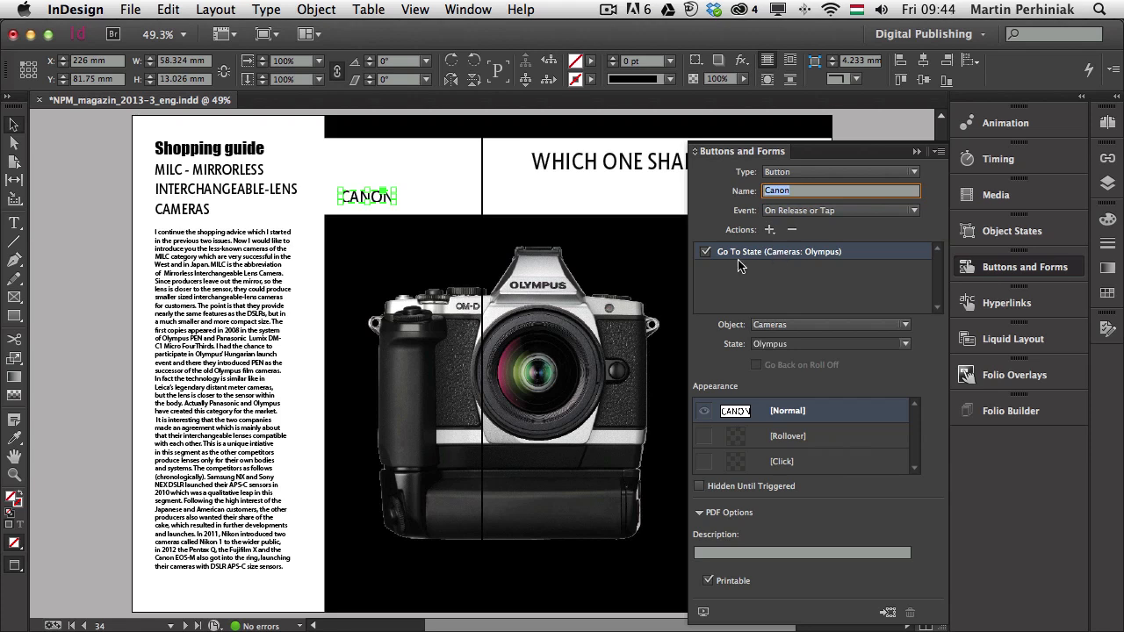
{"action": "mouse_move", "coordinate": [817, 345]}
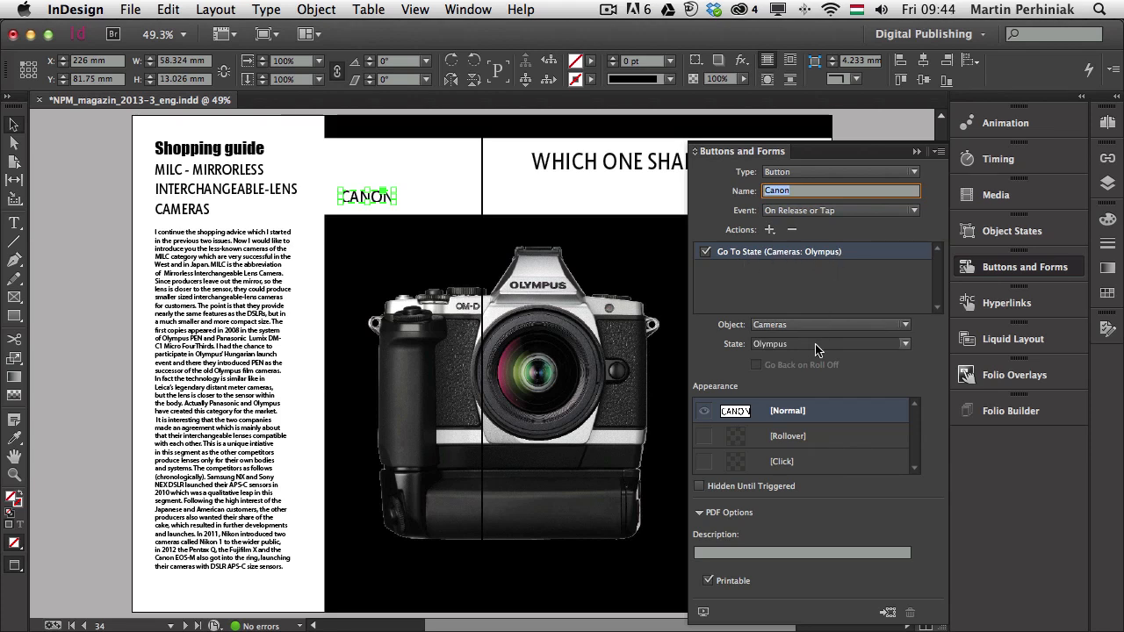
{"action": "mouse_move", "coordinate": [938, 358]}
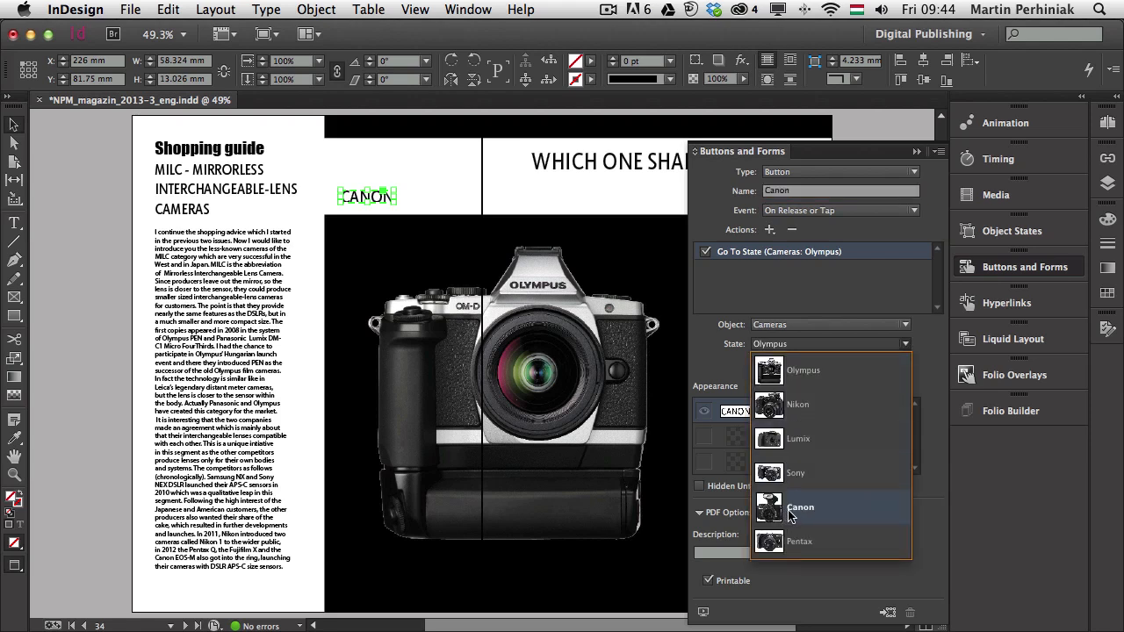
{"action": "left_click", "coordinate": [801, 506]}
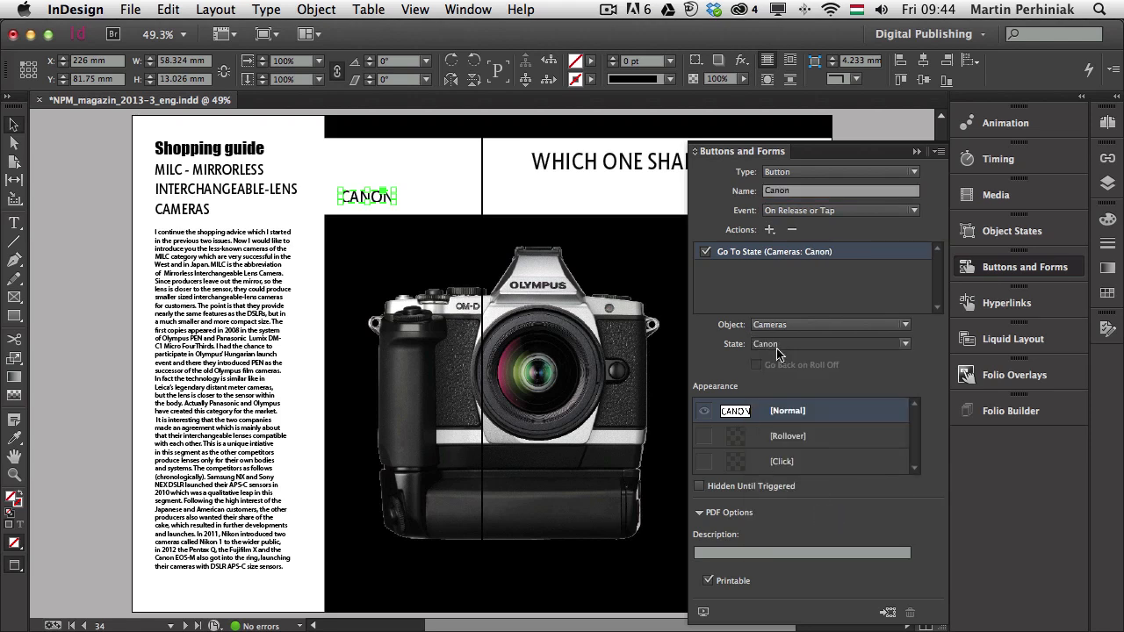
{"action": "mouse_move", "coordinate": [784, 386]}
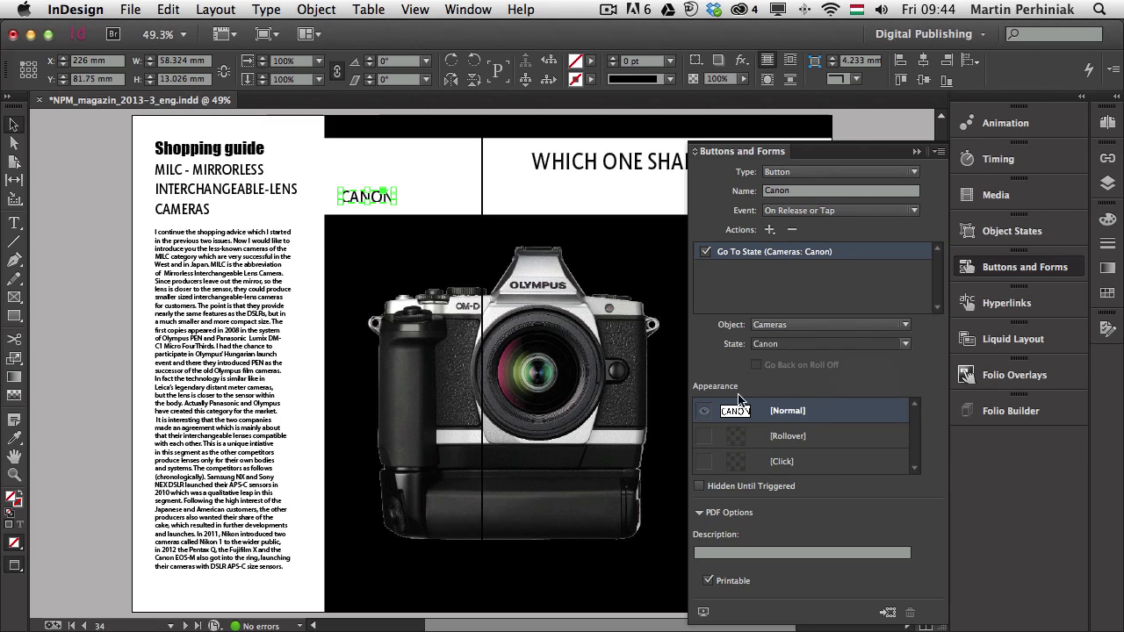
{"action": "mouse_move", "coordinate": [715, 441]}
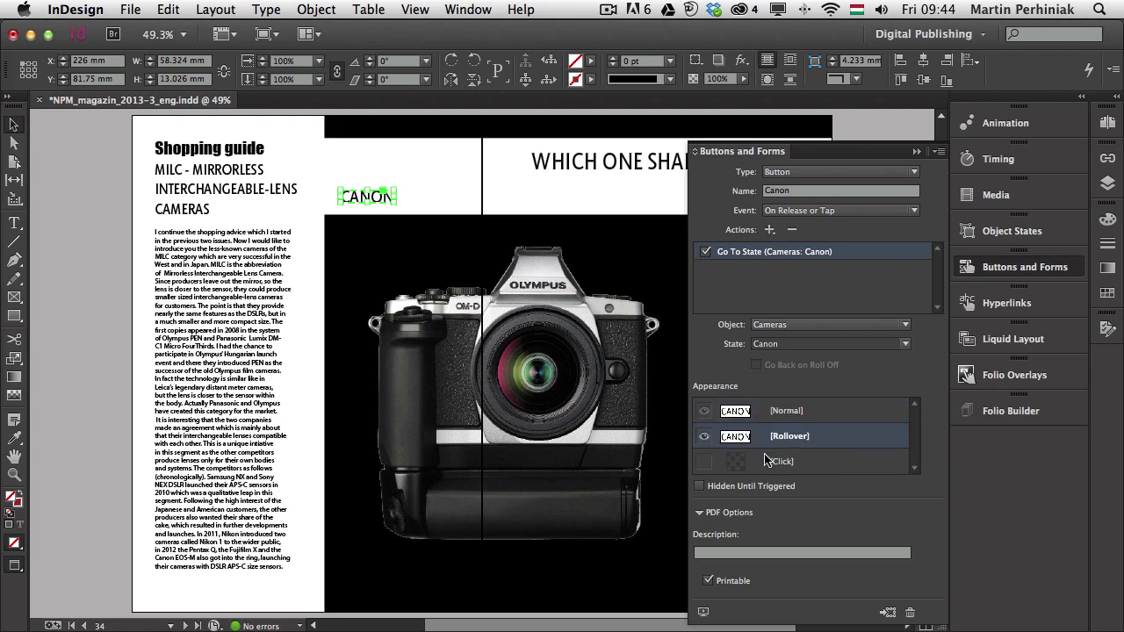
{"action": "mouse_move", "coordinate": [386, 188]}
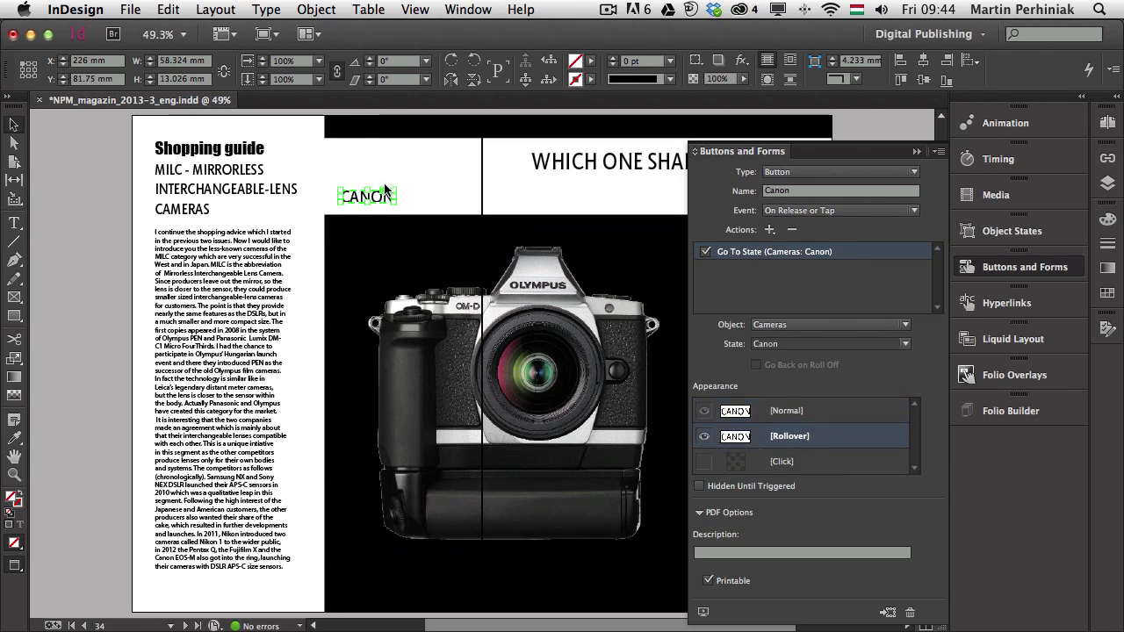
{"action": "mouse_move", "coordinate": [381, 202]}
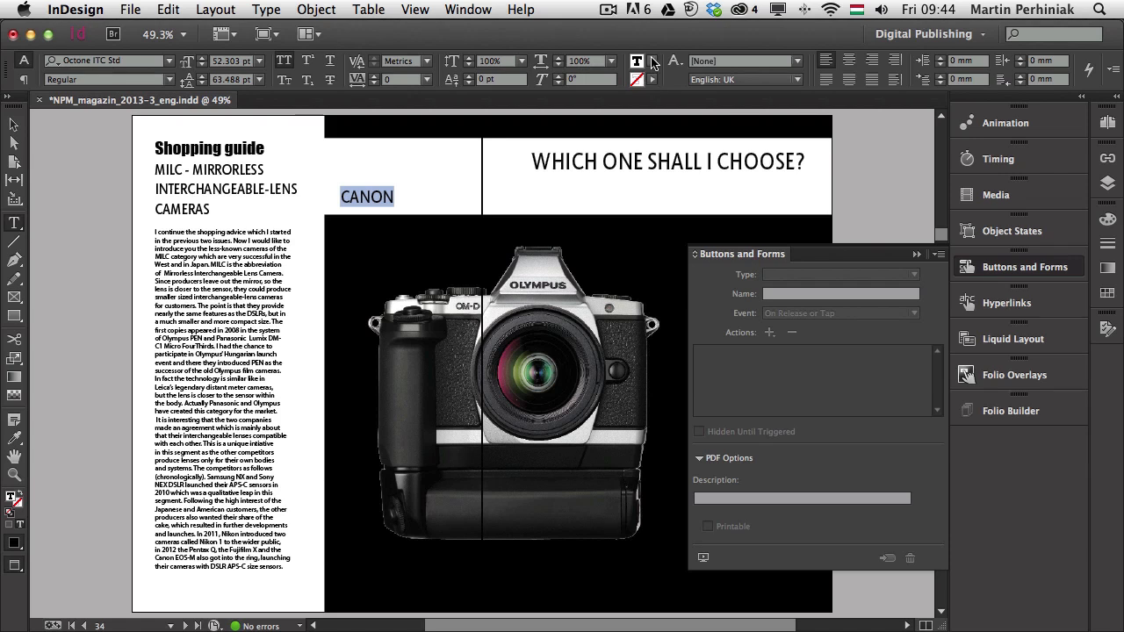
- Recolour the CANON text for the Rollover appearance and make it red for Click
{"action": "left_click", "coordinate": [640, 60]}
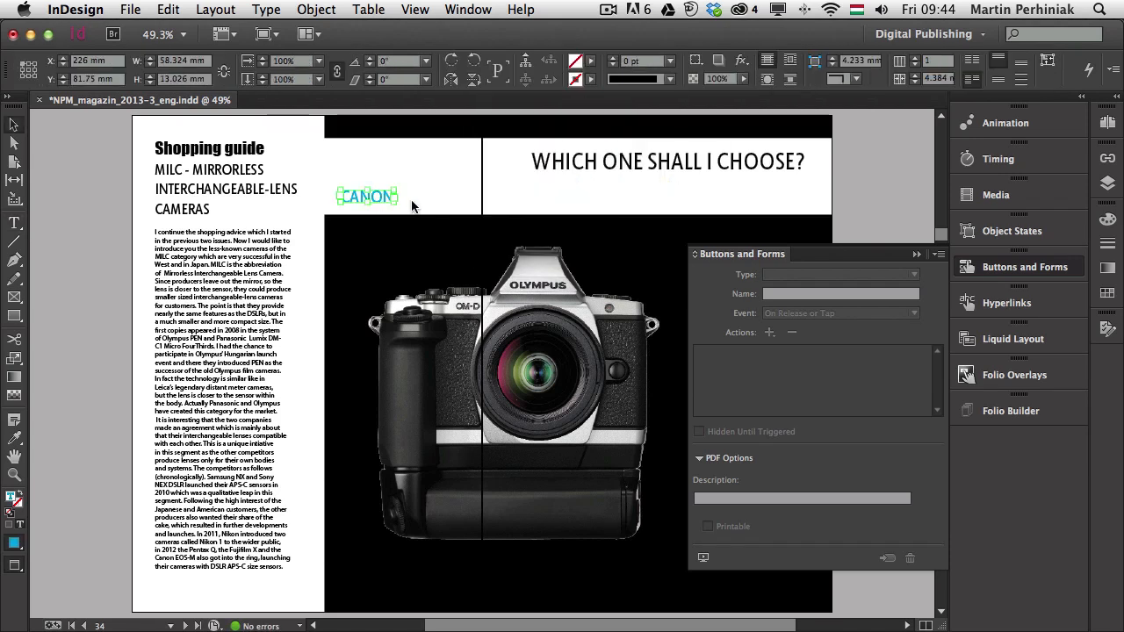
{"action": "left_click", "coordinate": [366, 197]}
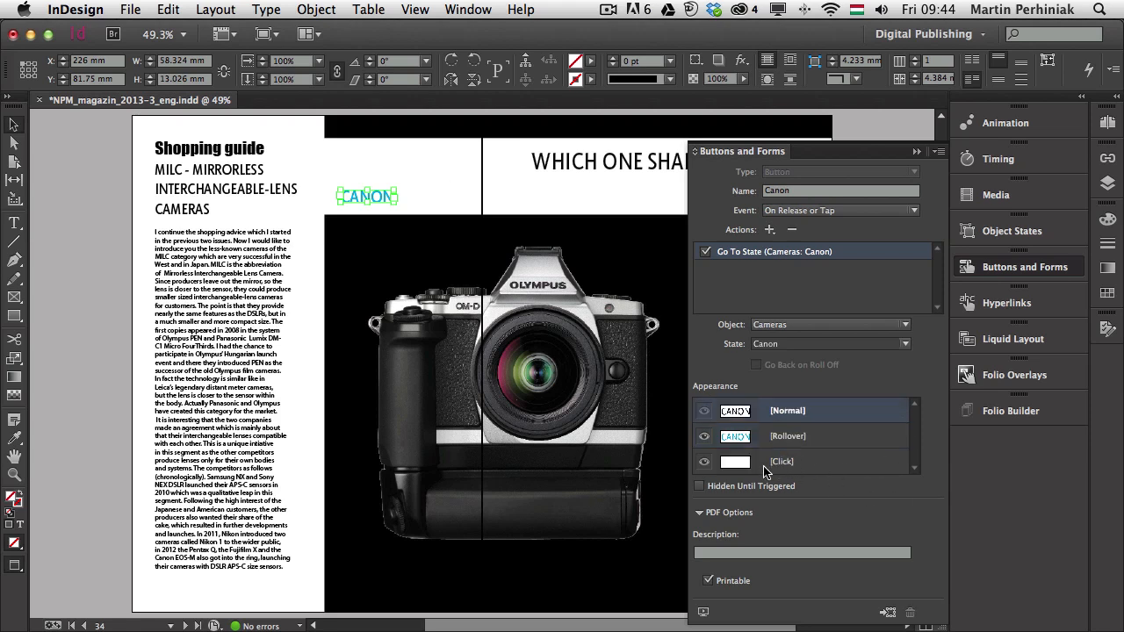
{"action": "left_click", "coordinate": [807, 461]}
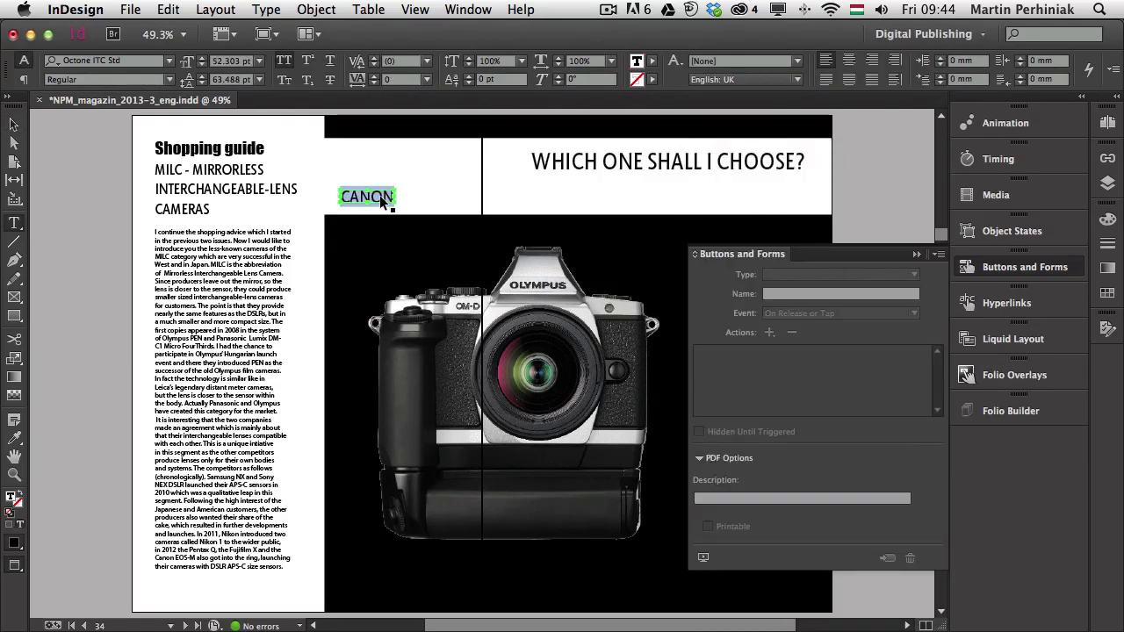
{"action": "left_click", "coordinate": [636, 60]}
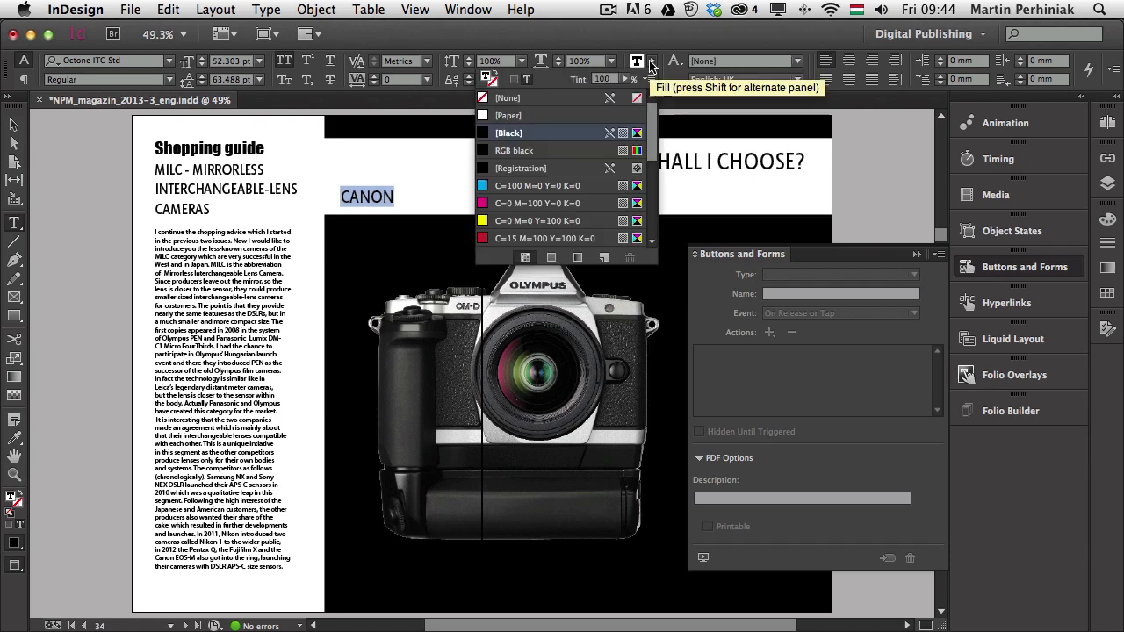
{"action": "mouse_move", "coordinate": [518, 209]}
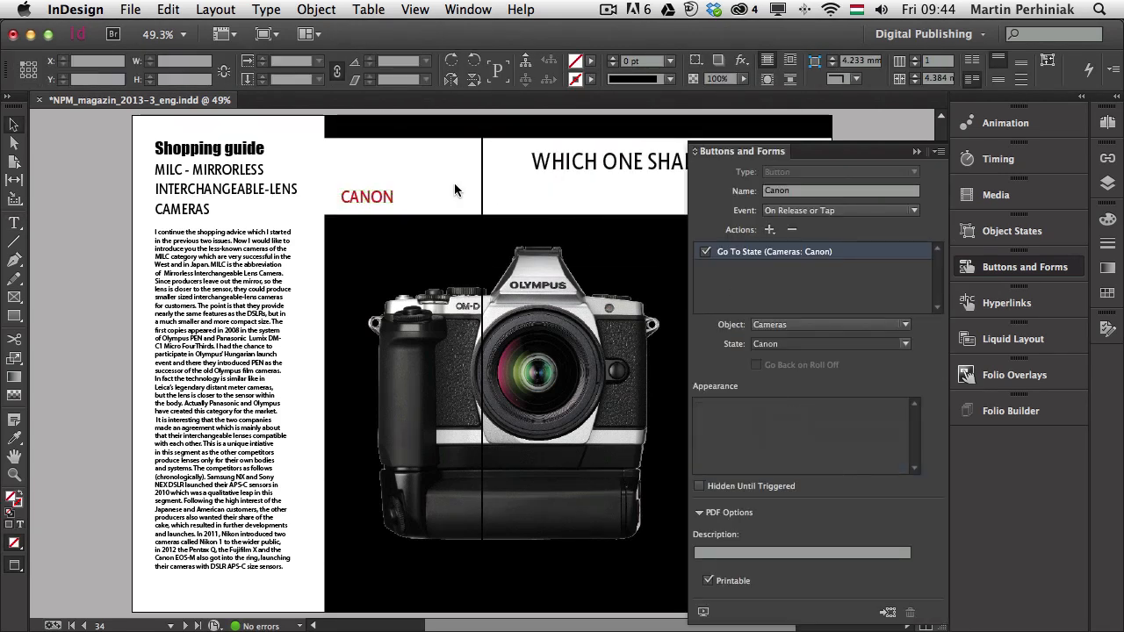
{"action": "left_click", "coordinate": [366, 196]}
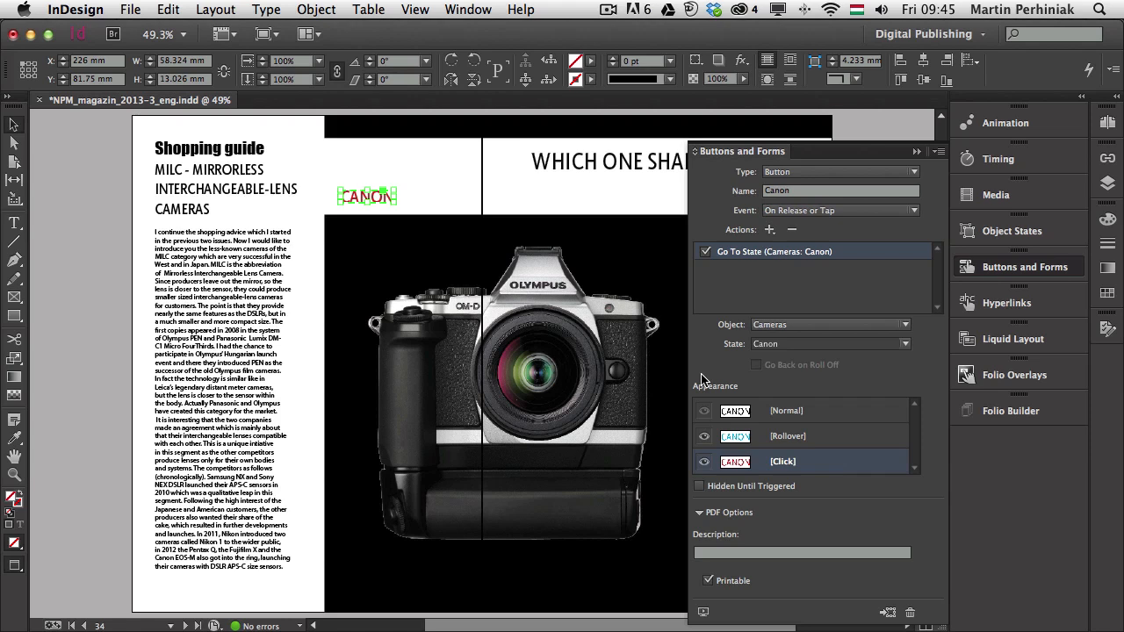
{"action": "mouse_move", "coordinate": [707, 611]}
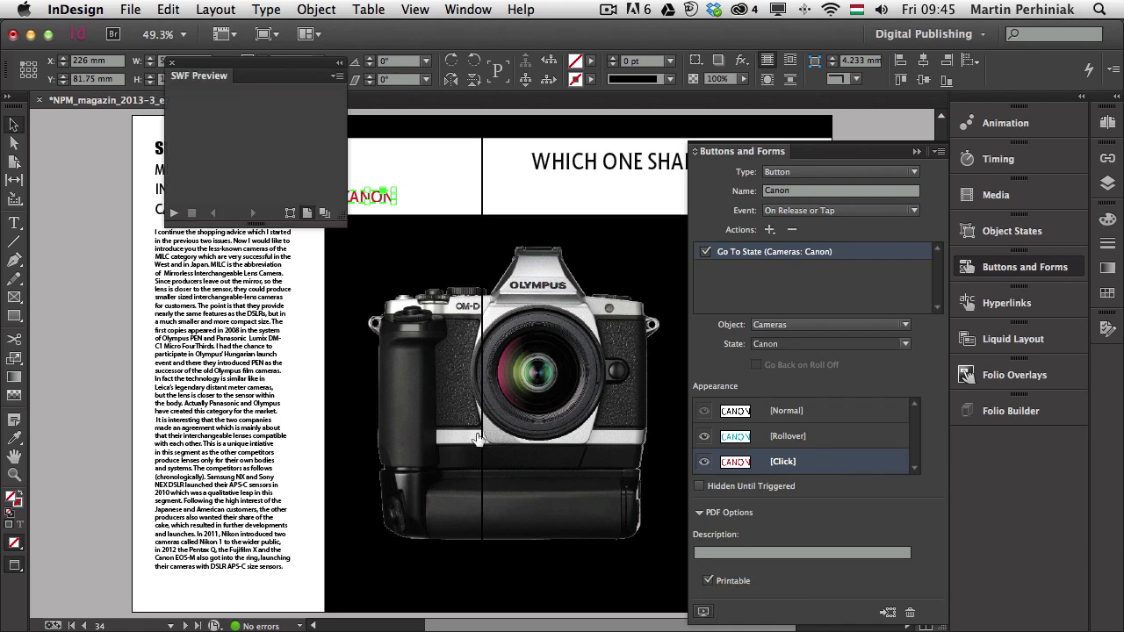
{"action": "mouse_move", "coordinate": [468, 366]}
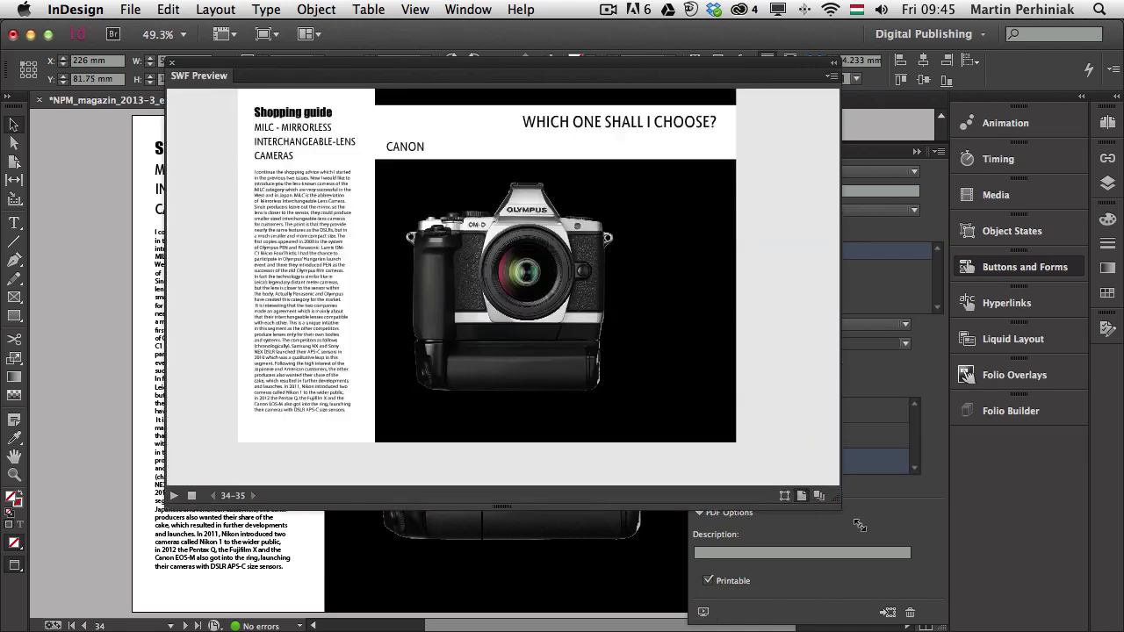
- Enlarge the SWF preview and test that CANON swaps in the Canon camera photo
{"action": "left_click_drag", "start_coordinate": [840, 504], "coordinate": [959, 579]}
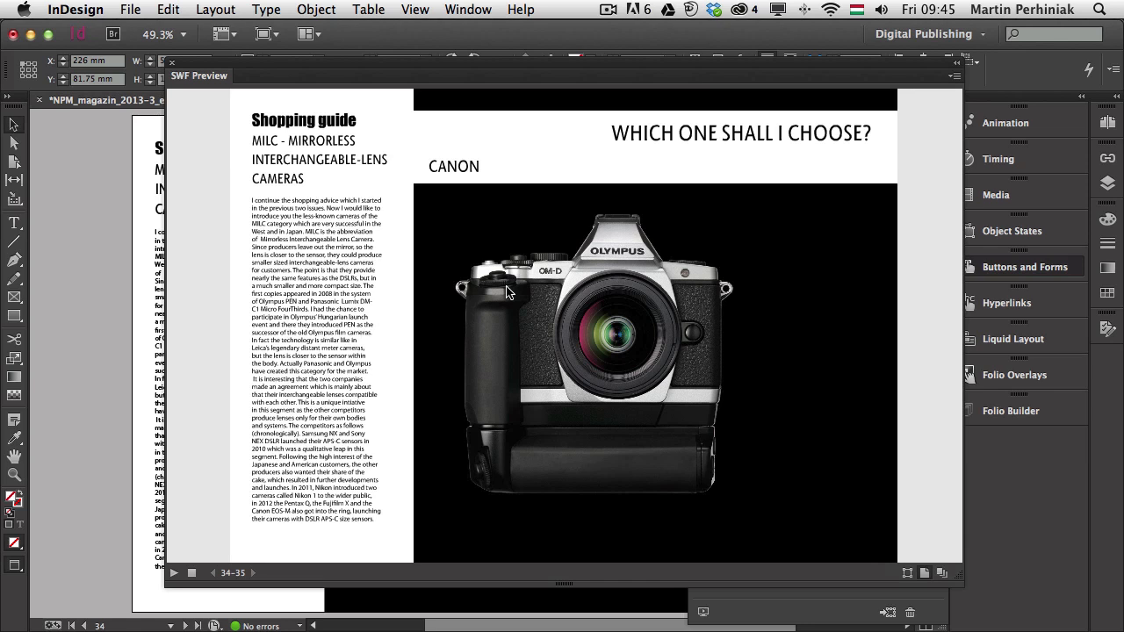
{"action": "mouse_move", "coordinate": [478, 187]}
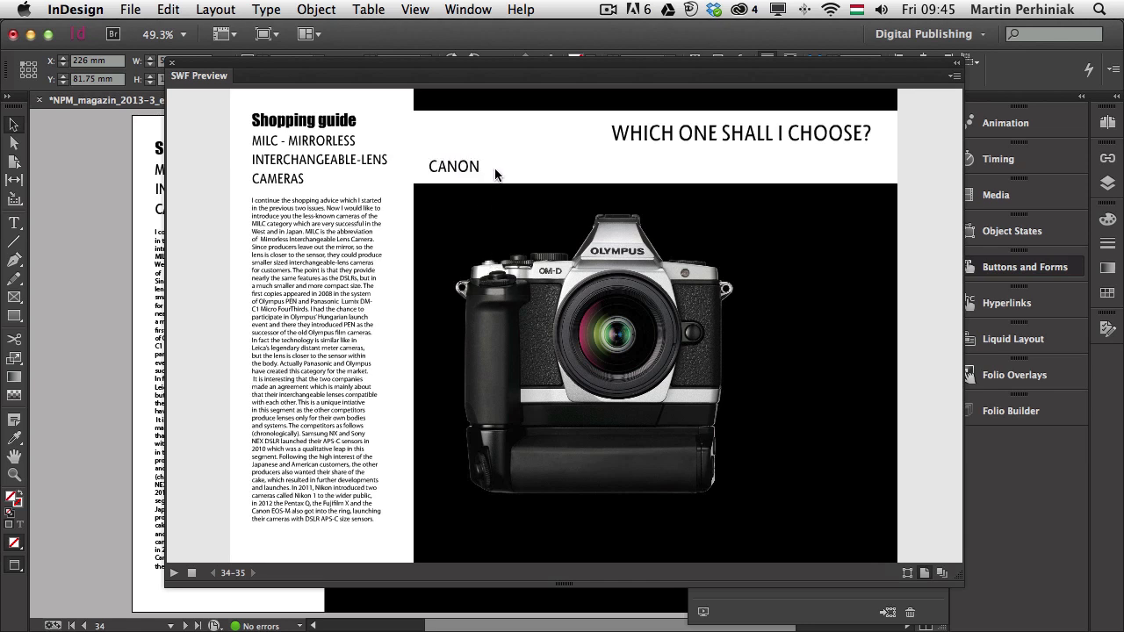
{"action": "mouse_move", "coordinate": [466, 174]}
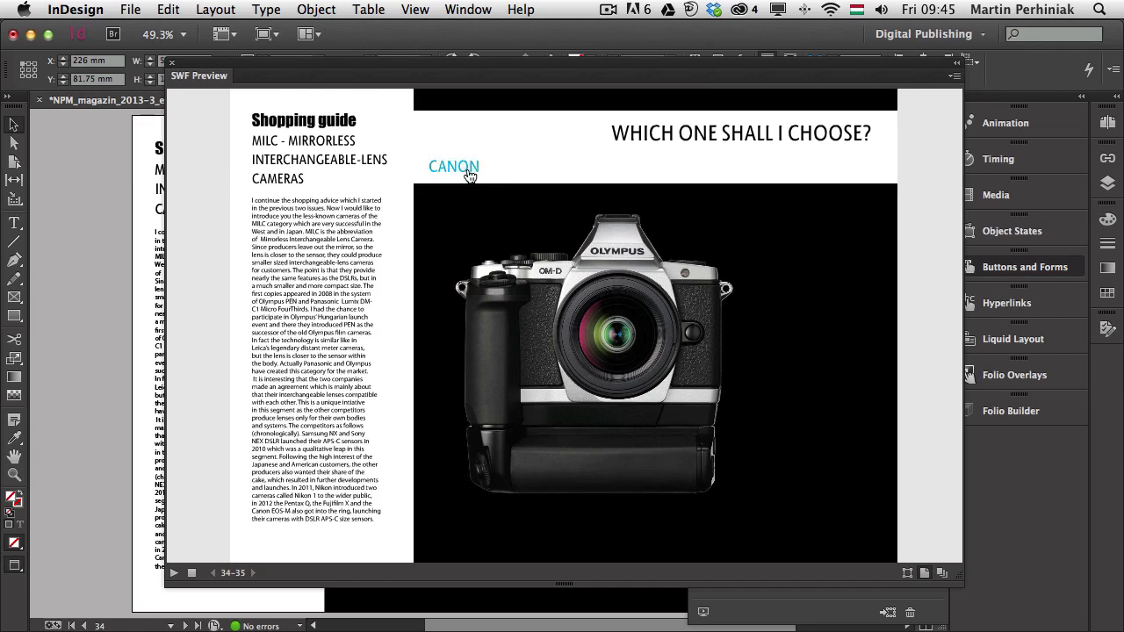
{"action": "left_click", "coordinate": [453, 167]}
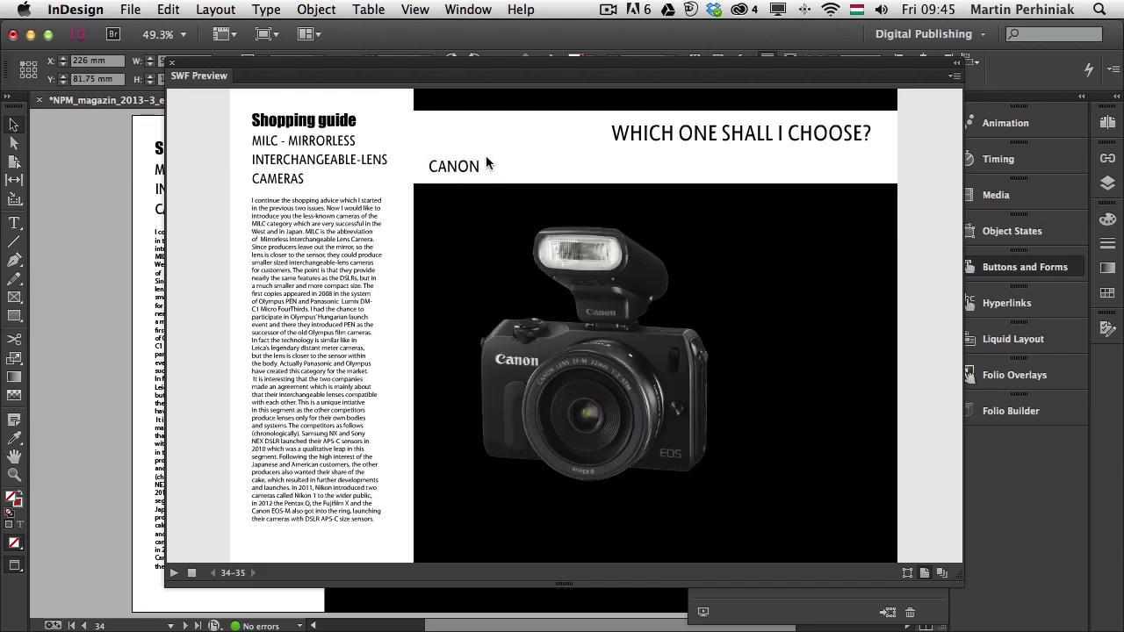
{"action": "mouse_move", "coordinate": [569, 353]}
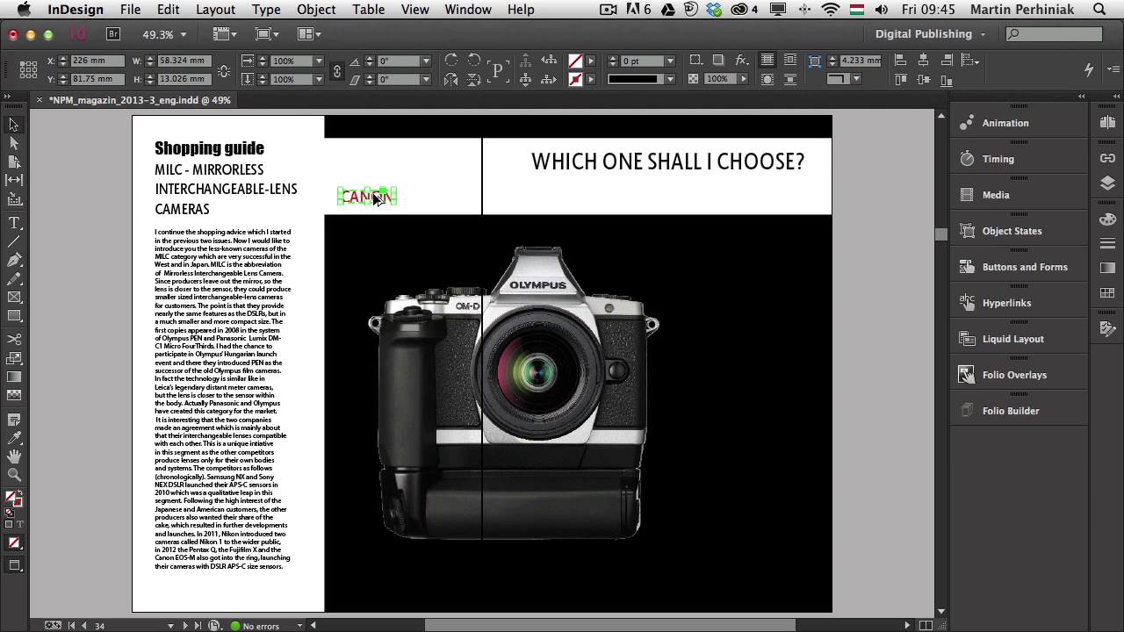
- Duplicate CANON into a NIKON-labelled button named Nikon that goes to the Nikon state
{"action": "left_click_drag", "start_coordinate": [367, 195], "coordinate": [455, 196]}
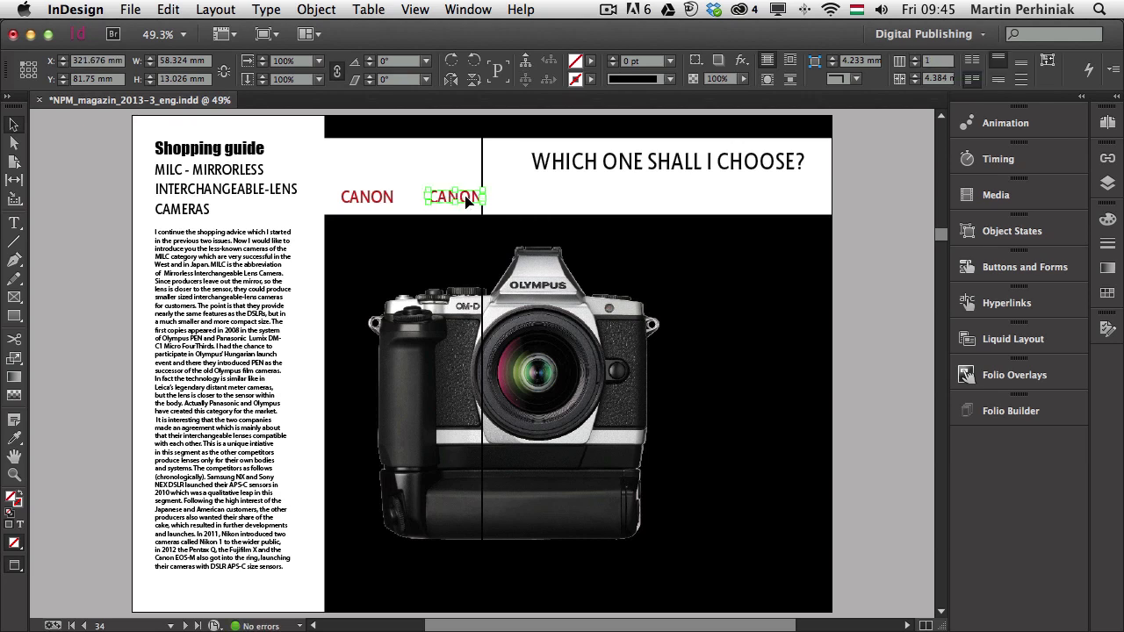
{"action": "type", "text": "NIK"}
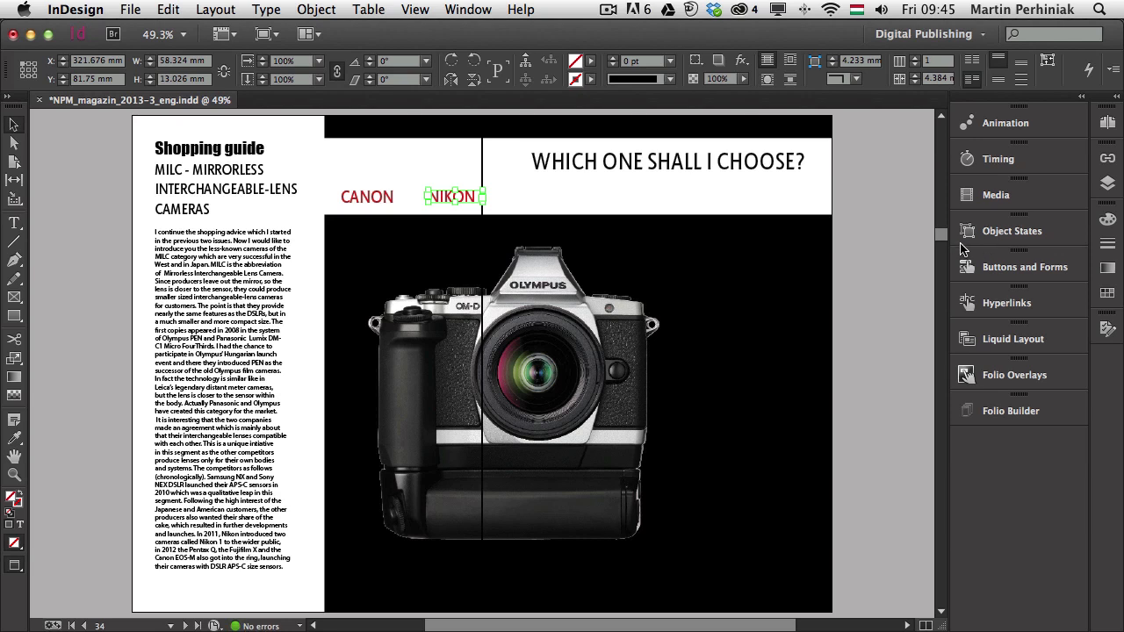
{"action": "left_click", "coordinate": [1018, 266]}
{"action": "type", "text": "N"}
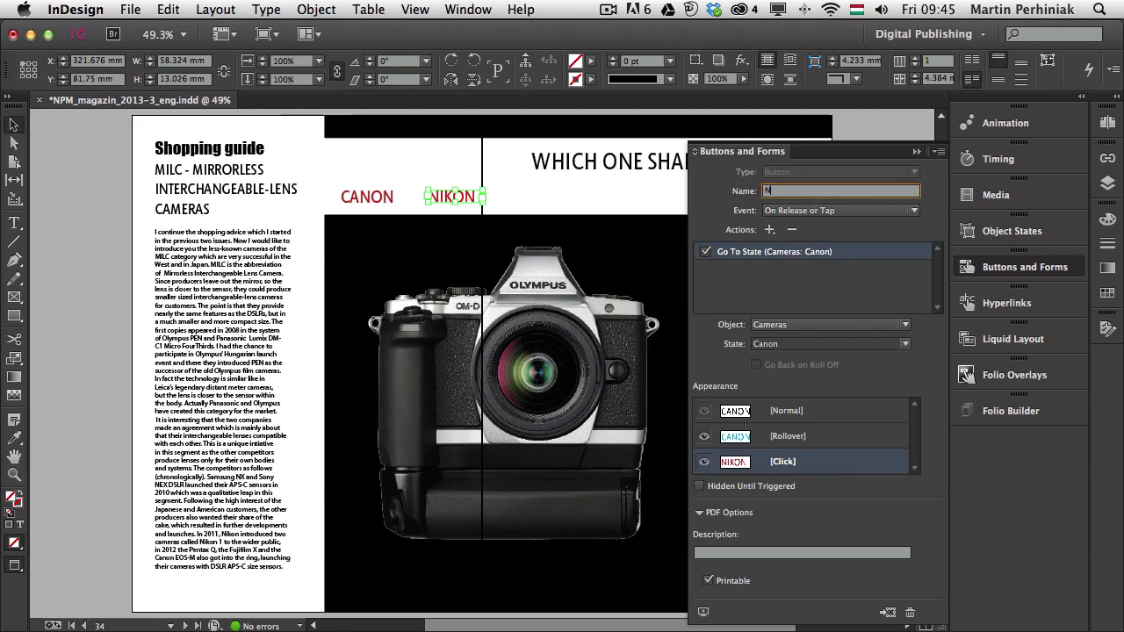
{"action": "type", "text": "ikon"}
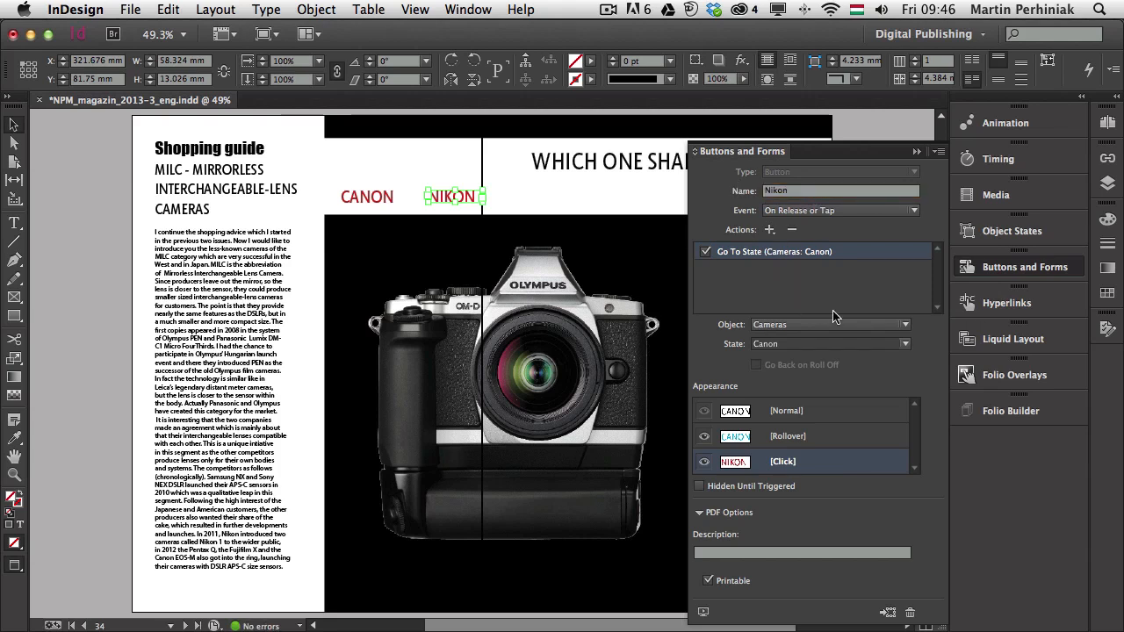
{"action": "left_click", "coordinate": [903, 343]}
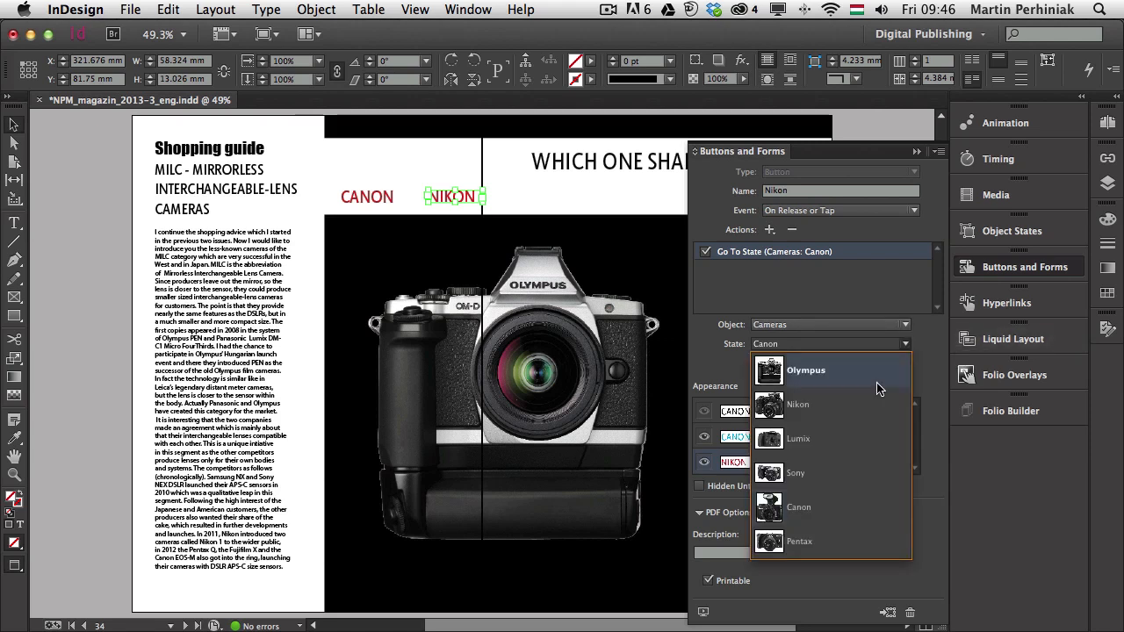
{"action": "left_click", "coordinate": [797, 404]}
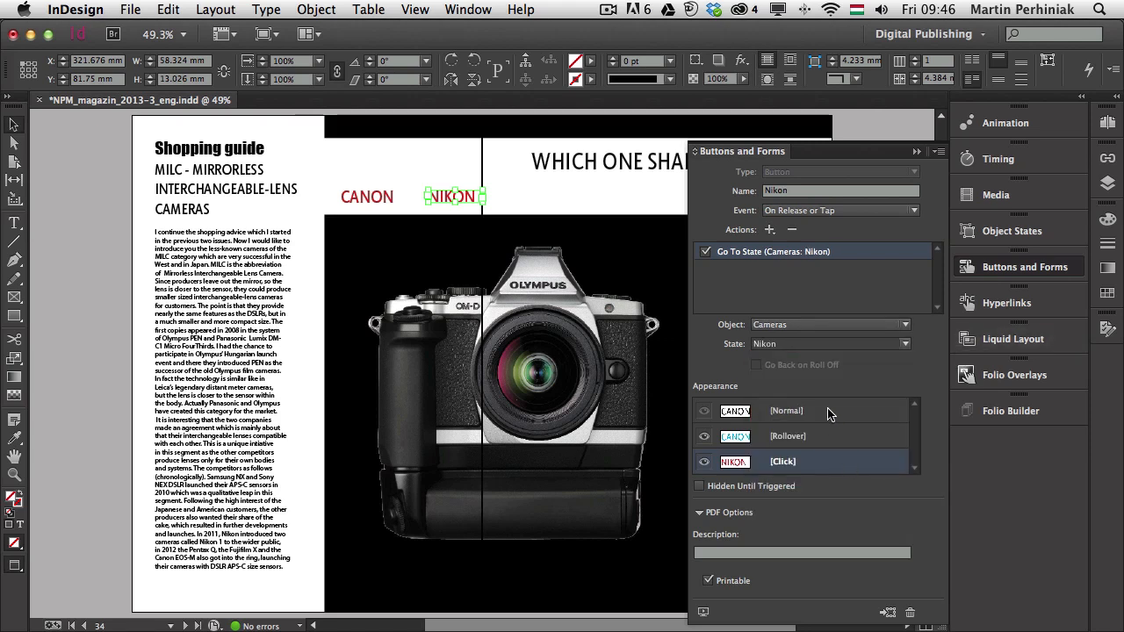
{"action": "mouse_move", "coordinate": [783, 439]}
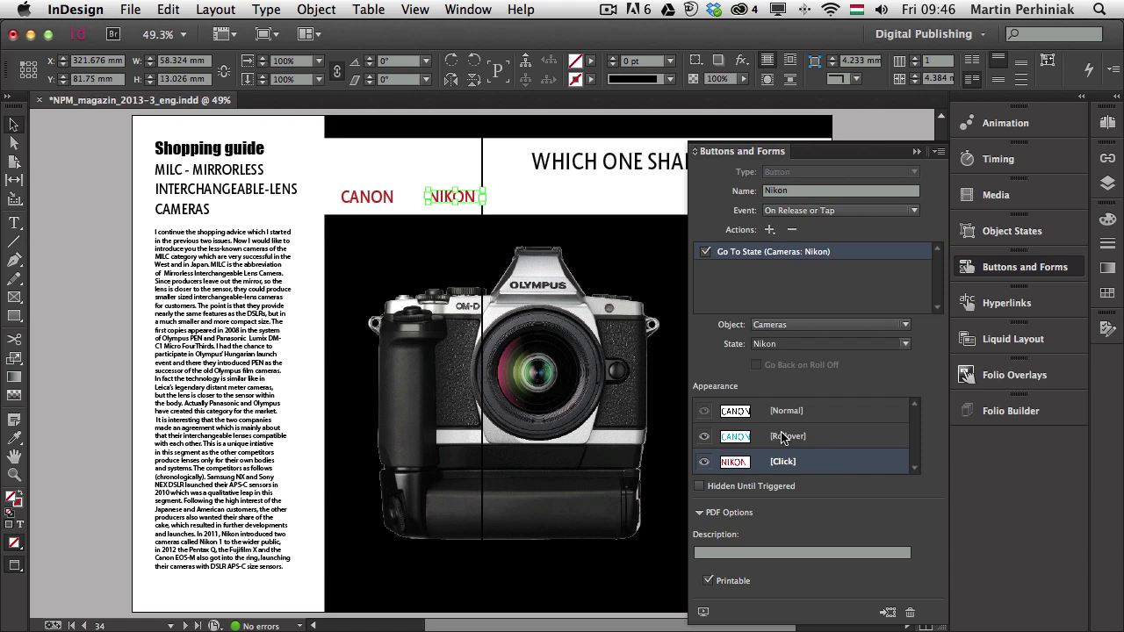
{"action": "mouse_move", "coordinate": [788, 422]}
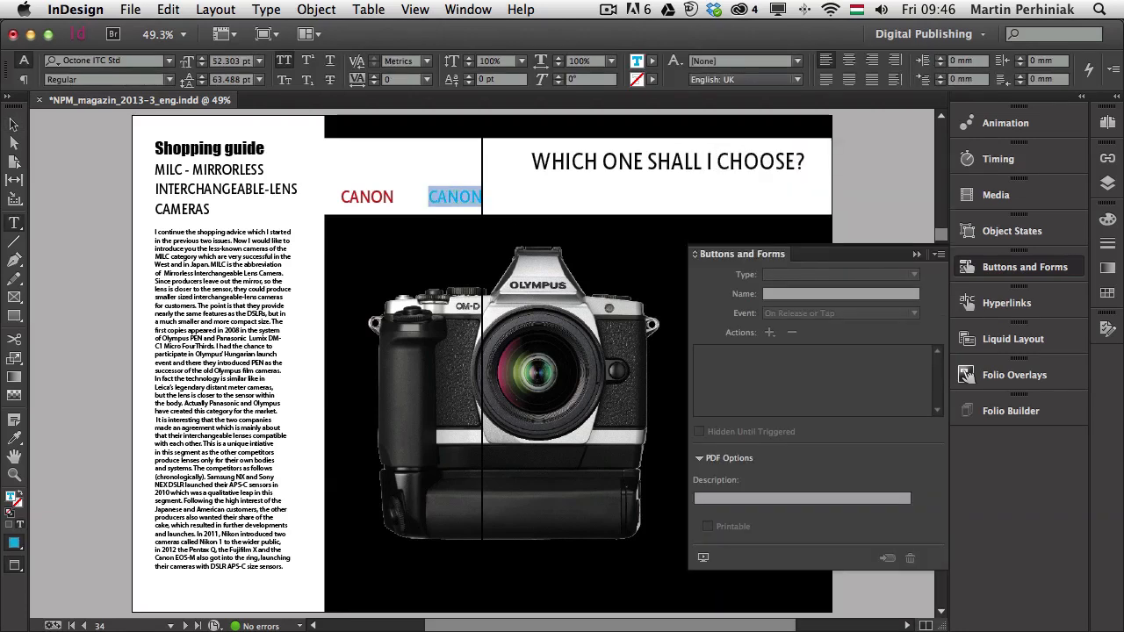
{"action": "left_click", "coordinate": [453, 196]}
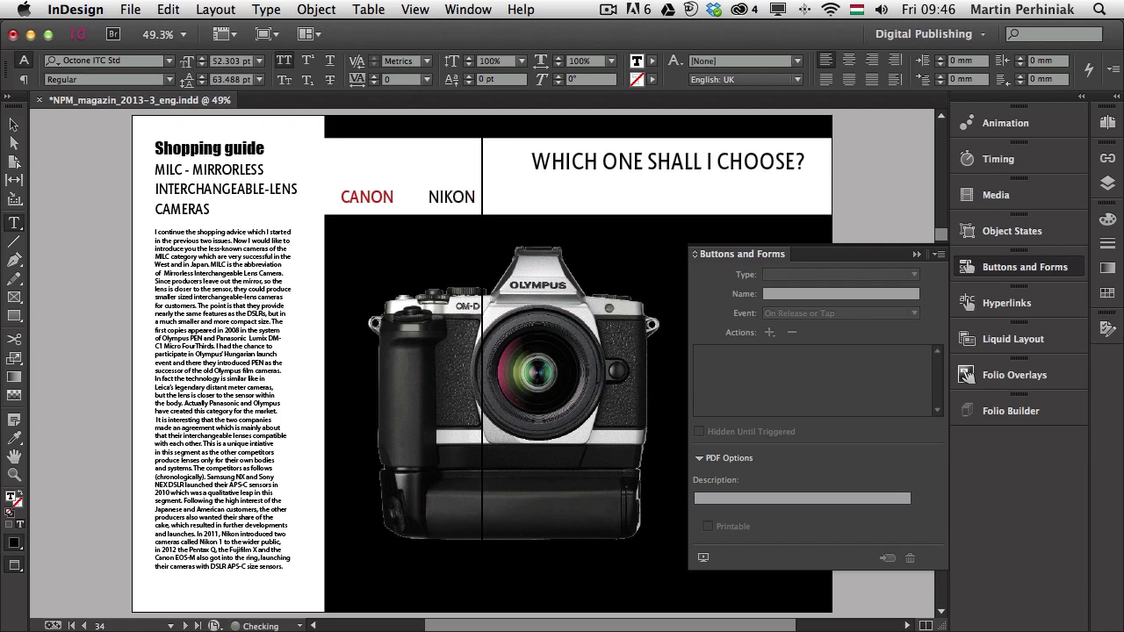
{"action": "left_click", "coordinate": [365, 196]}
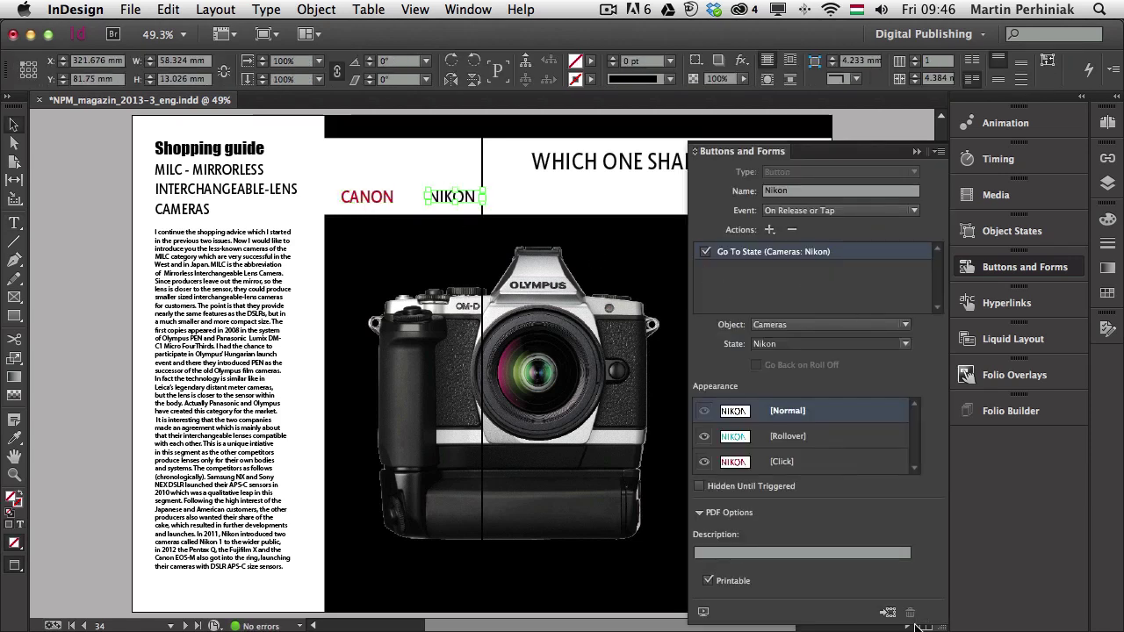
{"action": "mouse_move", "coordinate": [703, 611]}
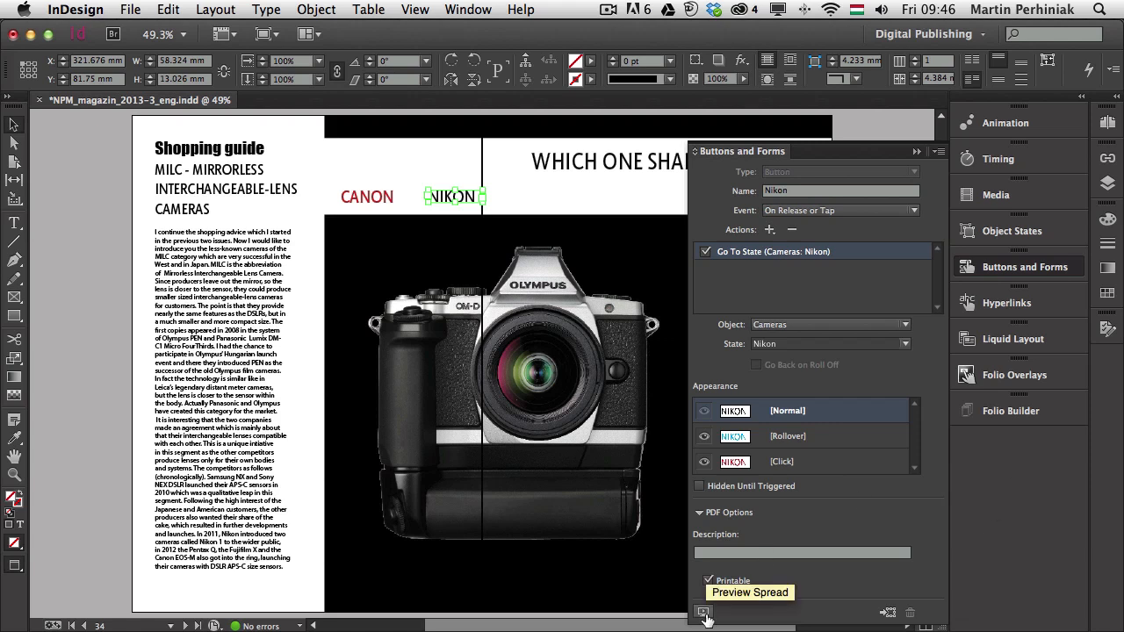
- Preview the spread and try both the CANON and NIKON buttons
{"action": "left_click", "coordinate": [701, 611]}
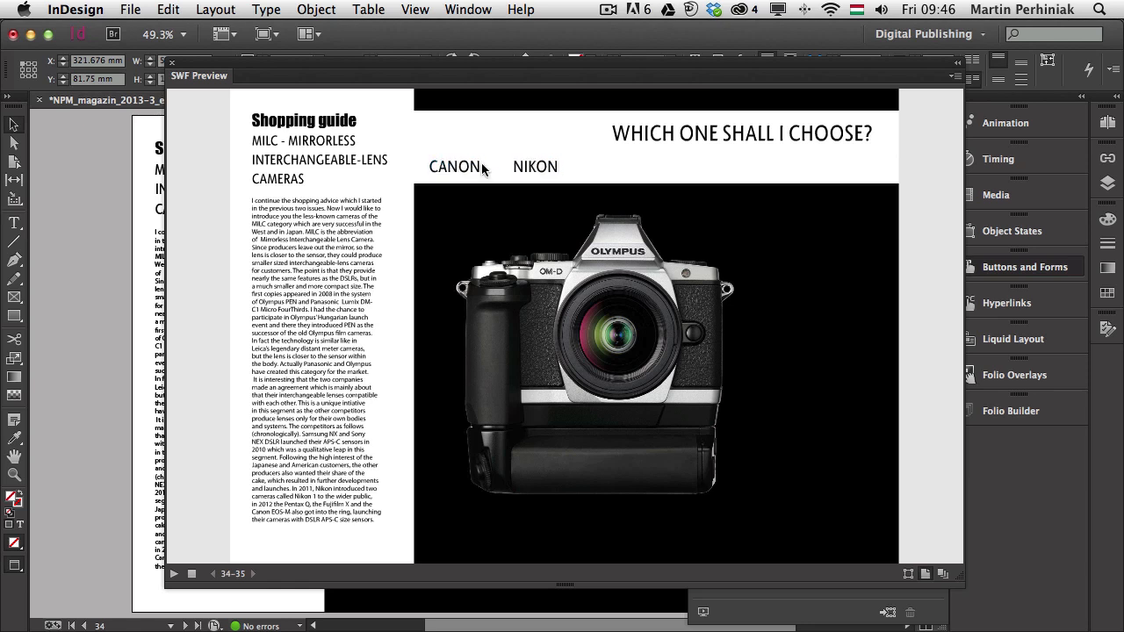
{"action": "left_click", "coordinate": [534, 167]}
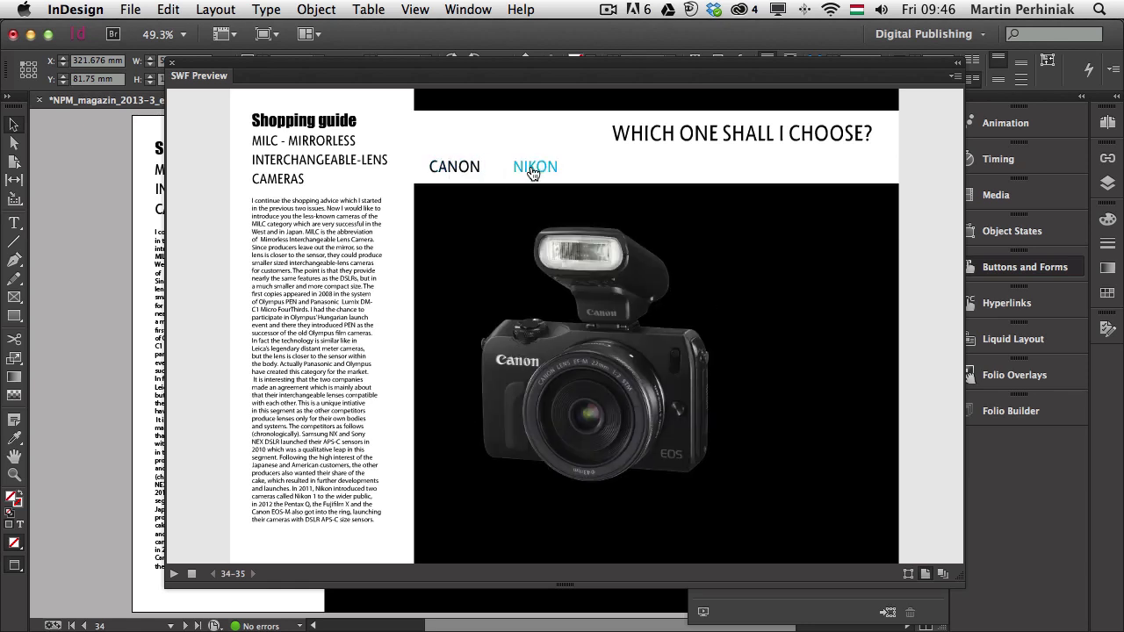
{"action": "left_click", "coordinate": [535, 167]}
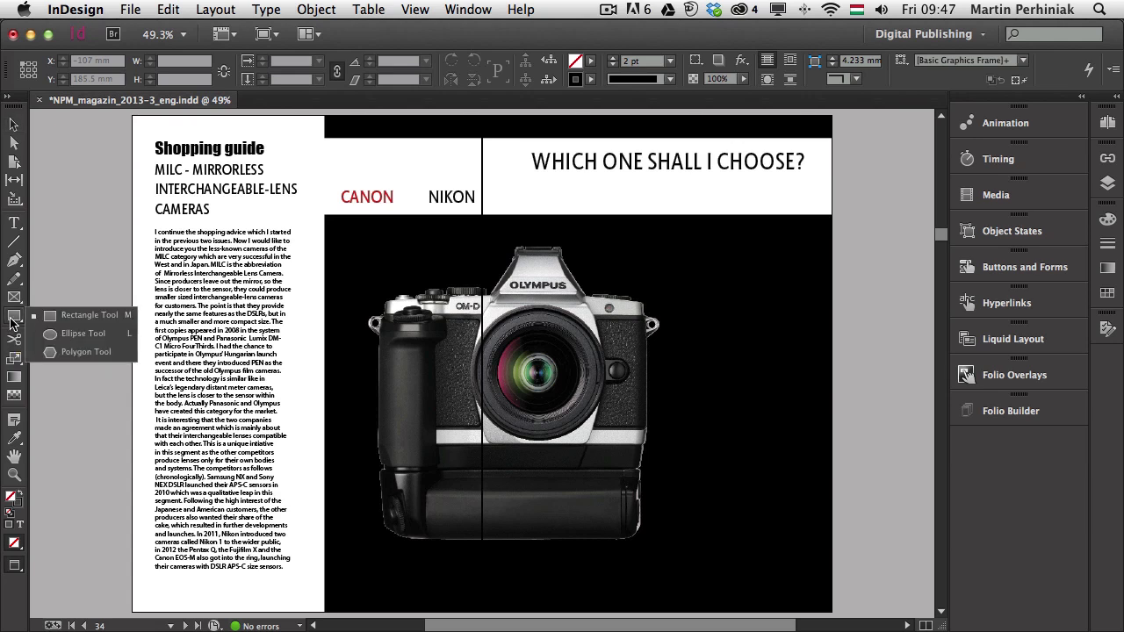
{"action": "mouse_move", "coordinate": [74, 351]}
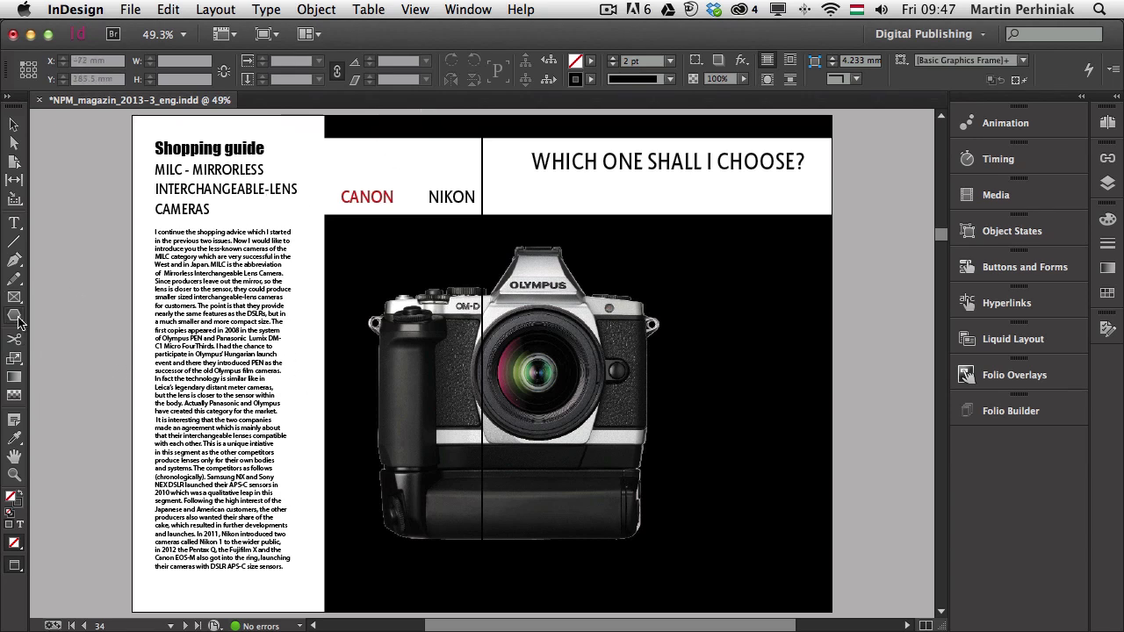
{"action": "mouse_move", "coordinate": [13, 315]}
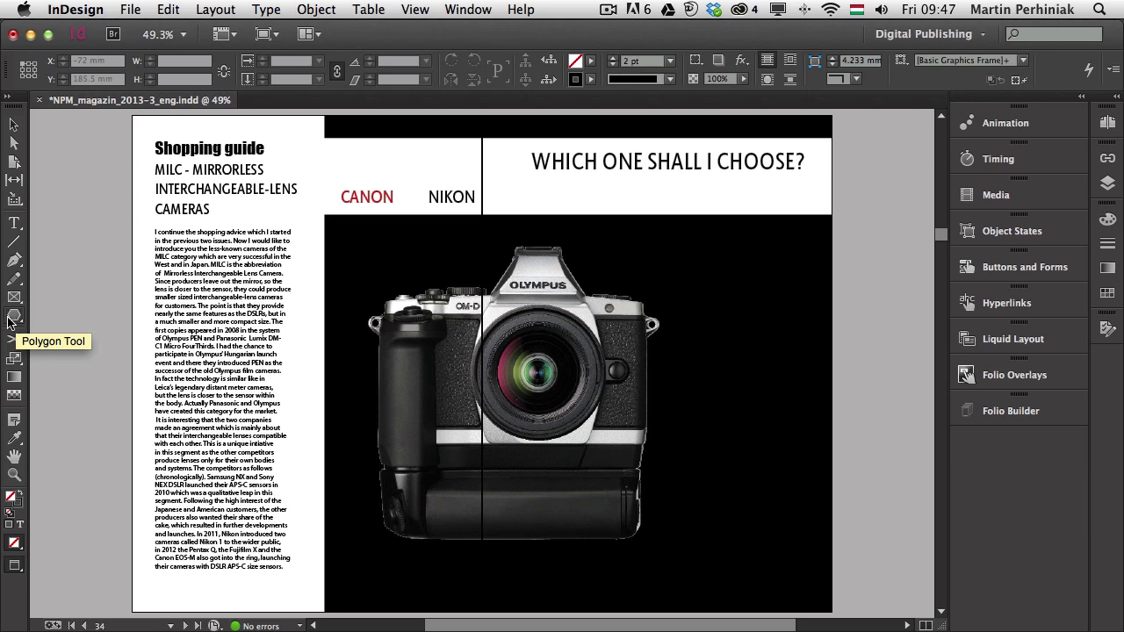
- Draw a small three-sided polygon and fill it with white
{"action": "double_click", "coordinate": [14, 318]}
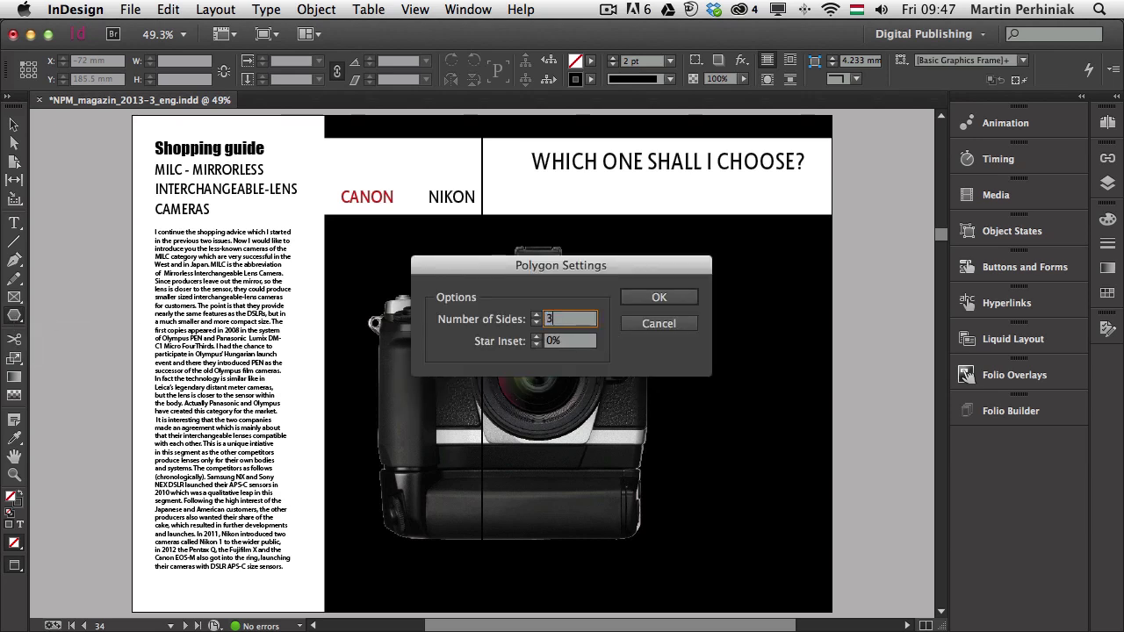
{"action": "left_click", "coordinate": [659, 297]}
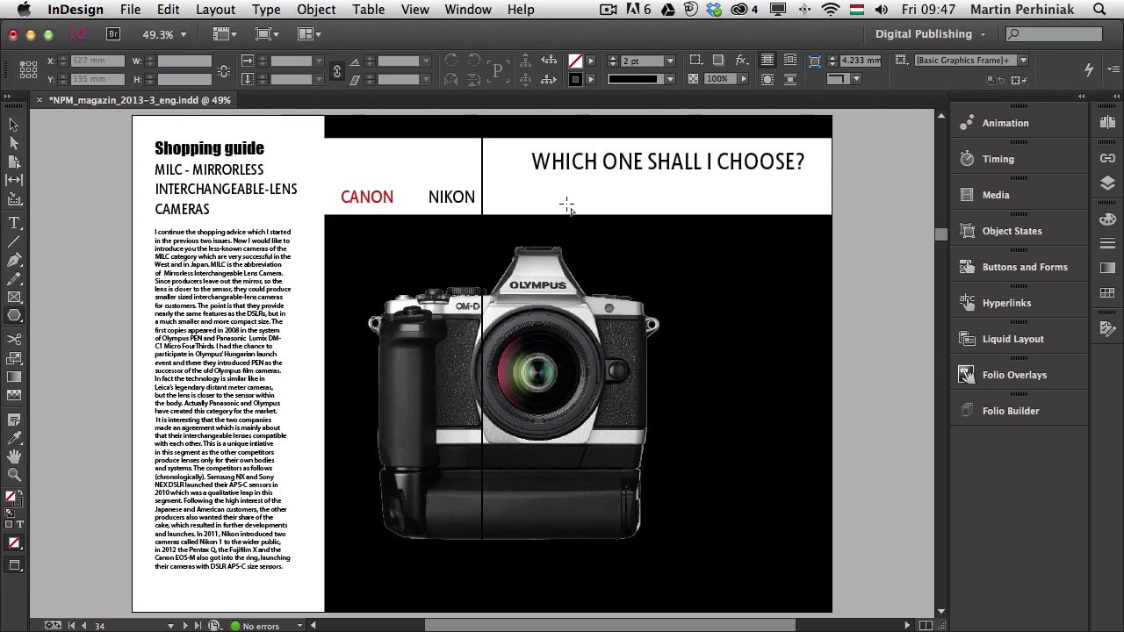
{"action": "left_click_drag", "start_coordinate": [478, 196], "coordinate": [567, 208]}
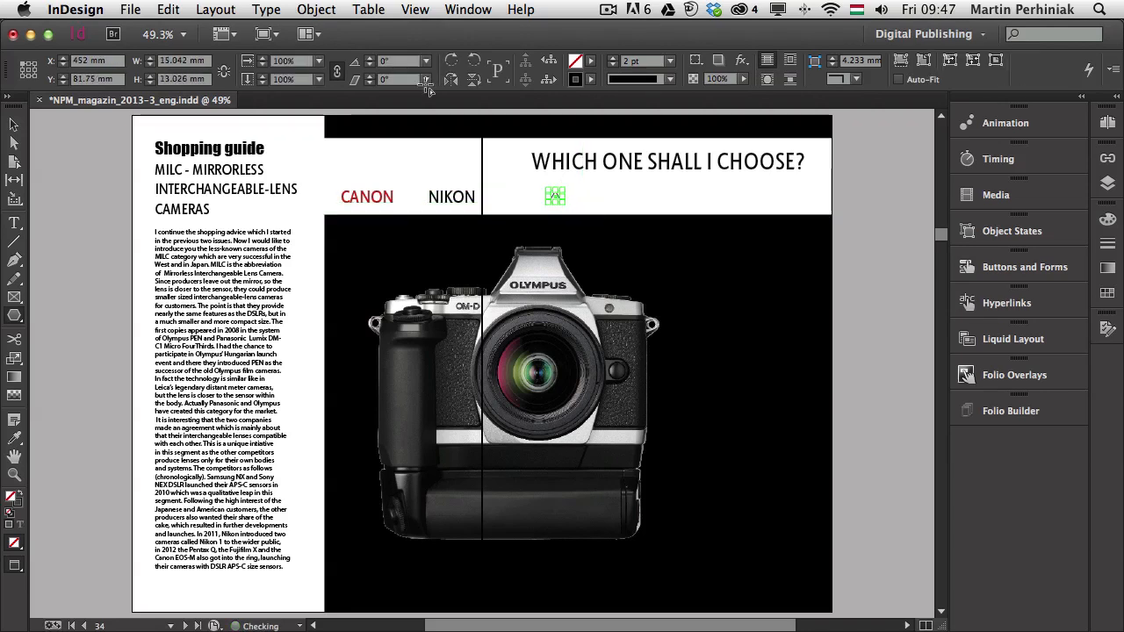
{"action": "left_click", "coordinate": [595, 62]}
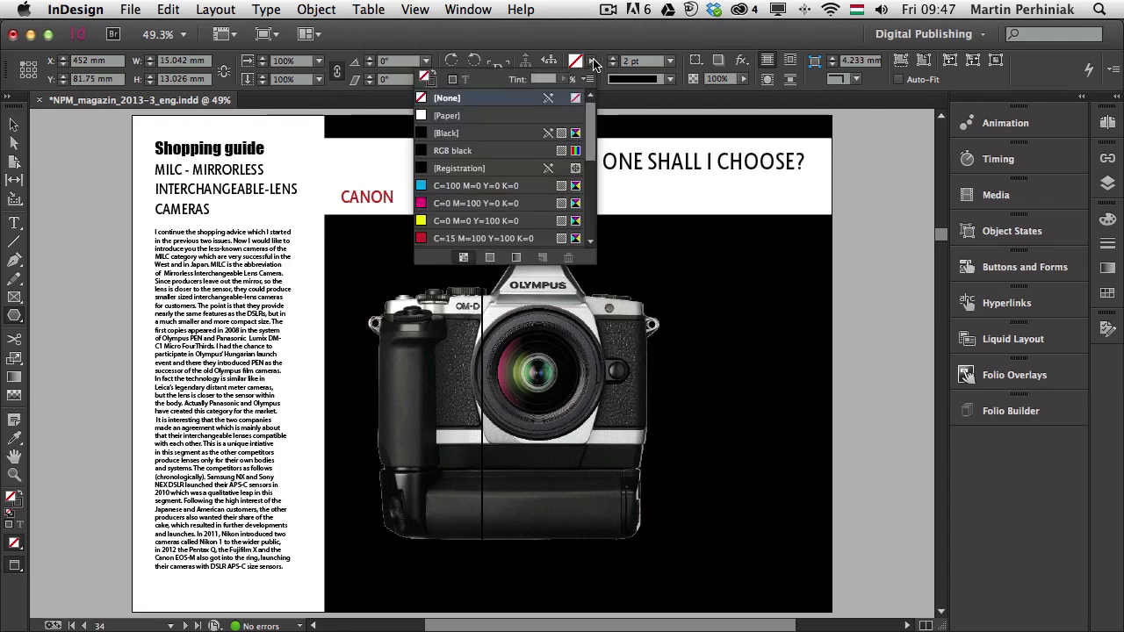
{"action": "left_click", "coordinate": [445, 115]}
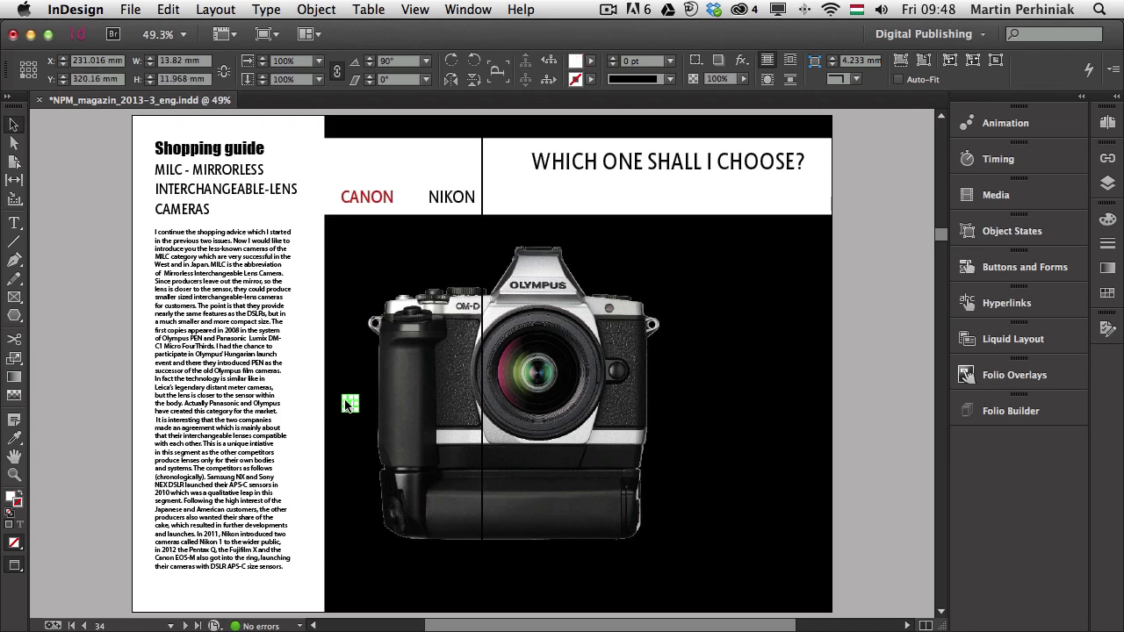
- Resize the triangle and place it at the camera photo's left edge
{"action": "left_click_drag", "start_coordinate": [358, 403], "coordinate": [351, 404]}
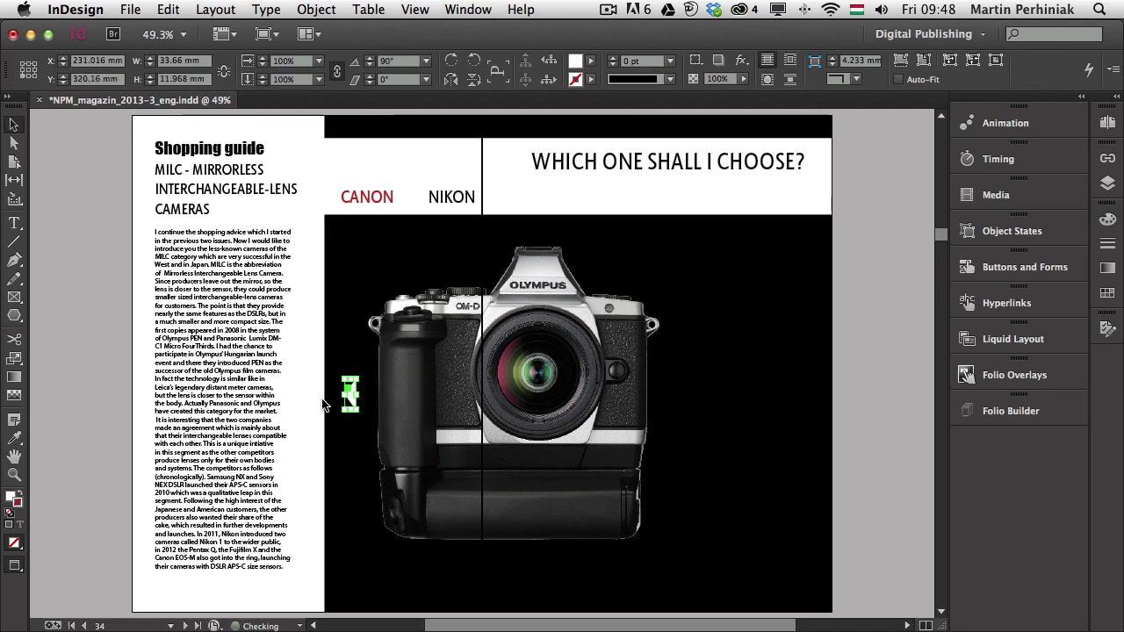
{"action": "left_click", "coordinate": [350, 397]}
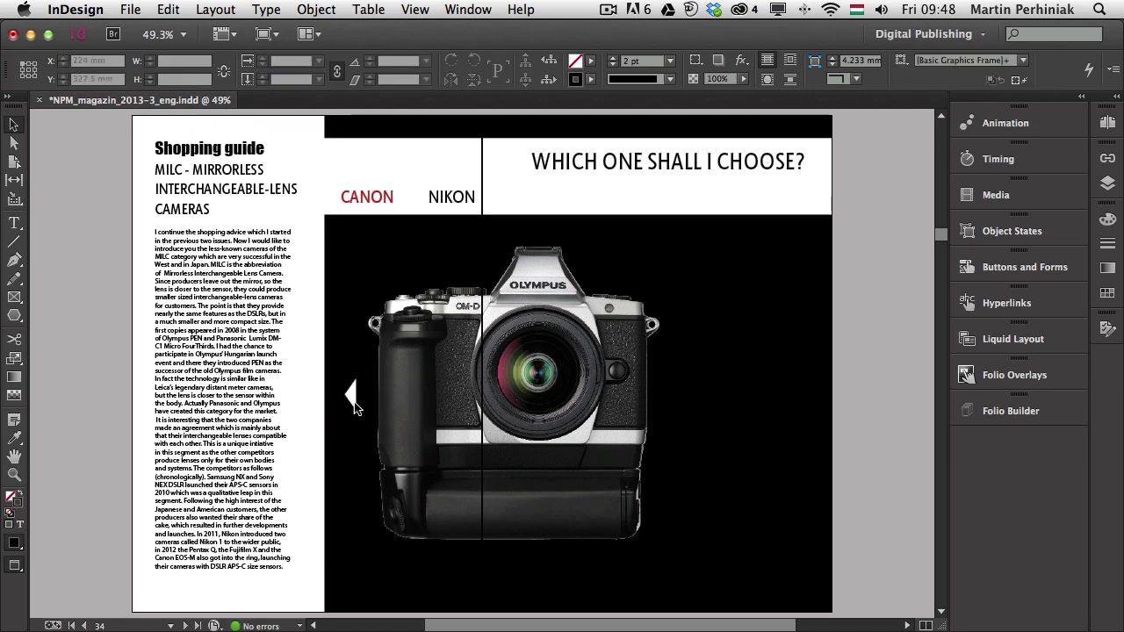
{"action": "left_click", "coordinate": [350, 395]}
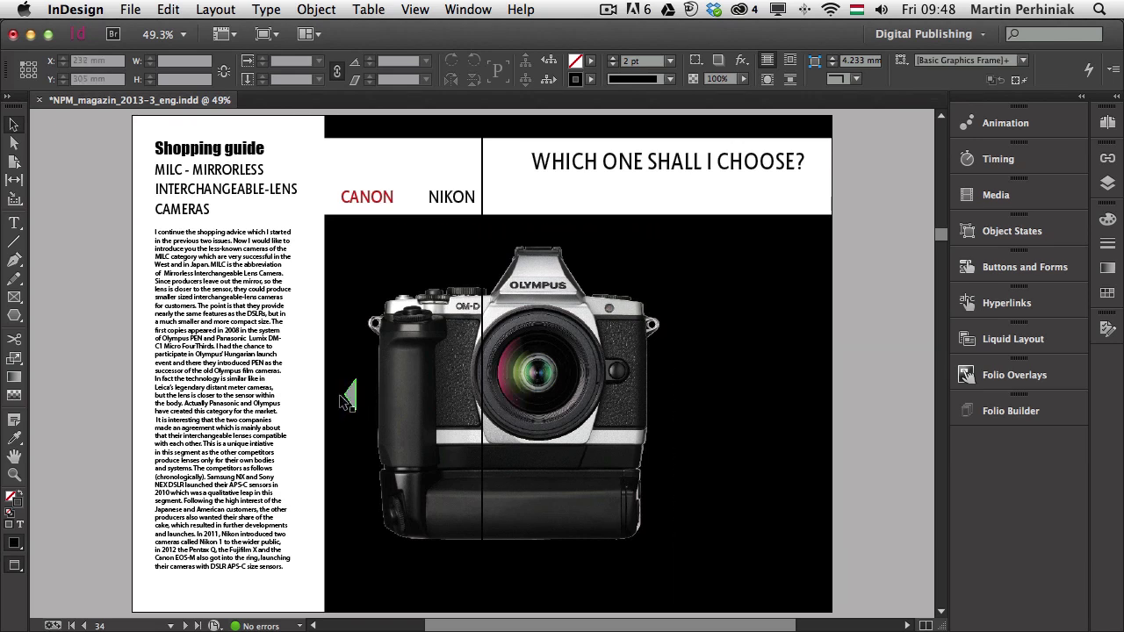
- Make the triangle a 'Prev' button going to the previous Cameras state, stopping at the first
{"action": "left_click", "coordinate": [347, 395]}
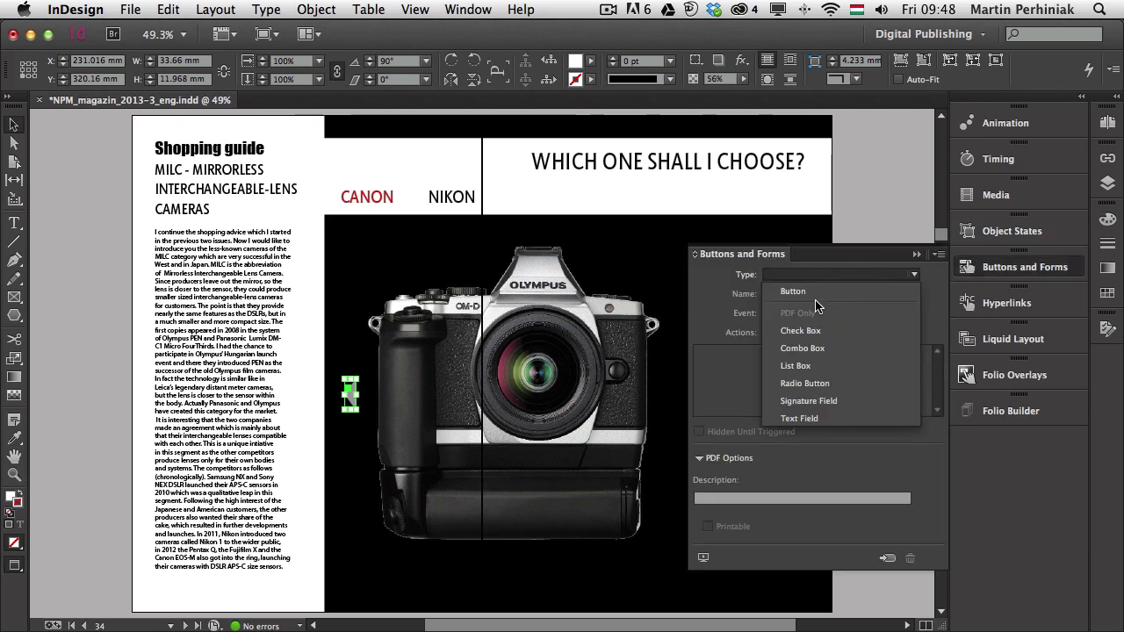
{"action": "left_click", "coordinate": [793, 291]}
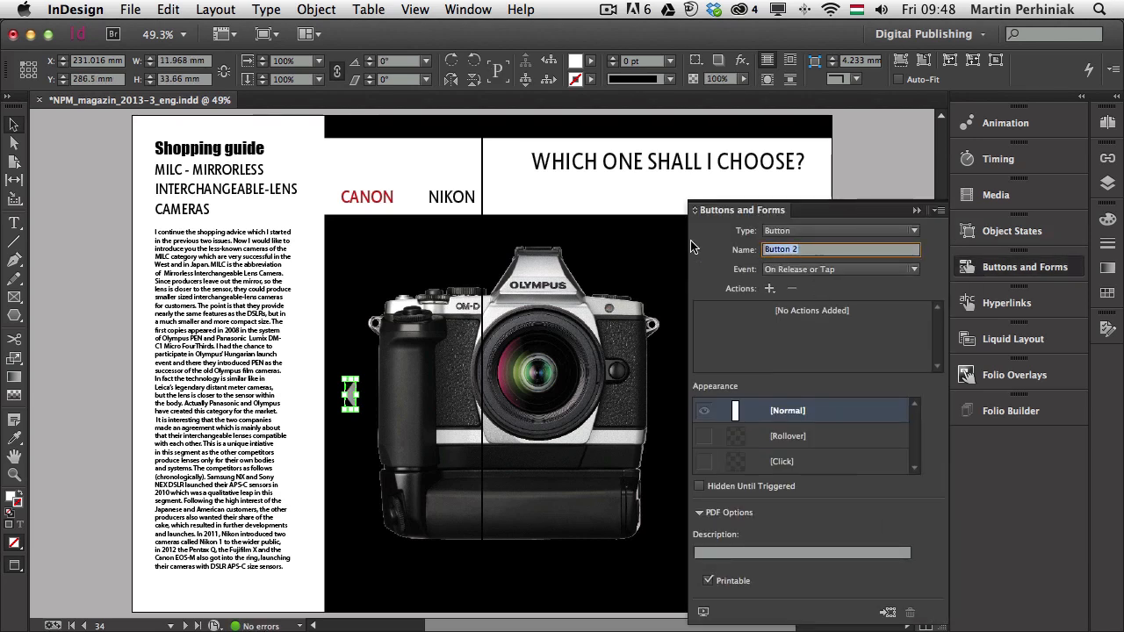
{"action": "type", "text": "Previous state"}
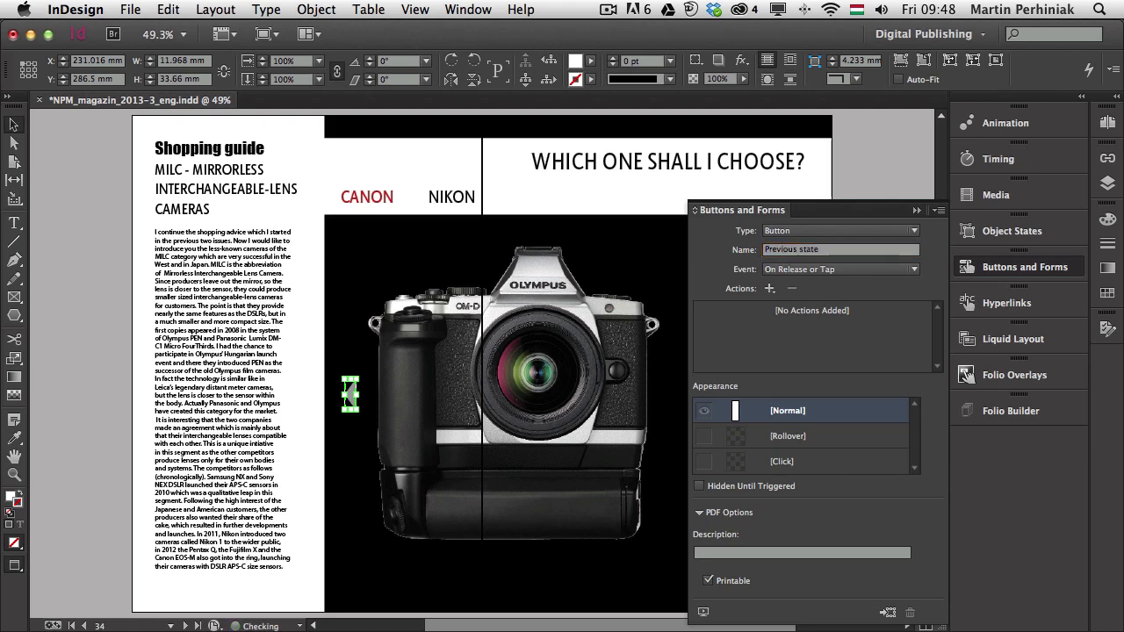
{"action": "left_click", "coordinate": [769, 288]}
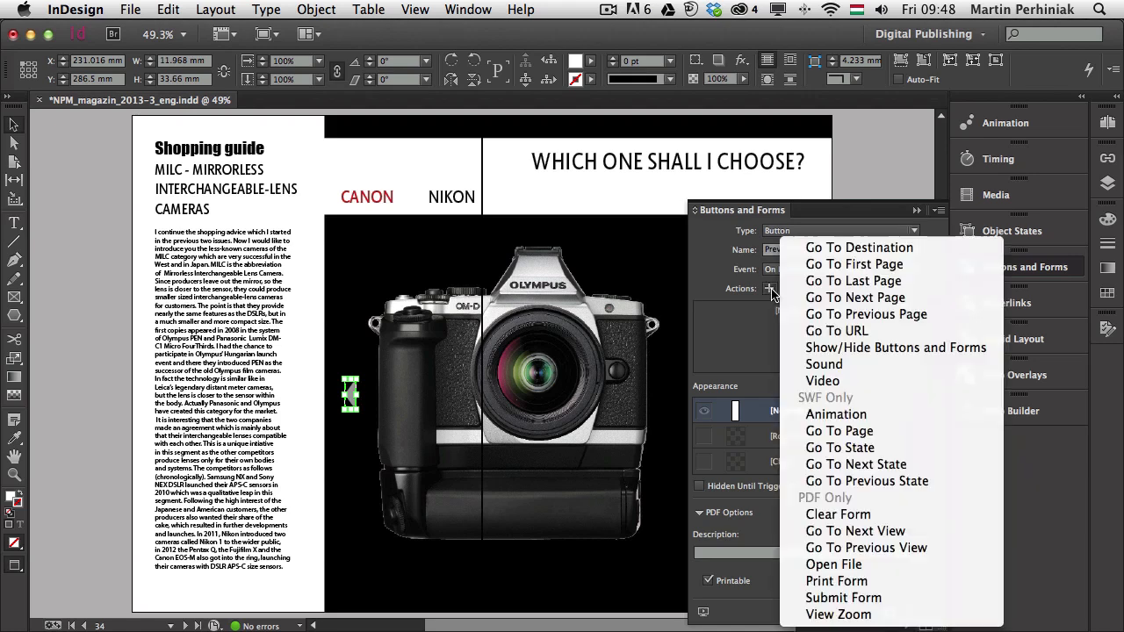
{"action": "mouse_move", "coordinate": [867, 481]}
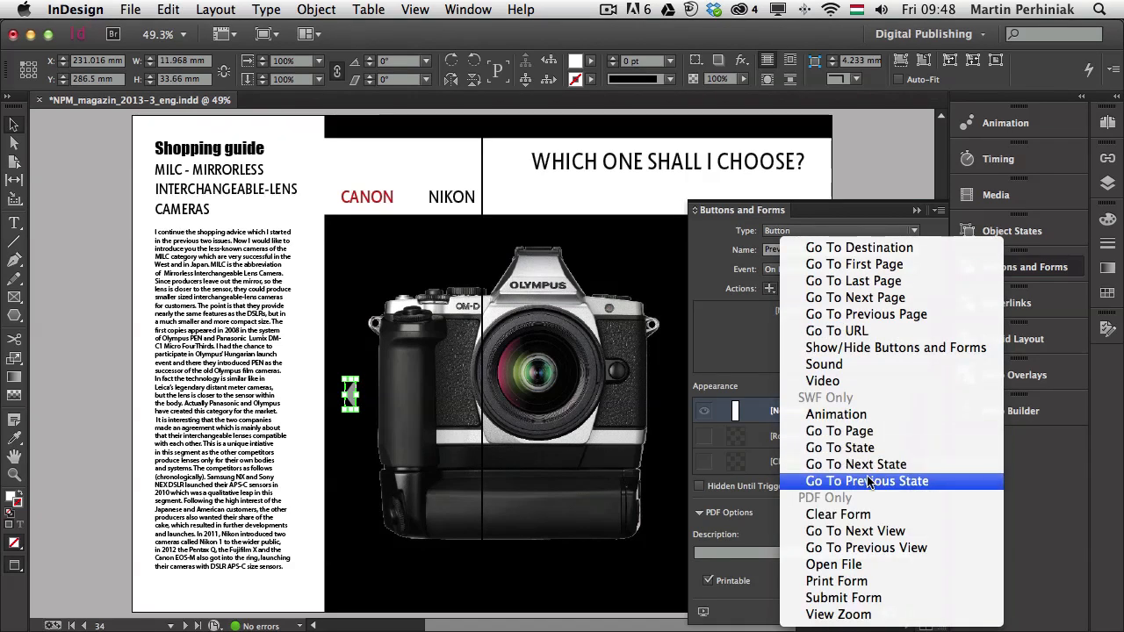
{"action": "left_click", "coordinate": [866, 481]}
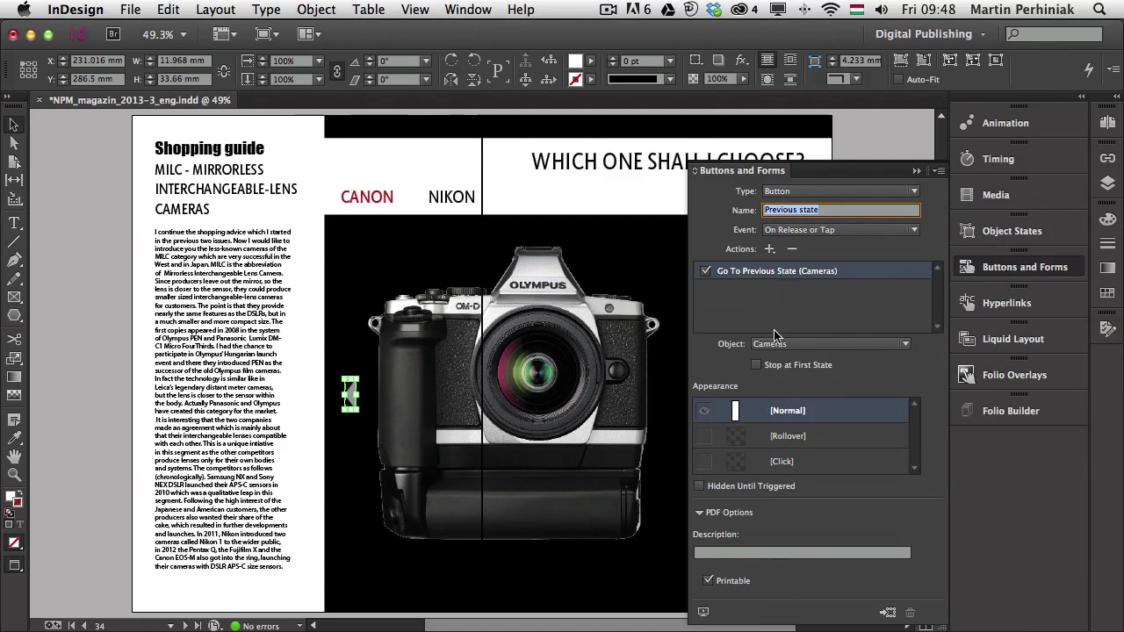
{"action": "mouse_move", "coordinate": [779, 344]}
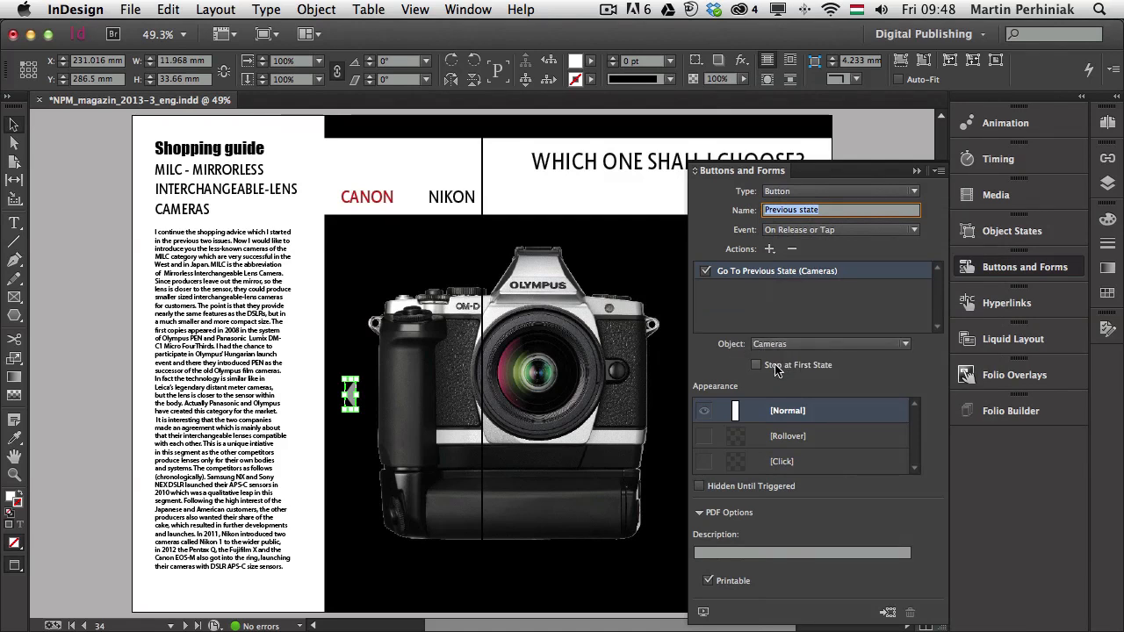
{"action": "left_click", "coordinate": [757, 364]}
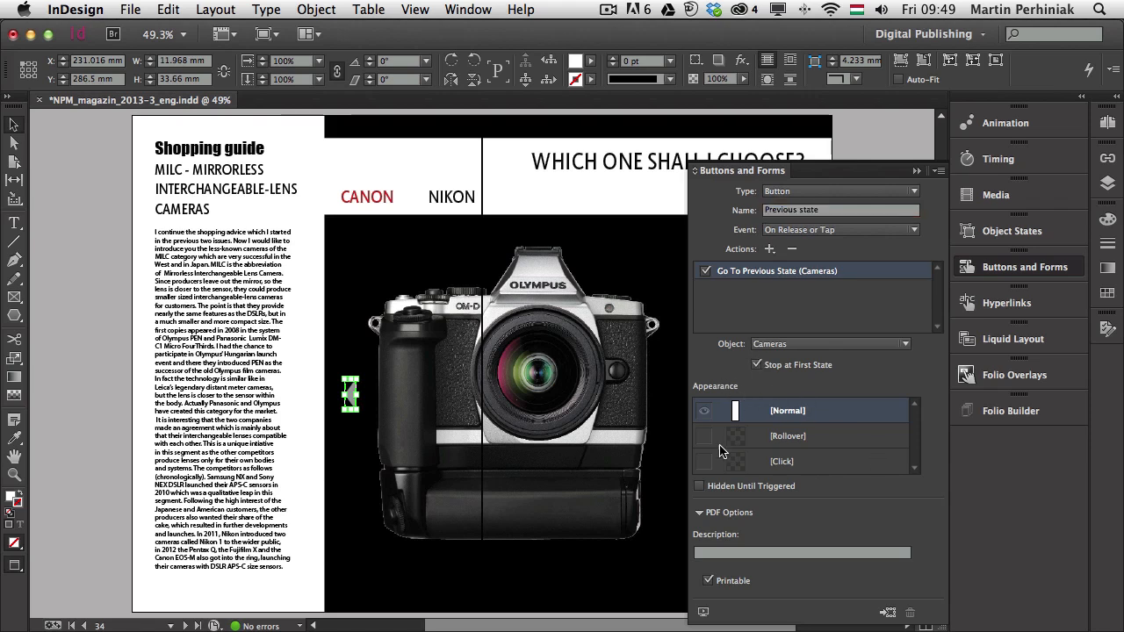
- Add a Rollover appearance to the arrow button and fill it blue
{"action": "left_click", "coordinate": [513, 377]}
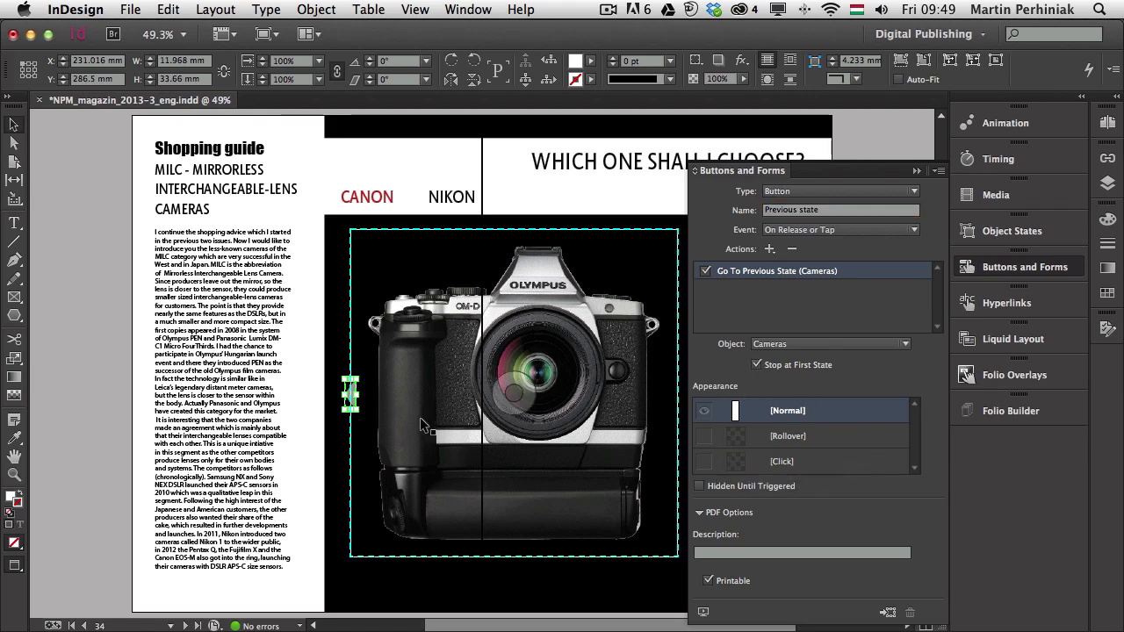
{"action": "left_click", "coordinate": [788, 435]}
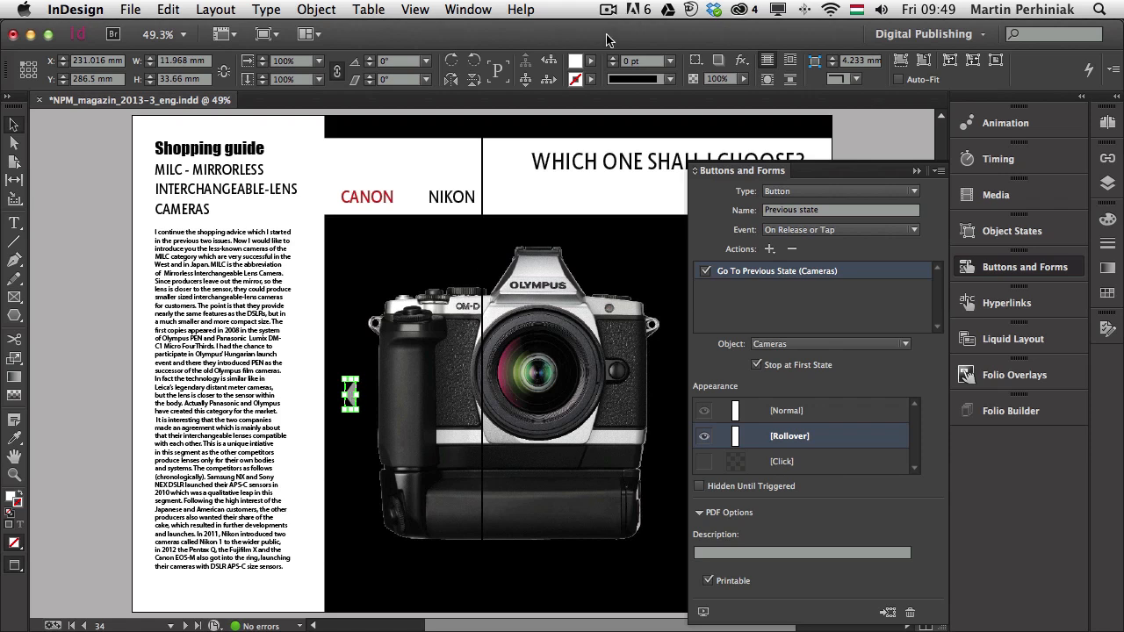
{"action": "left_click", "coordinate": [420, 57]}
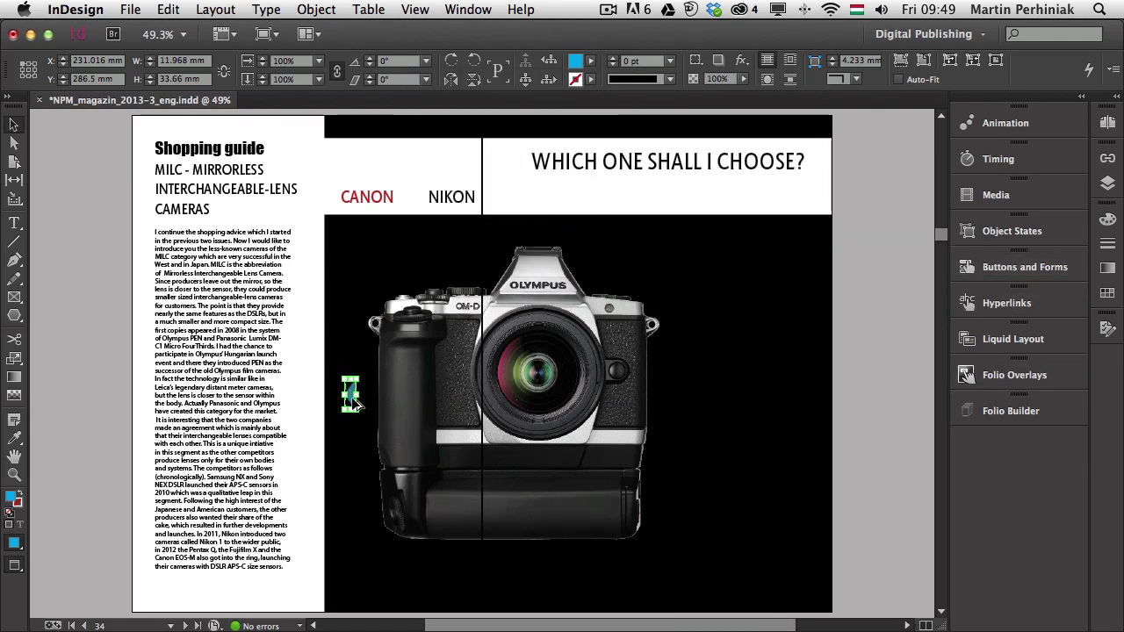
- Copy the arrow to the camera's right, flip it horizontally, and name it Next state
{"action": "left_click_drag", "start_coordinate": [349, 393], "coordinate": [674, 393]}
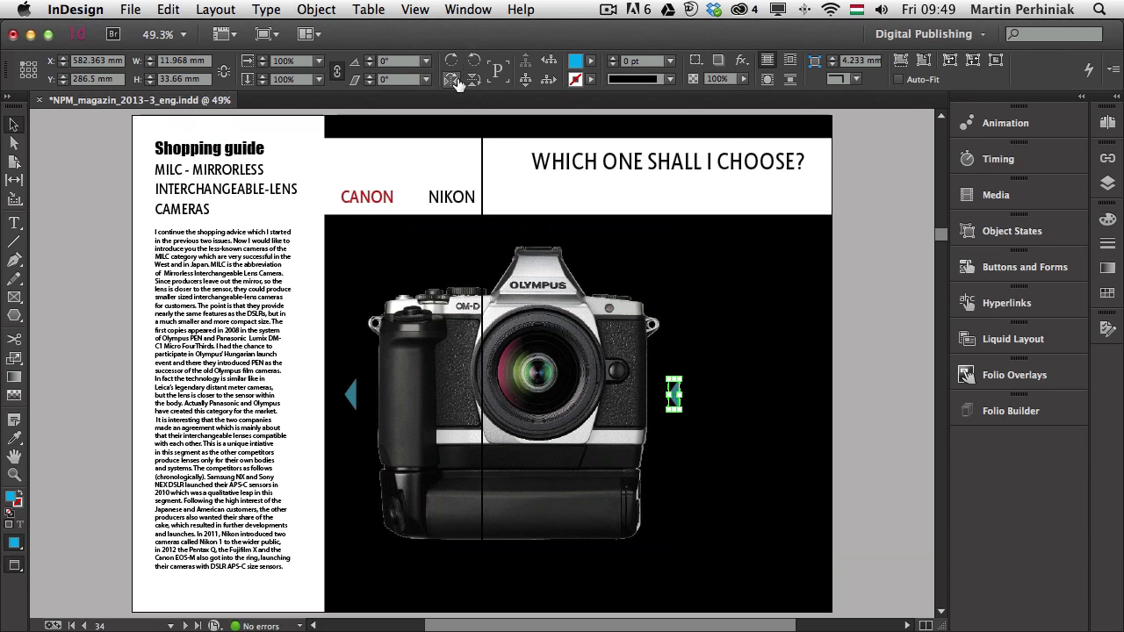
{"action": "mouse_move", "coordinate": [449, 79]}
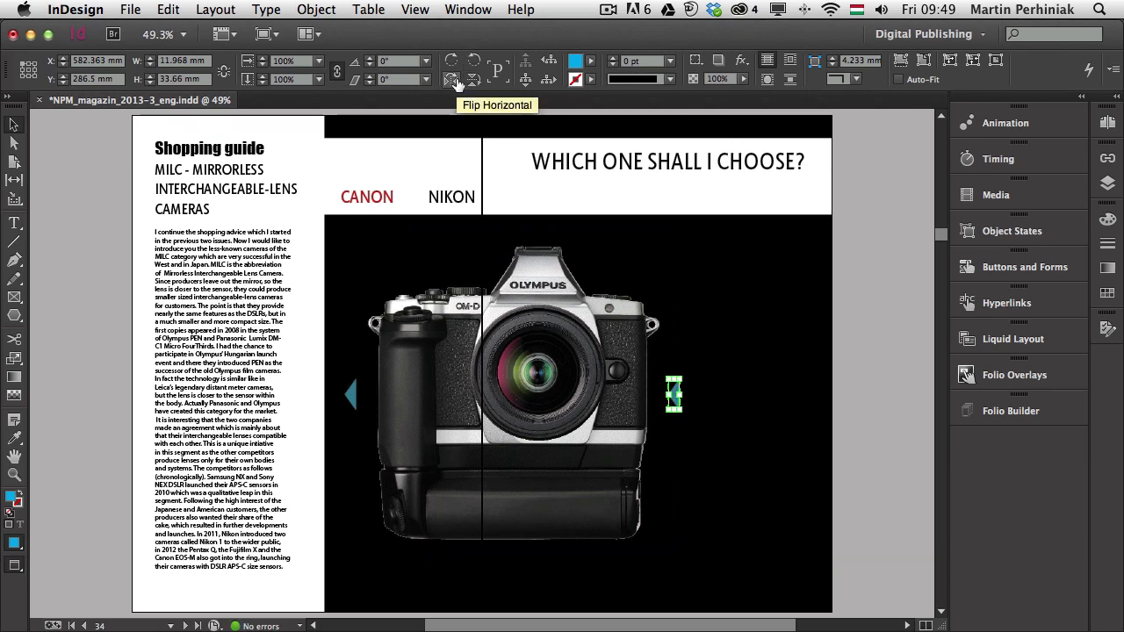
{"action": "left_click", "coordinate": [452, 82]}
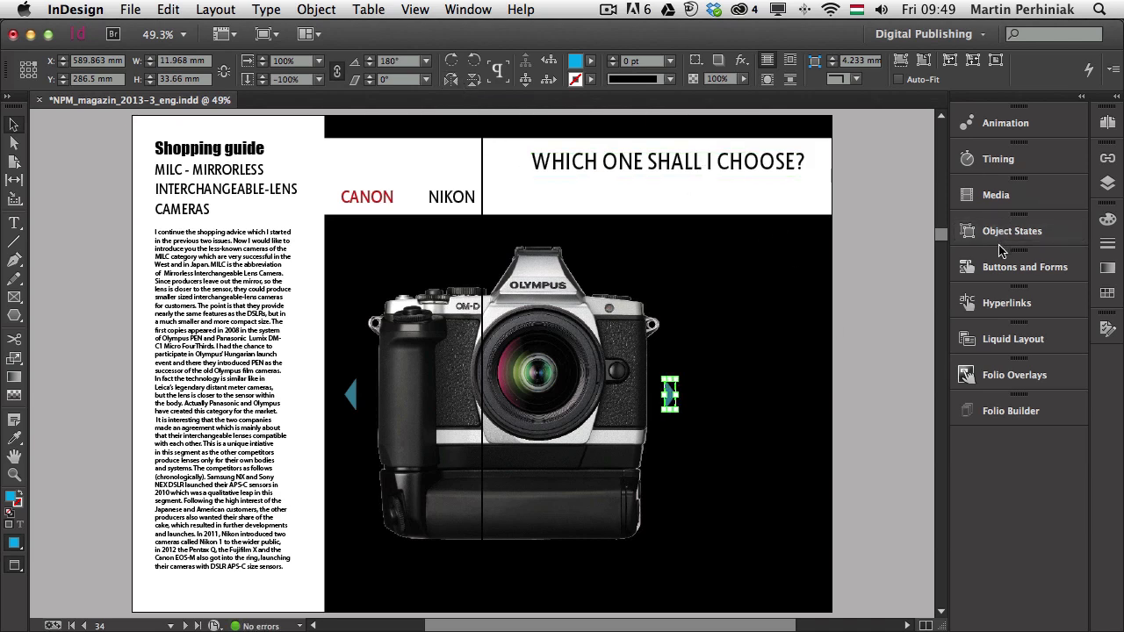
{"action": "left_click", "coordinate": [1023, 266]}
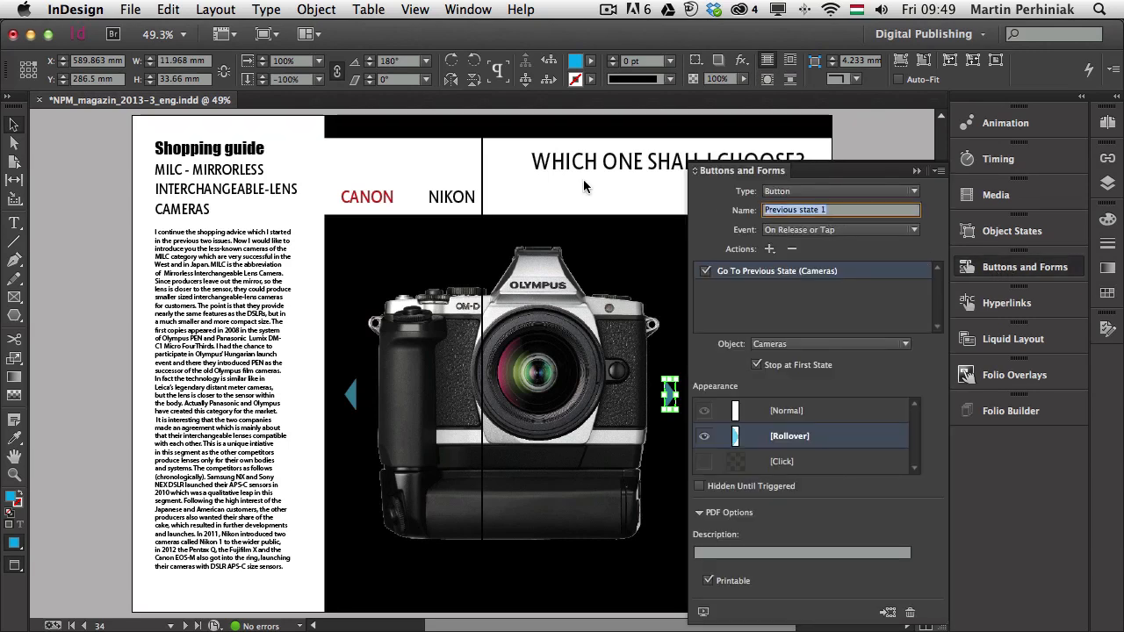
{"action": "type", "text": "Next state"}
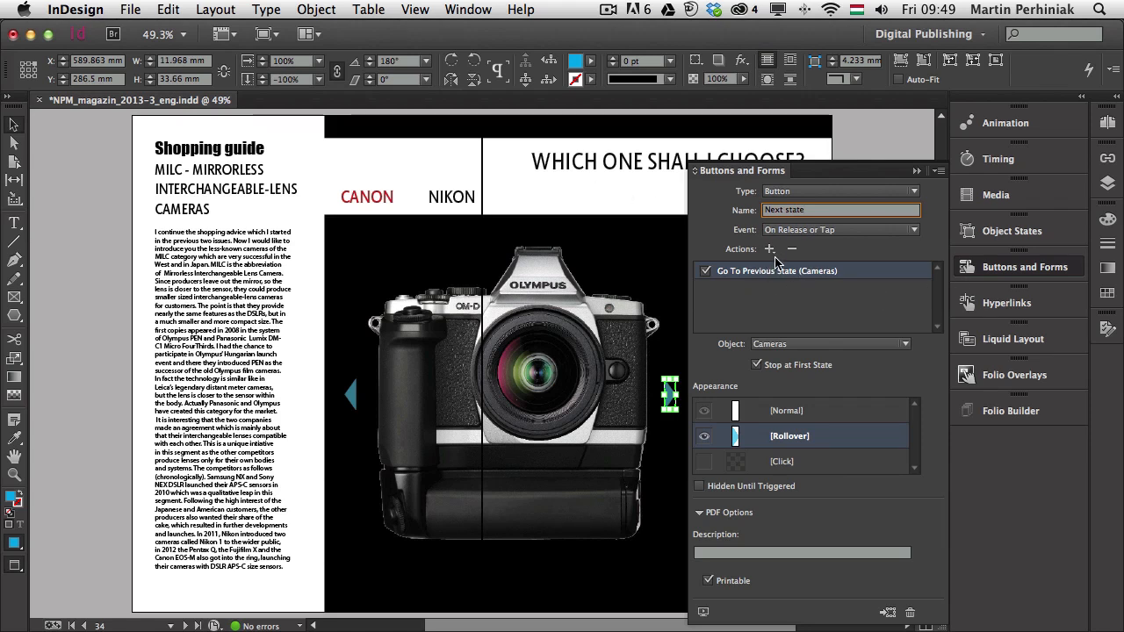
- Replace the action with Go To Next State and check Stop at Last State
{"action": "left_click", "coordinate": [791, 248]}
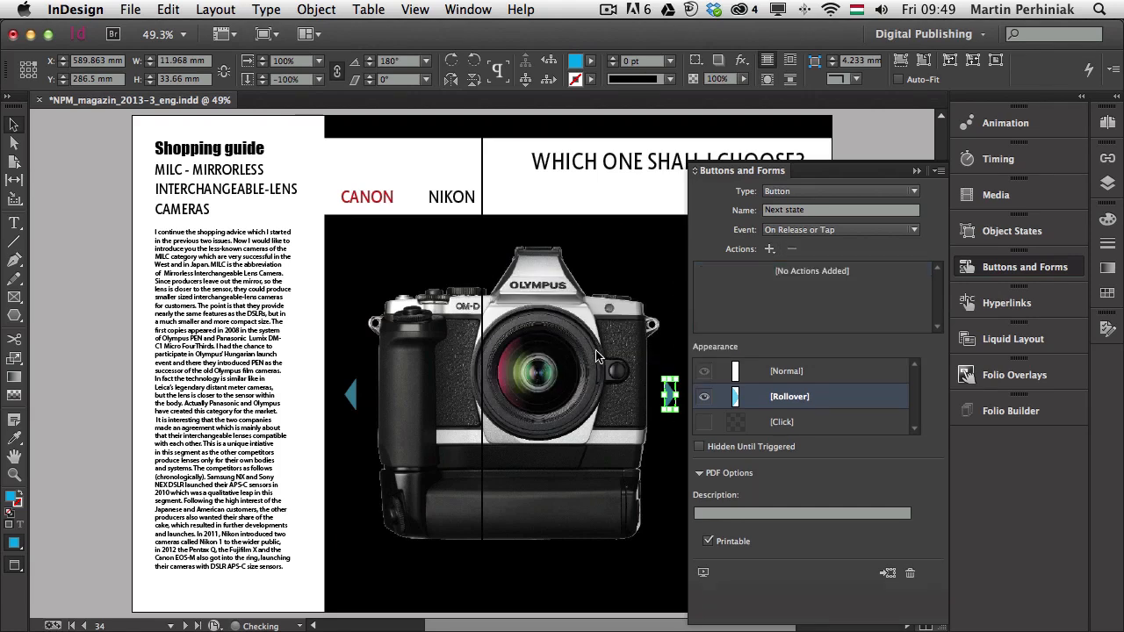
{"action": "left_click", "coordinate": [768, 249]}
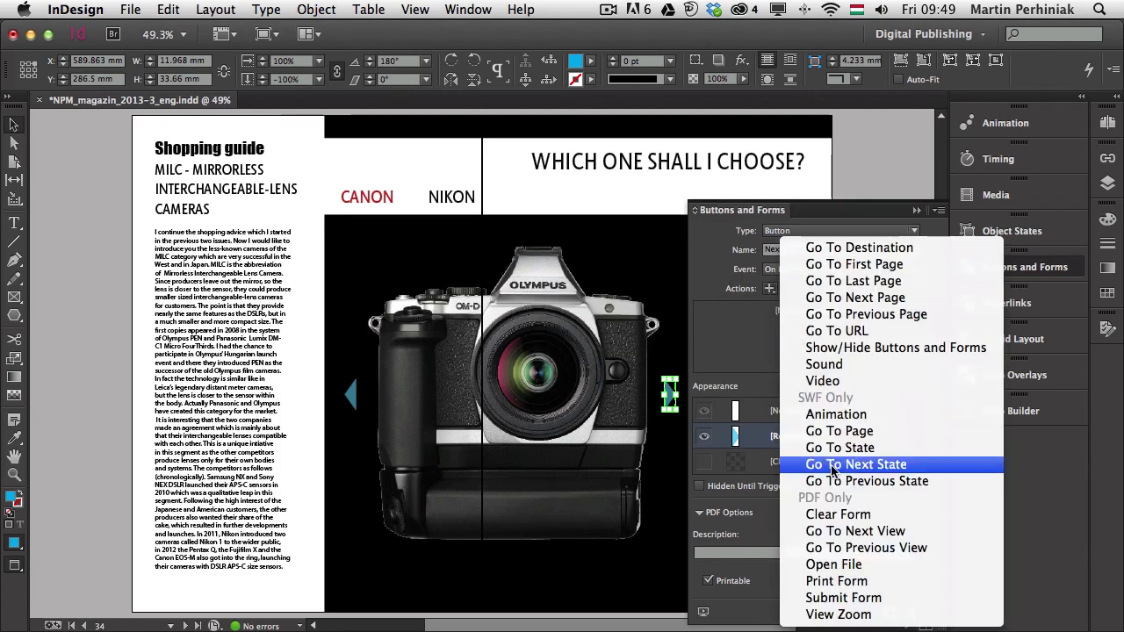
{"action": "left_click", "coordinate": [855, 465]}
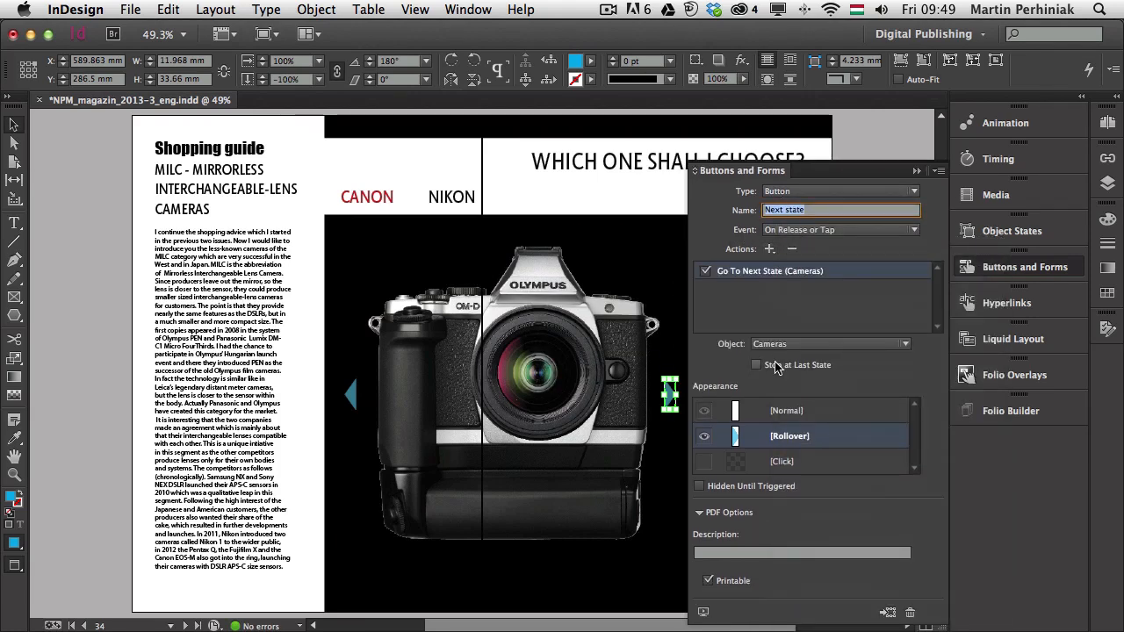
{"action": "left_click", "coordinate": [757, 364]}
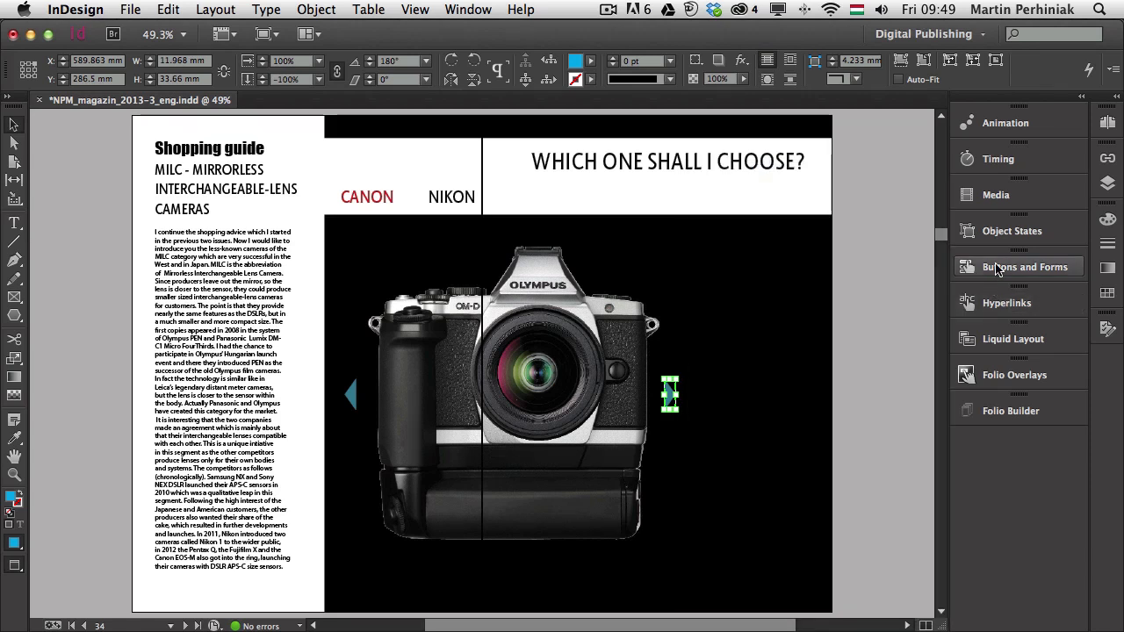
{"action": "left_click", "coordinate": [1018, 266]}
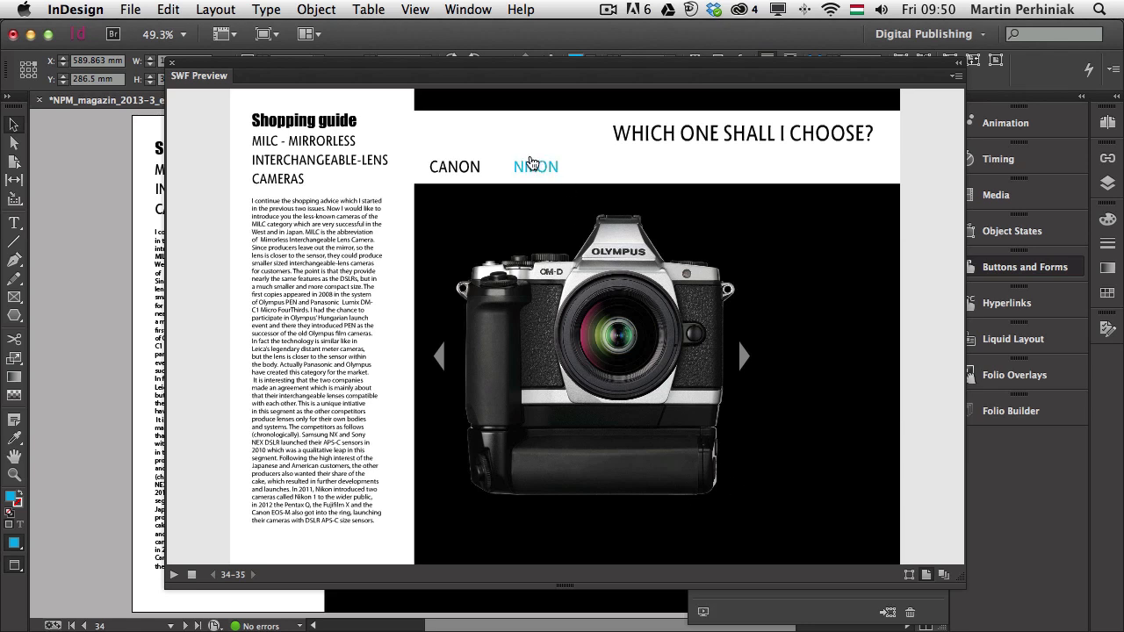
{"action": "left_click", "coordinate": [535, 167]}
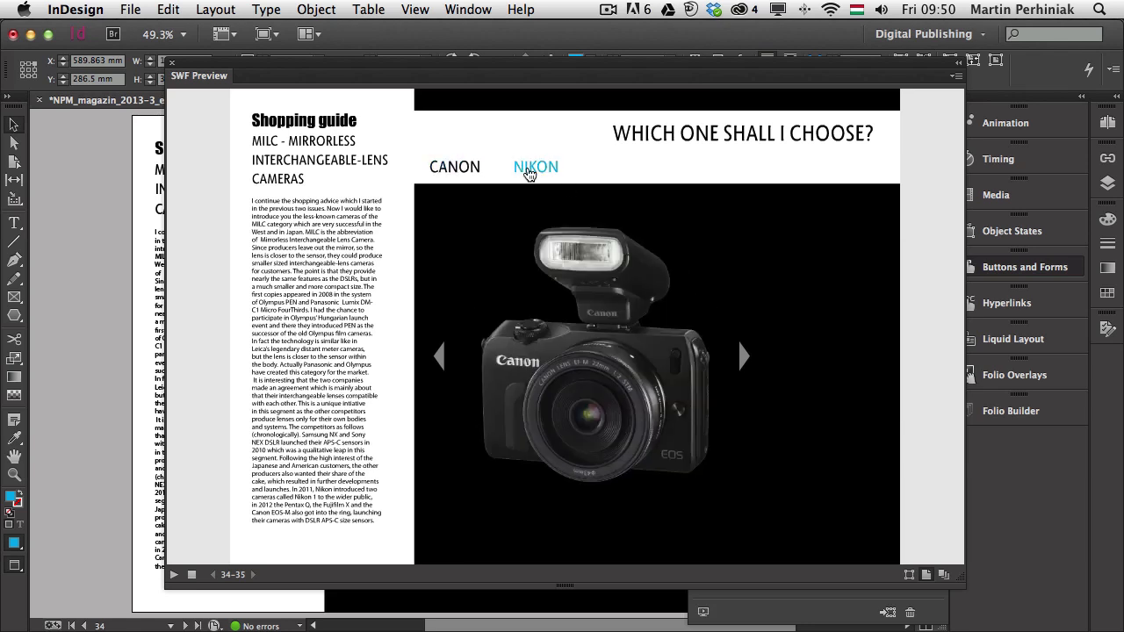
{"action": "left_click", "coordinate": [534, 166]}
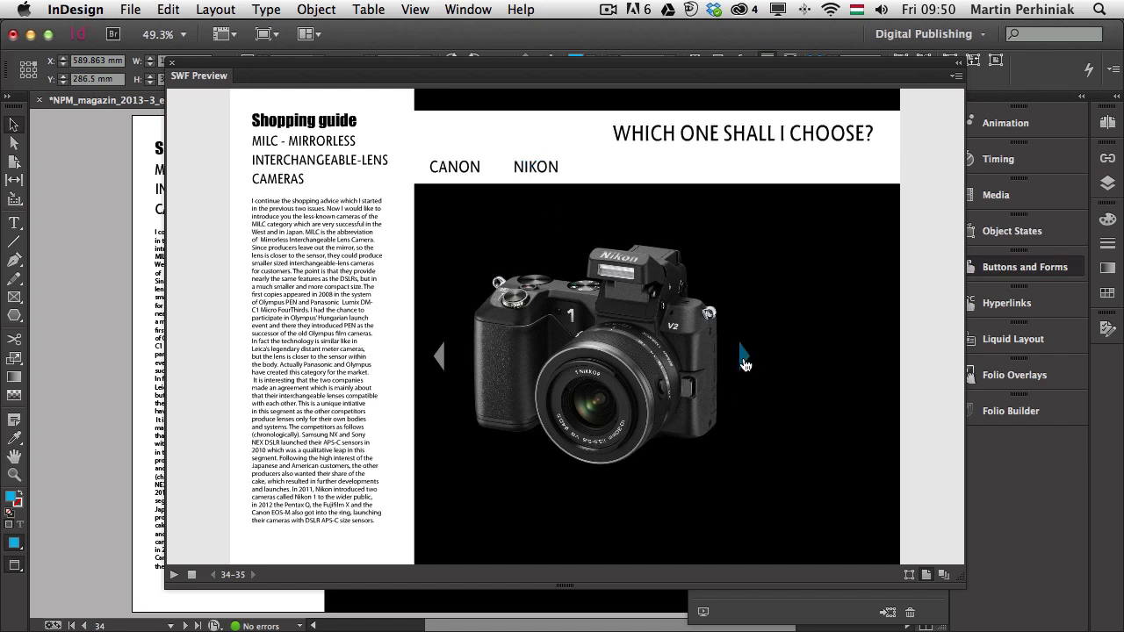
{"action": "mouse_move", "coordinate": [717, 362]}
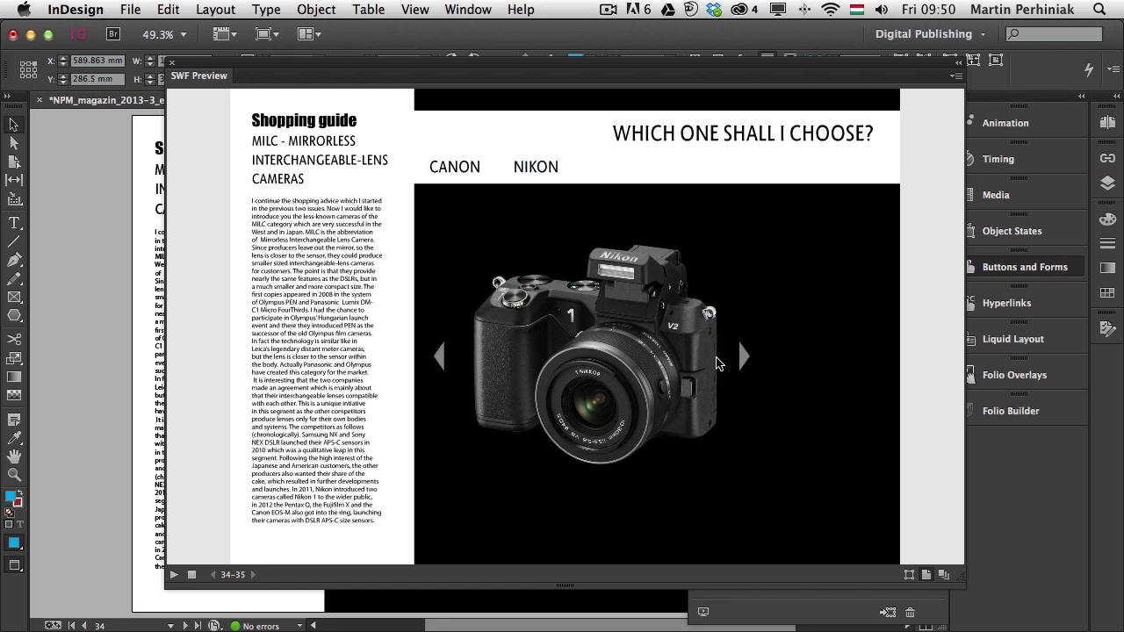
{"action": "left_click", "coordinate": [744, 355]}
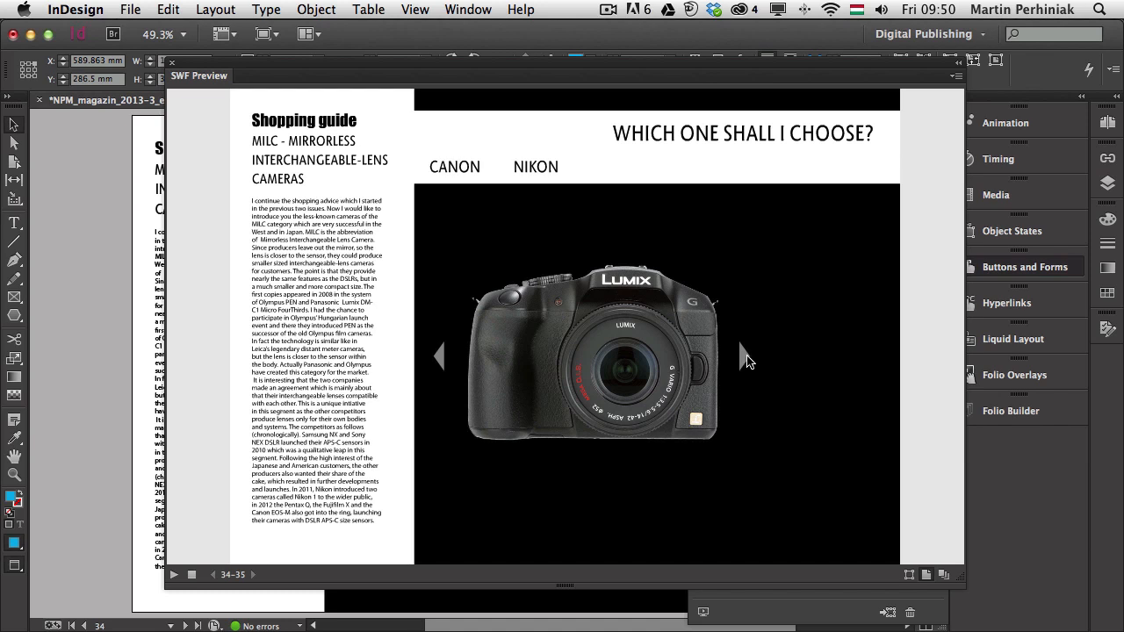
{"action": "mouse_move", "coordinate": [443, 366]}
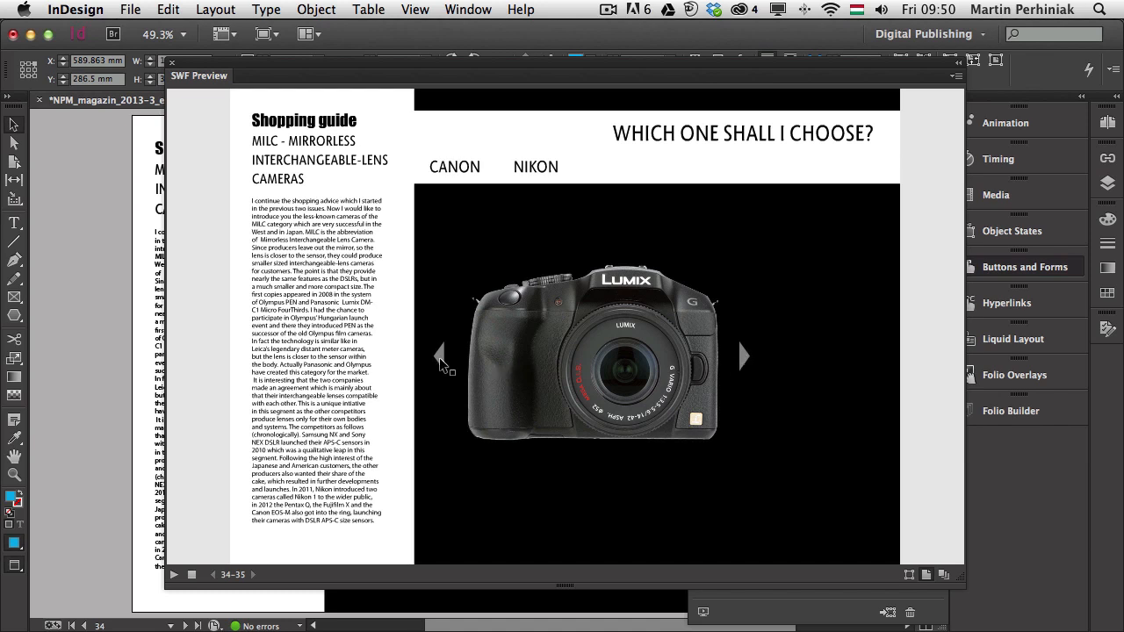
{"action": "mouse_move", "coordinate": [746, 358]}
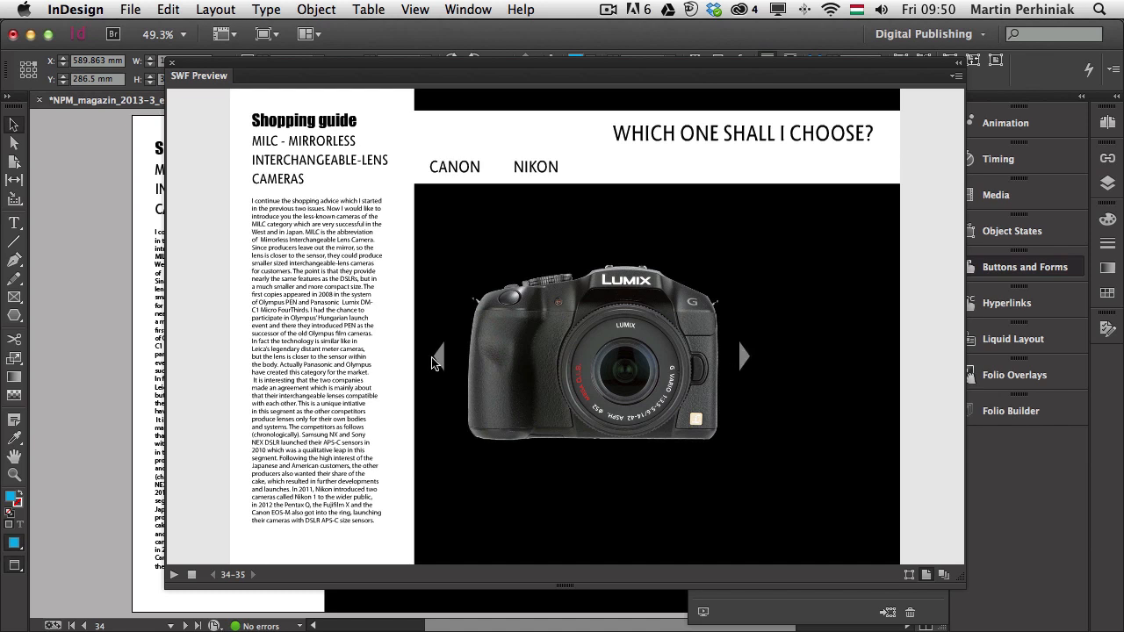
{"action": "left_click", "coordinate": [437, 354]}
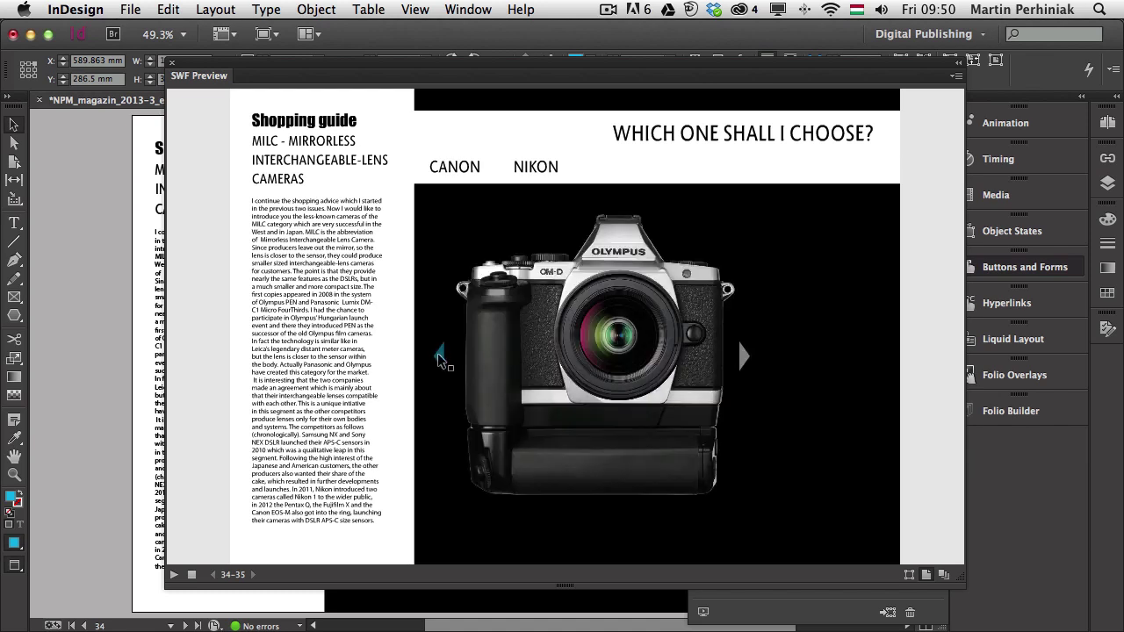
{"action": "mouse_move", "coordinate": [440, 356]}
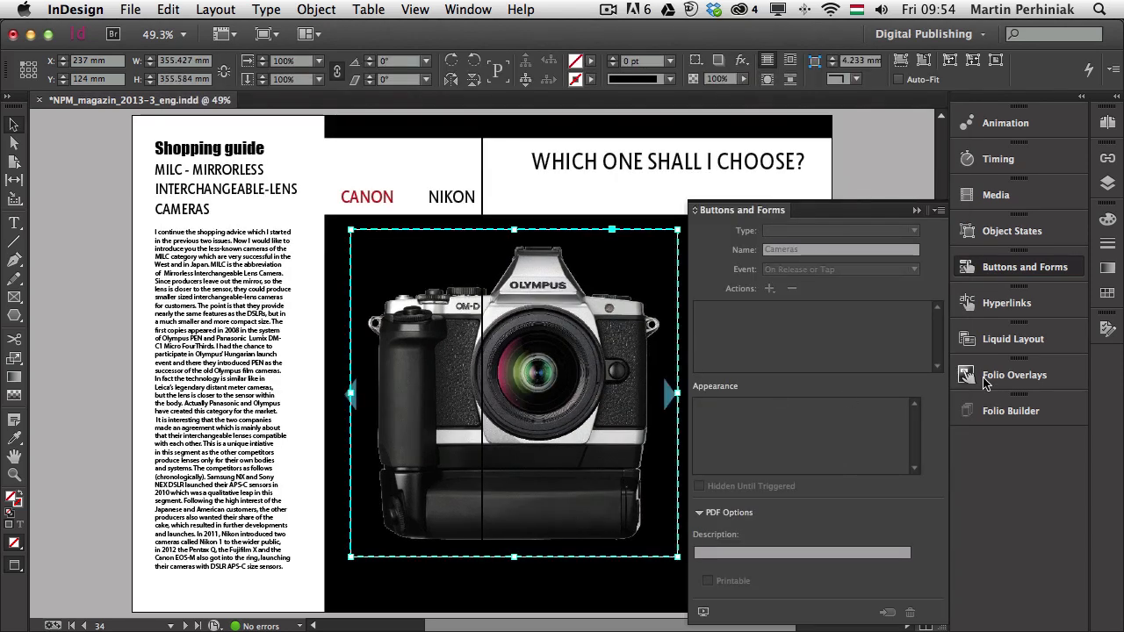
- Open Folio Overlays for the Cameras object and dismiss the Facing Pages warning
{"action": "left_click", "coordinate": [1014, 375]}
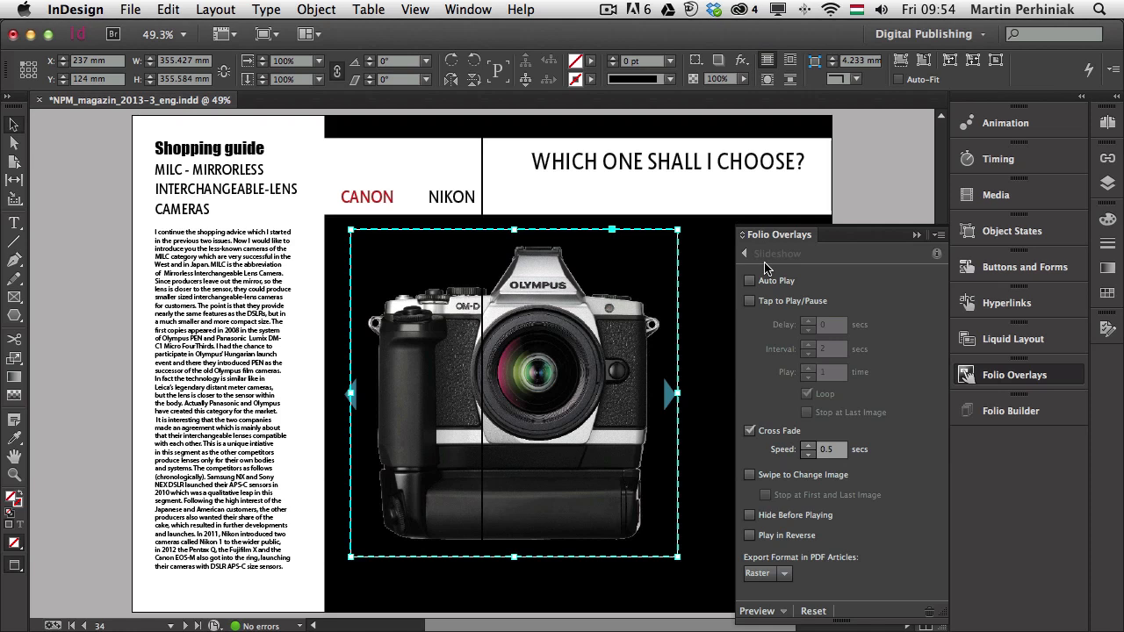
{"action": "mouse_move", "coordinate": [777, 613]}
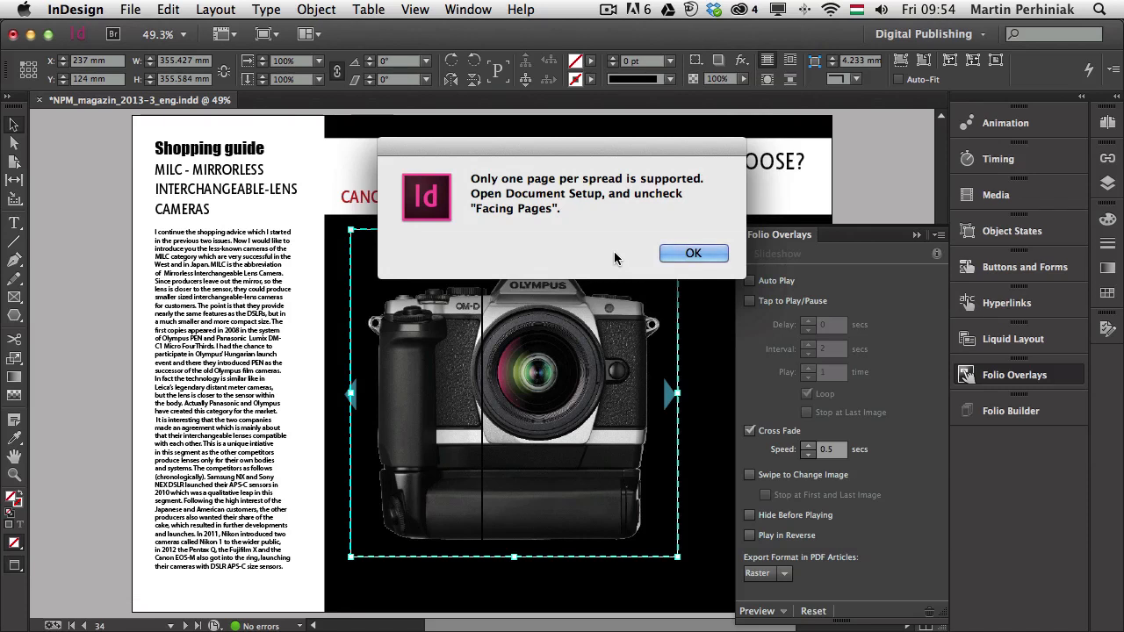
{"action": "mouse_move", "coordinate": [683, 268]}
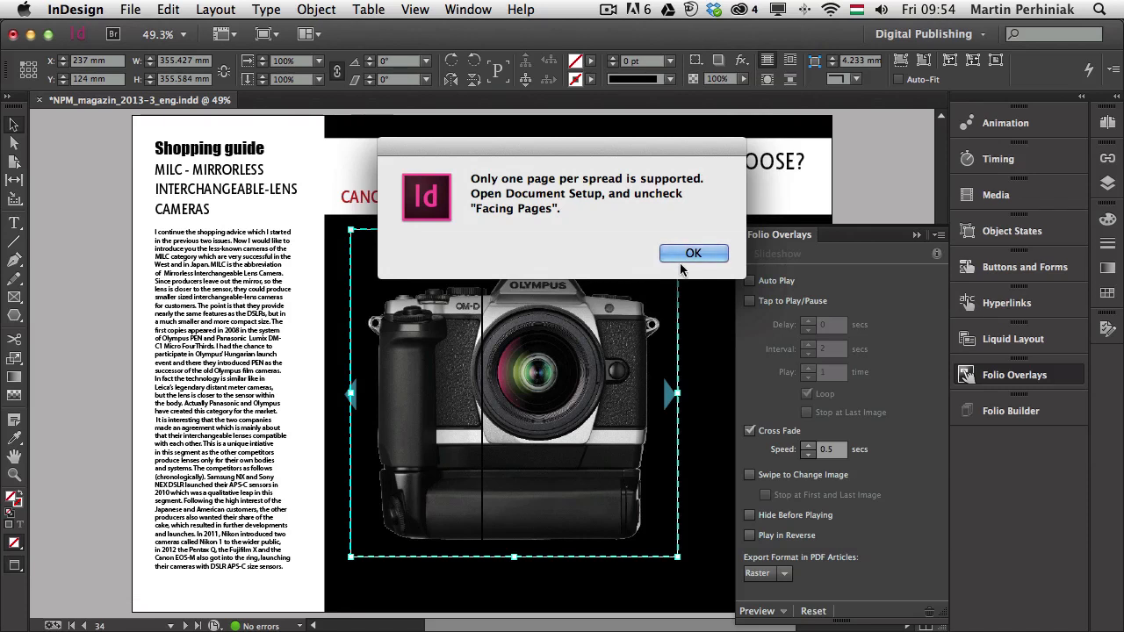
{"action": "left_click", "coordinate": [693, 253]}
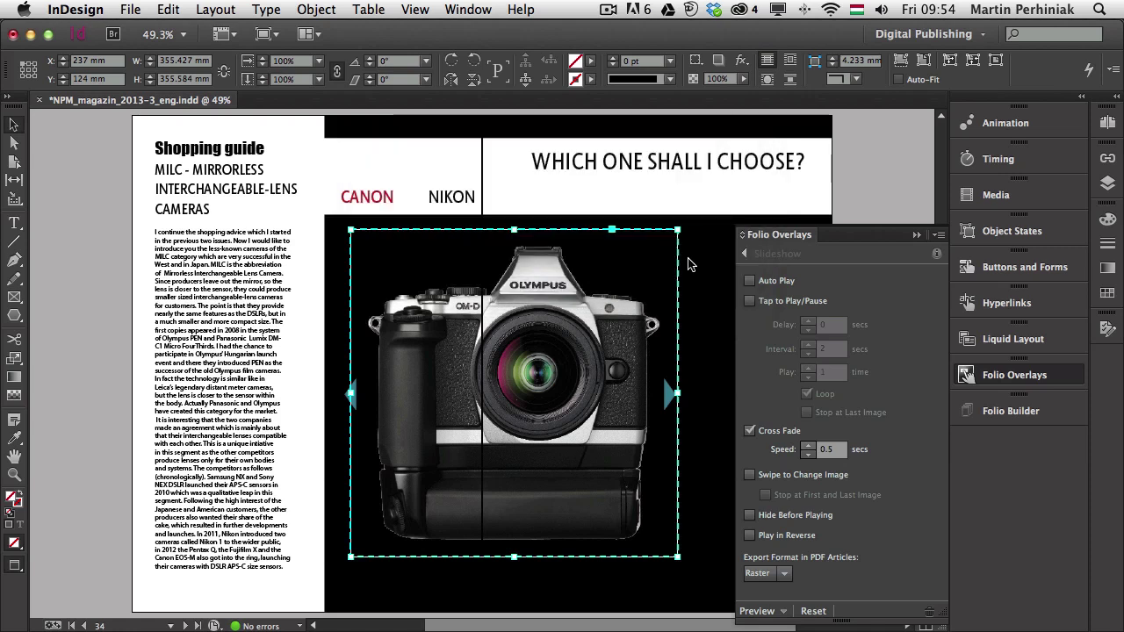
- Create a new landscape iPad document with Digital Publishing intent
{"action": "left_click", "coordinate": [129, 10]}
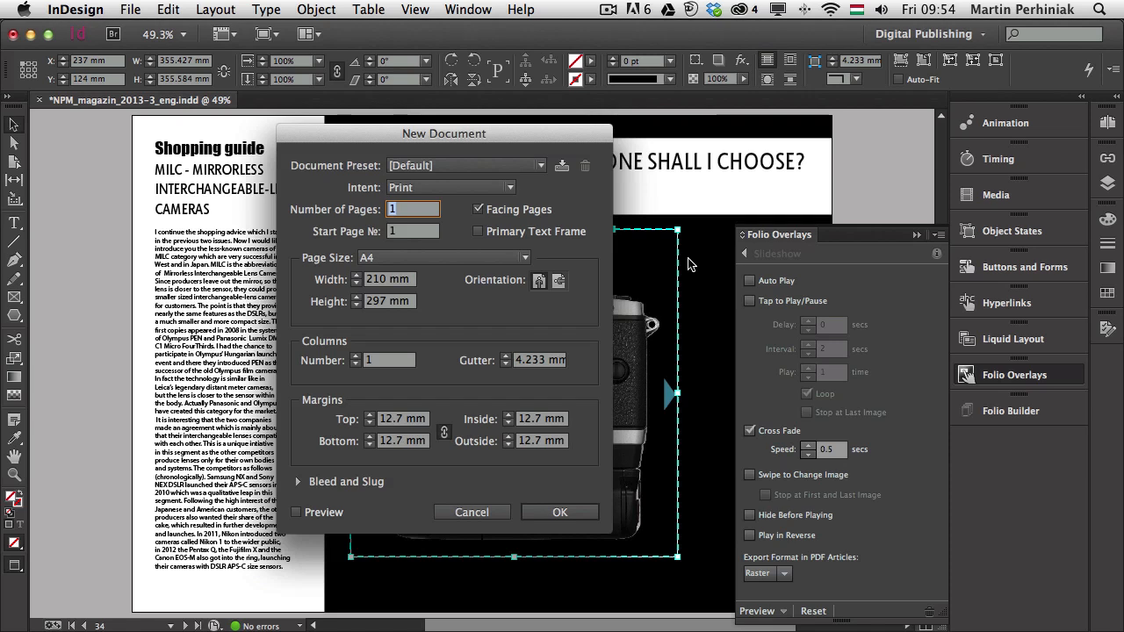
{"action": "left_click", "coordinate": [558, 280]}
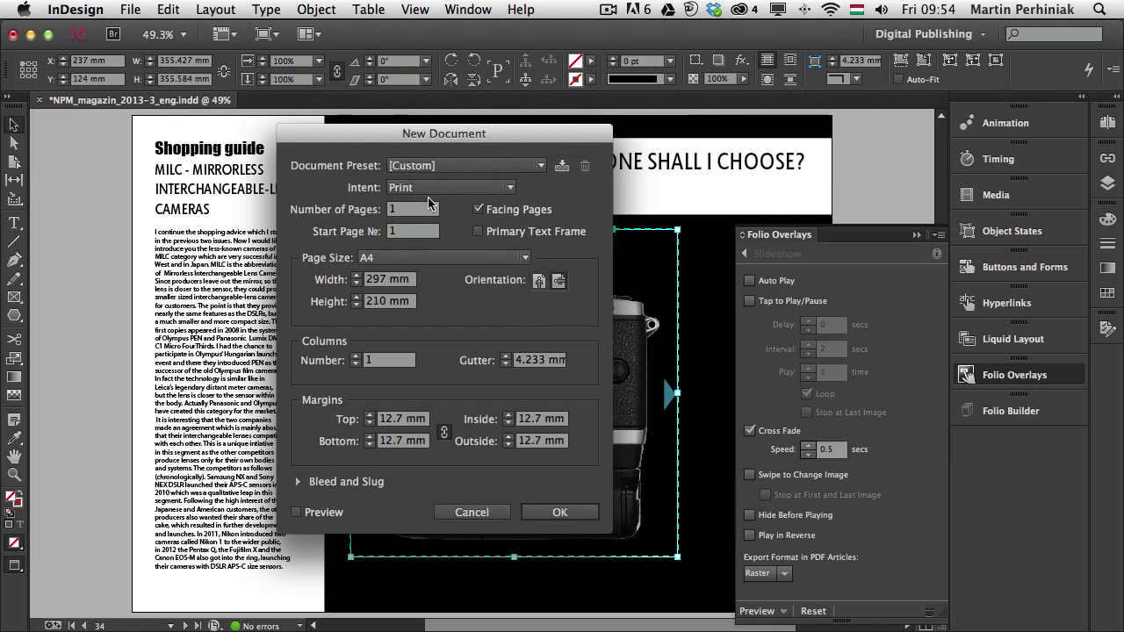
{"action": "left_click", "coordinate": [450, 187]}
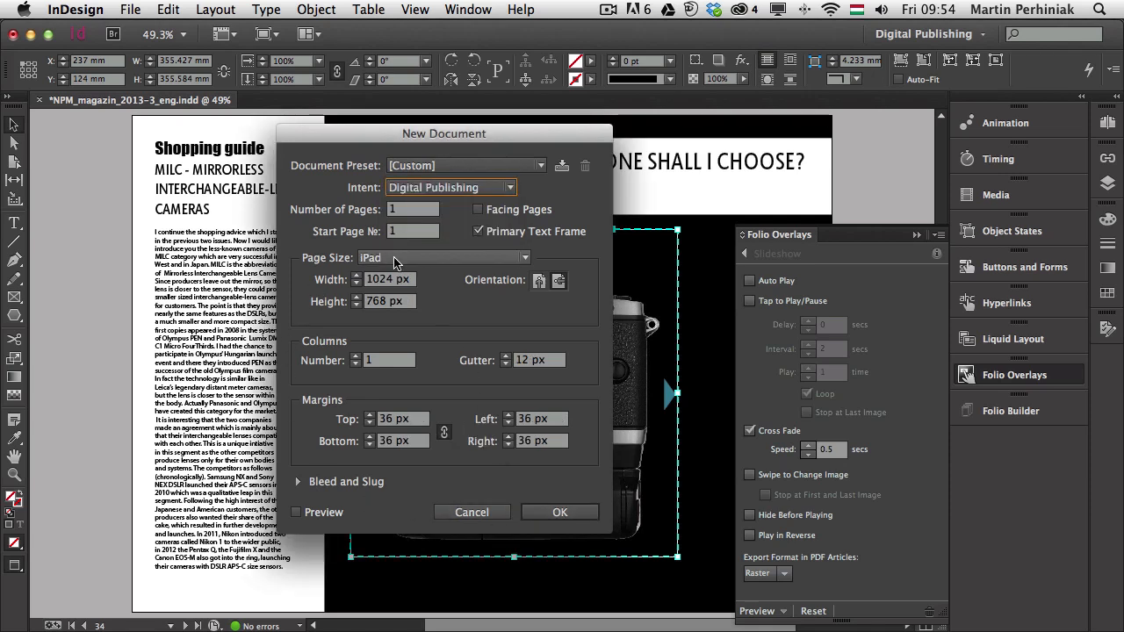
{"action": "left_click", "coordinate": [559, 512]}
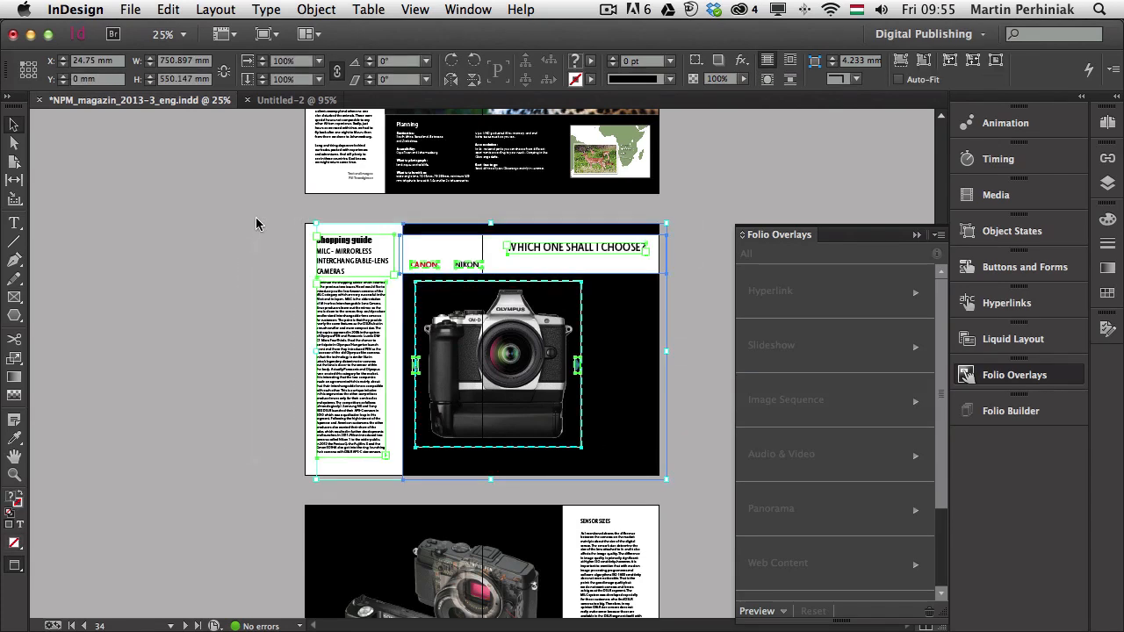
- In Untitled-2, scale the pasted camera page to the 1024 px page width
{"action": "left_click", "coordinate": [296, 99]}
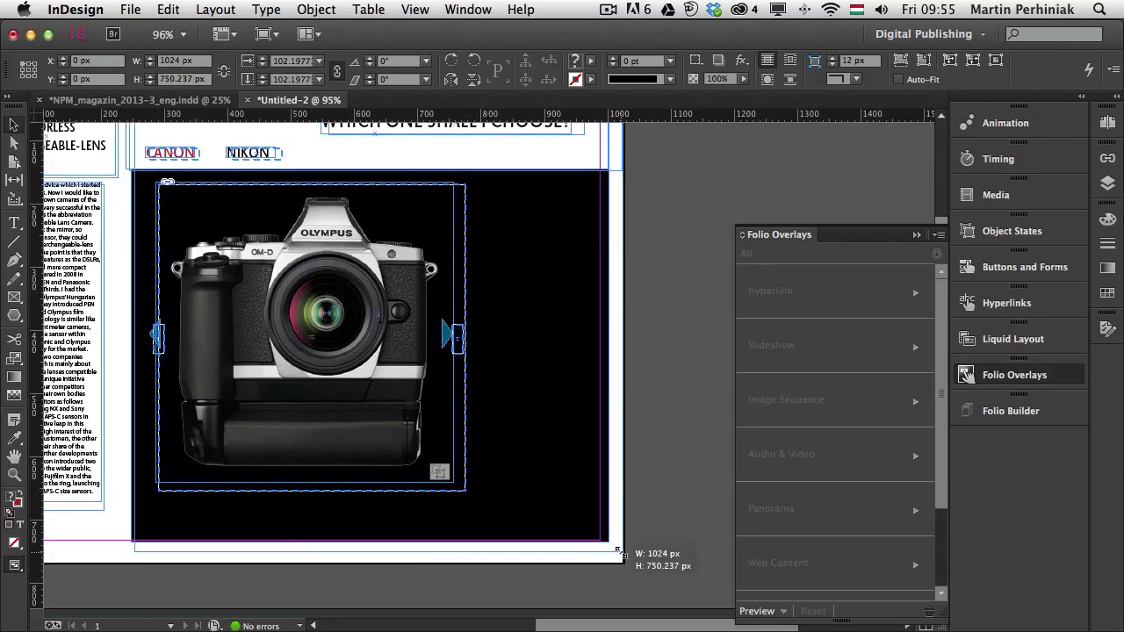
{"action": "left_click_drag", "start_coordinate": [617, 549], "coordinate": [664, 582]}
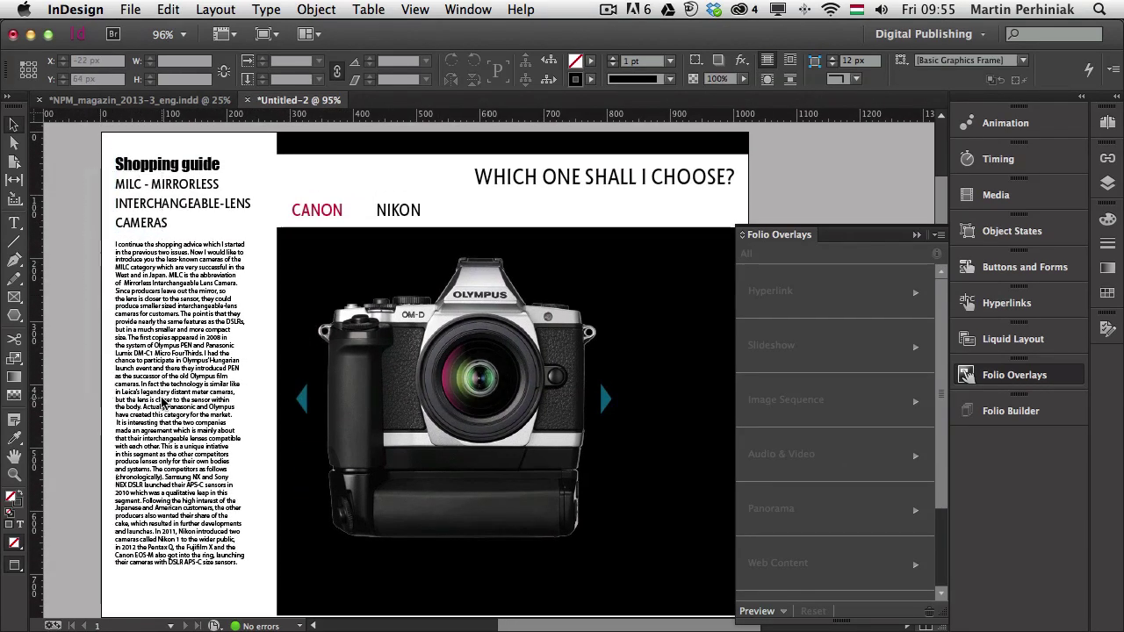
{"action": "left_click", "coordinate": [171, 412]}
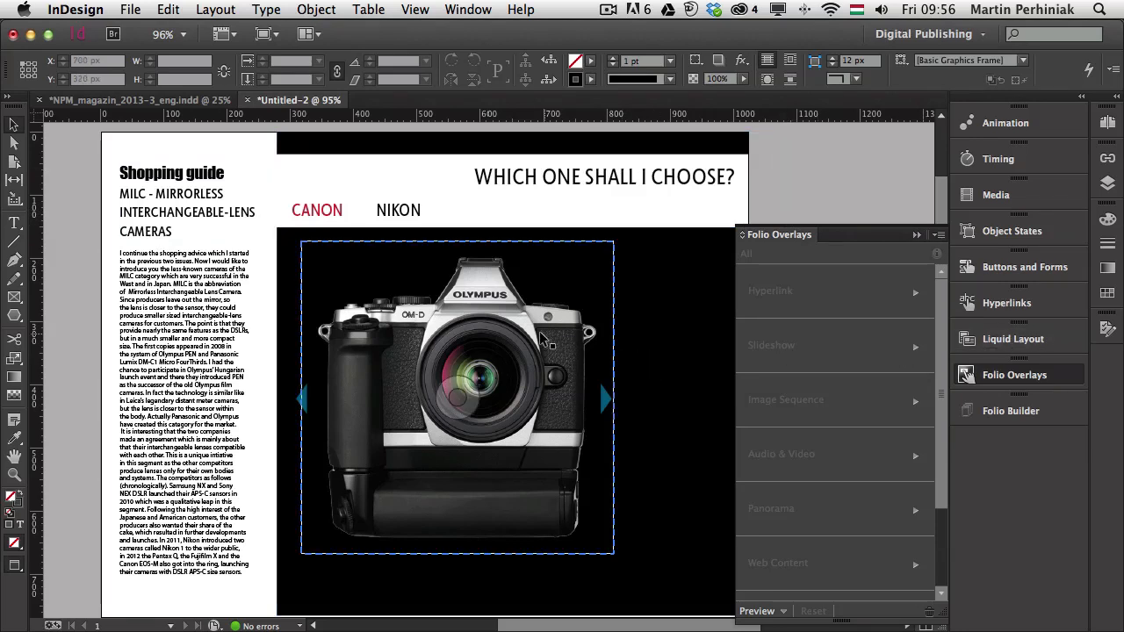
- Enable Auto Play and Cross Fade on the Cameras slideshow and preview it on desktop
{"action": "left_click", "coordinate": [770, 345]}
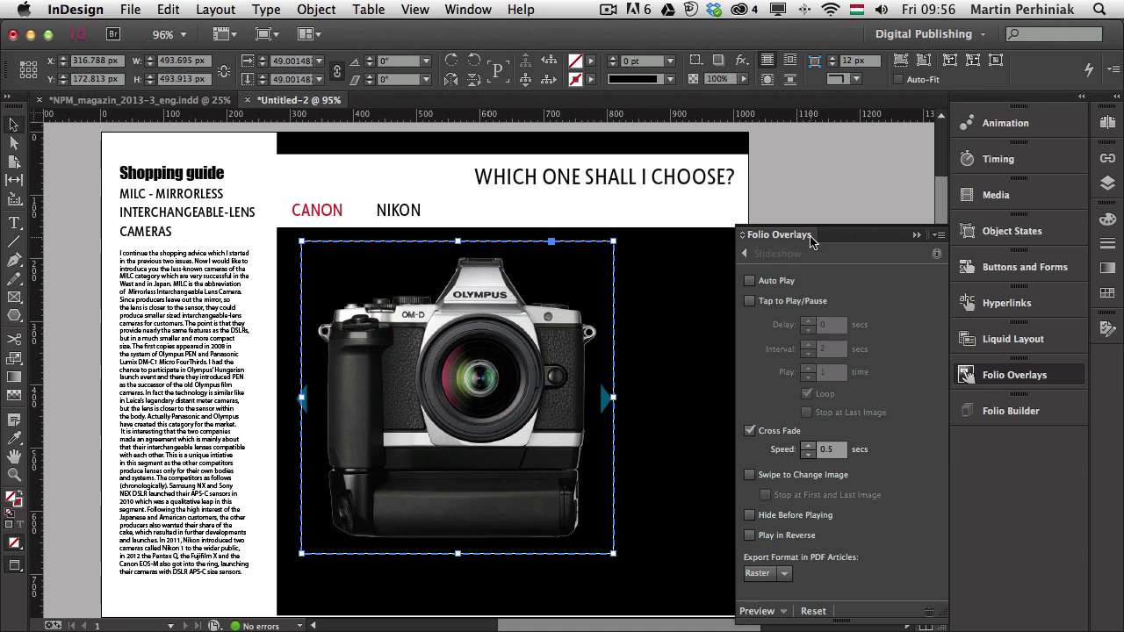
{"action": "left_click", "coordinate": [750, 280]}
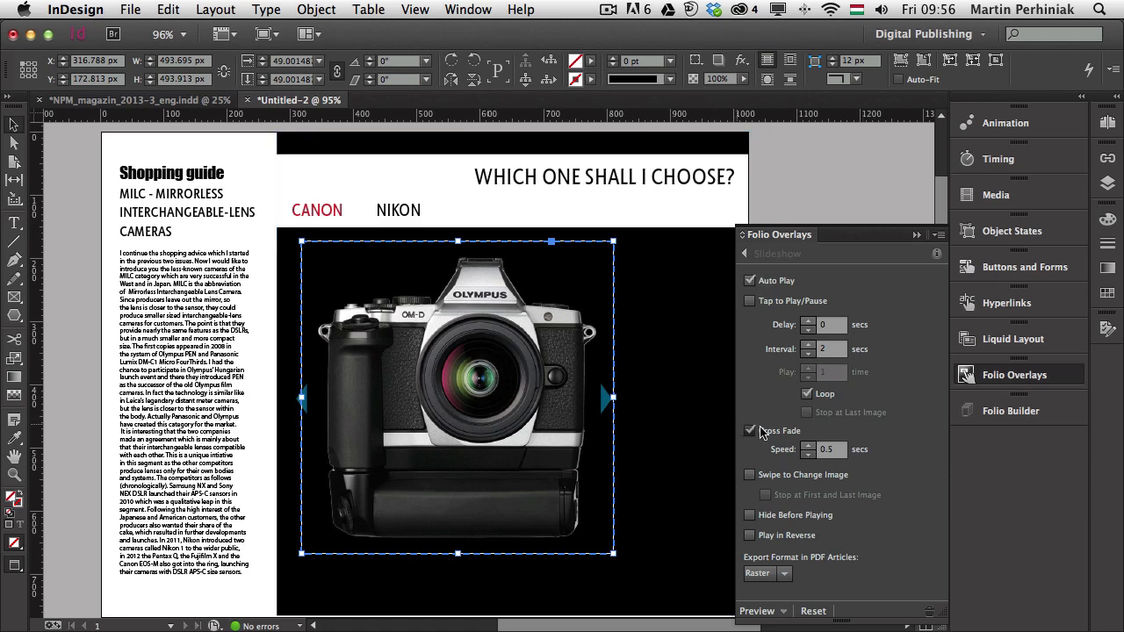
{"action": "left_click", "coordinate": [749, 430]}
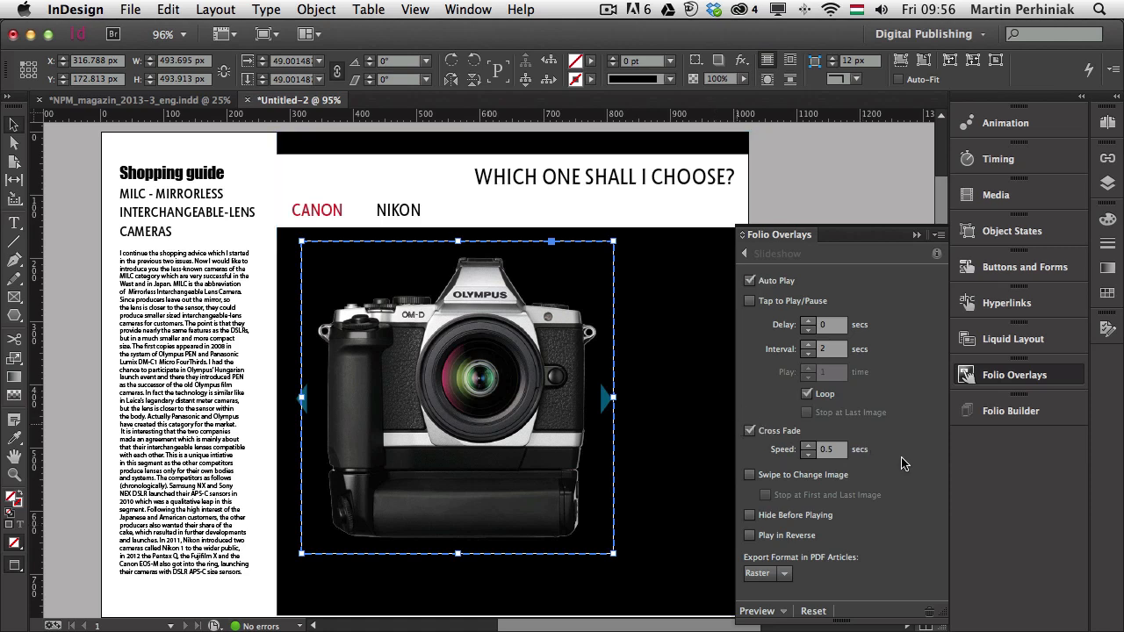
{"action": "mouse_move", "coordinate": [871, 369]}
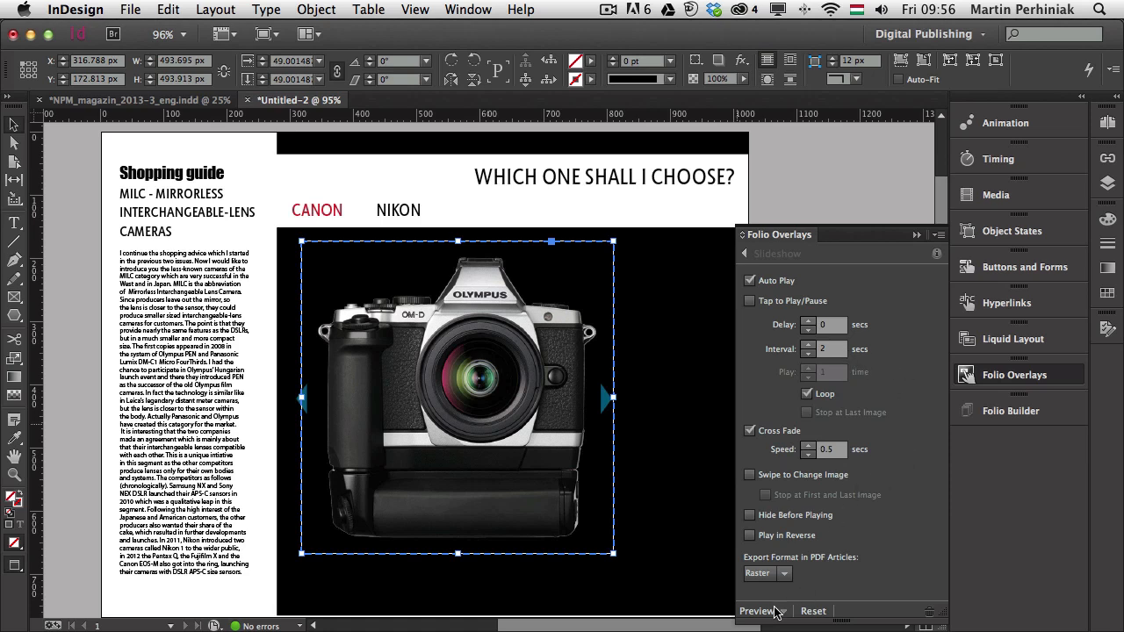
{"action": "left_click", "coordinate": [760, 610]}
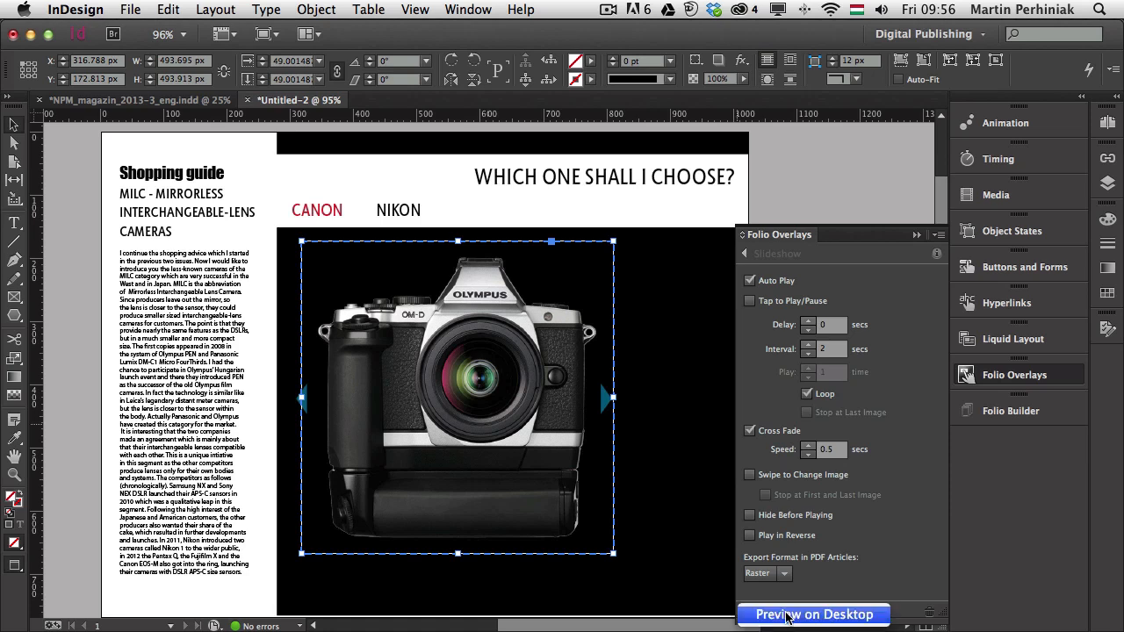
{"action": "mouse_move", "coordinate": [799, 615]}
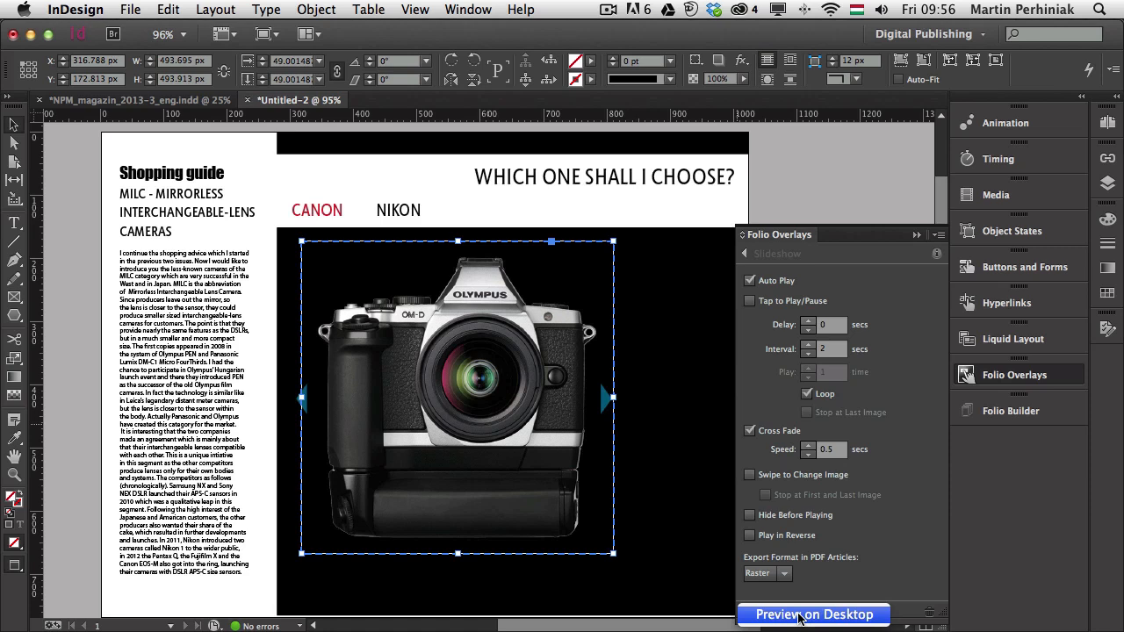
{"action": "left_click", "coordinate": [812, 614]}
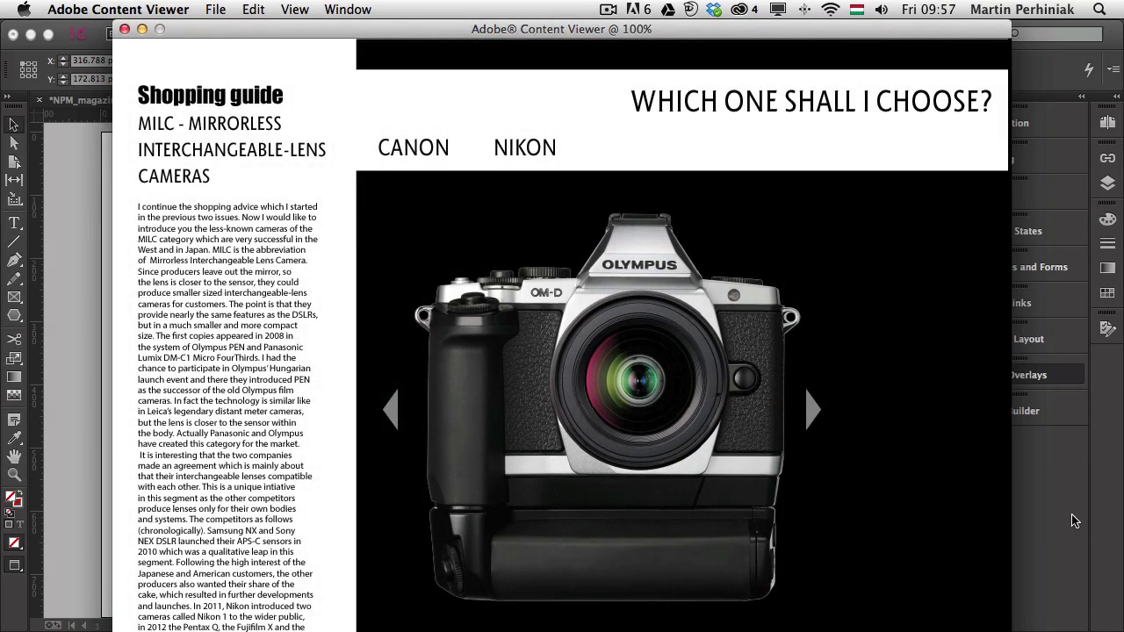
- Try the NIKON and CANON buttons and the next-camera arrow in Content Viewer
{"action": "left_click", "coordinate": [524, 147]}
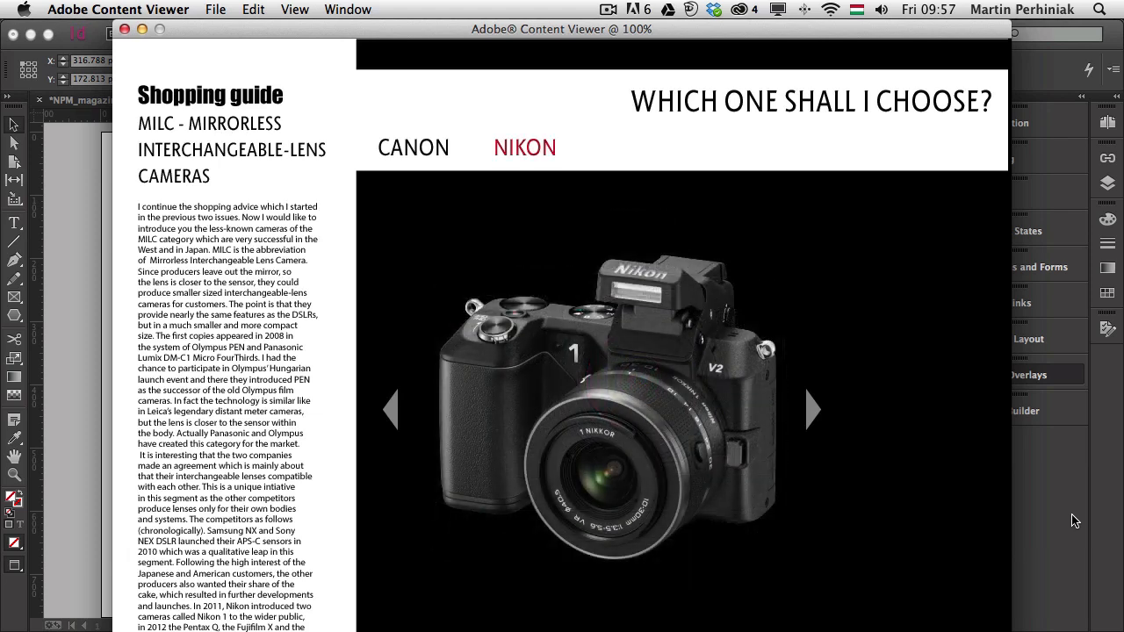
{"action": "left_click", "coordinate": [812, 408]}
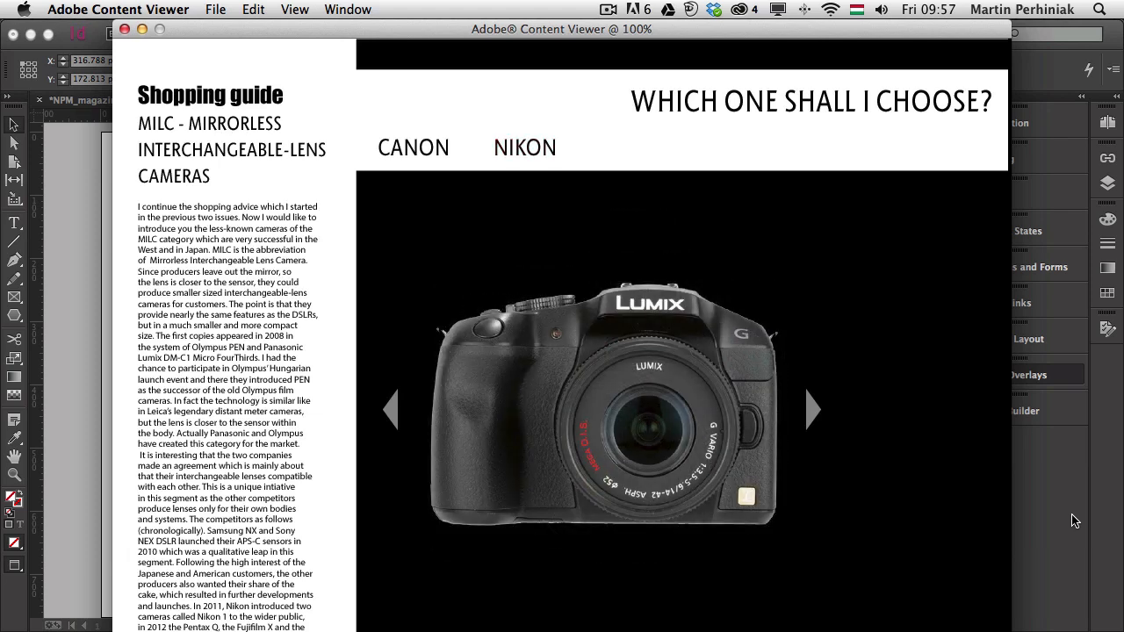
{"action": "left_click", "coordinate": [811, 409]}
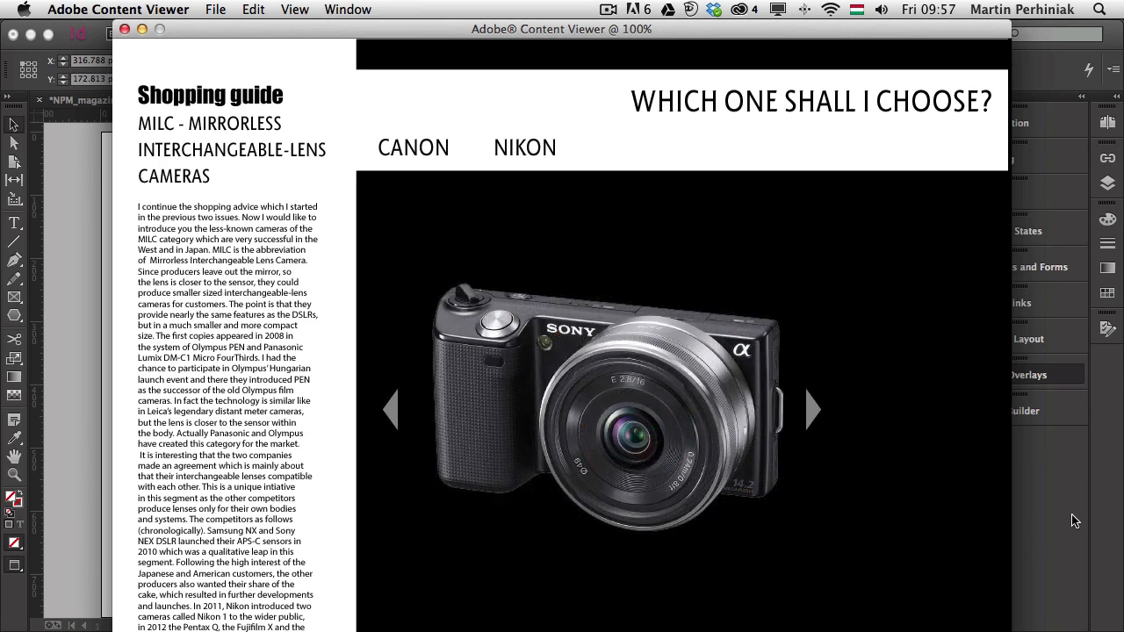
{"action": "left_click", "coordinate": [413, 147]}
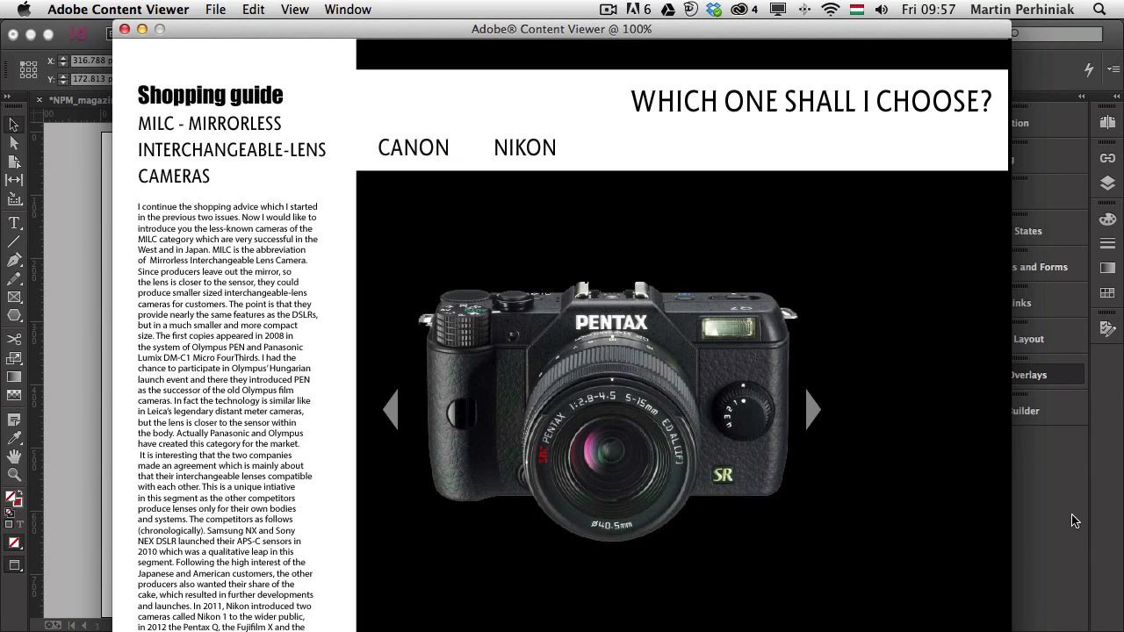
{"action": "left_click", "coordinate": [811, 409]}
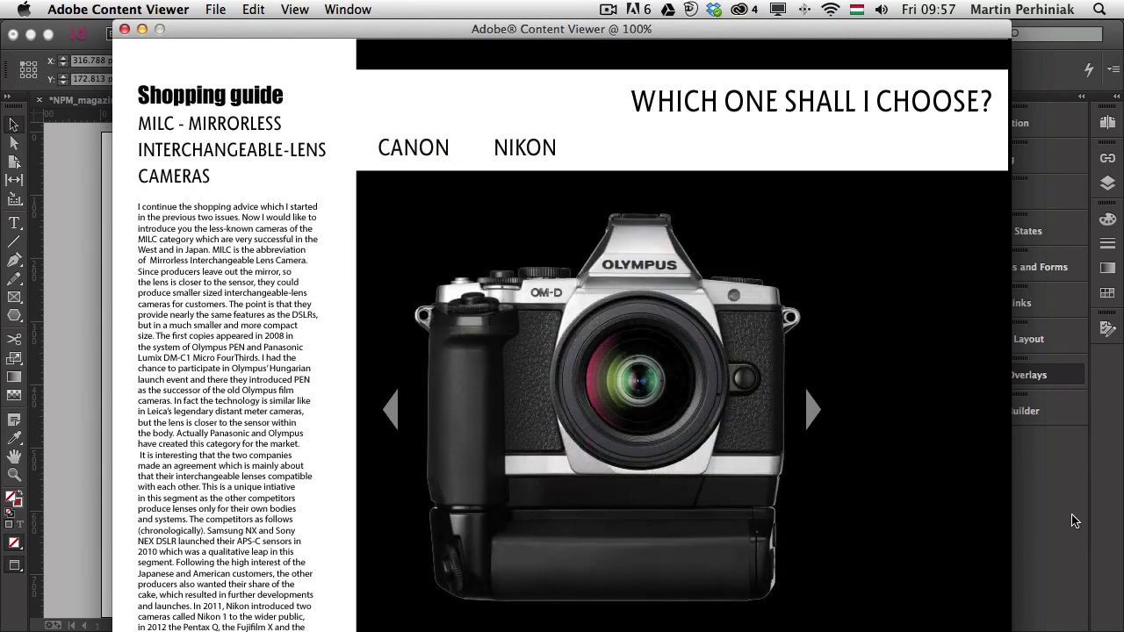
{"action": "left_click", "coordinate": [524, 146]}
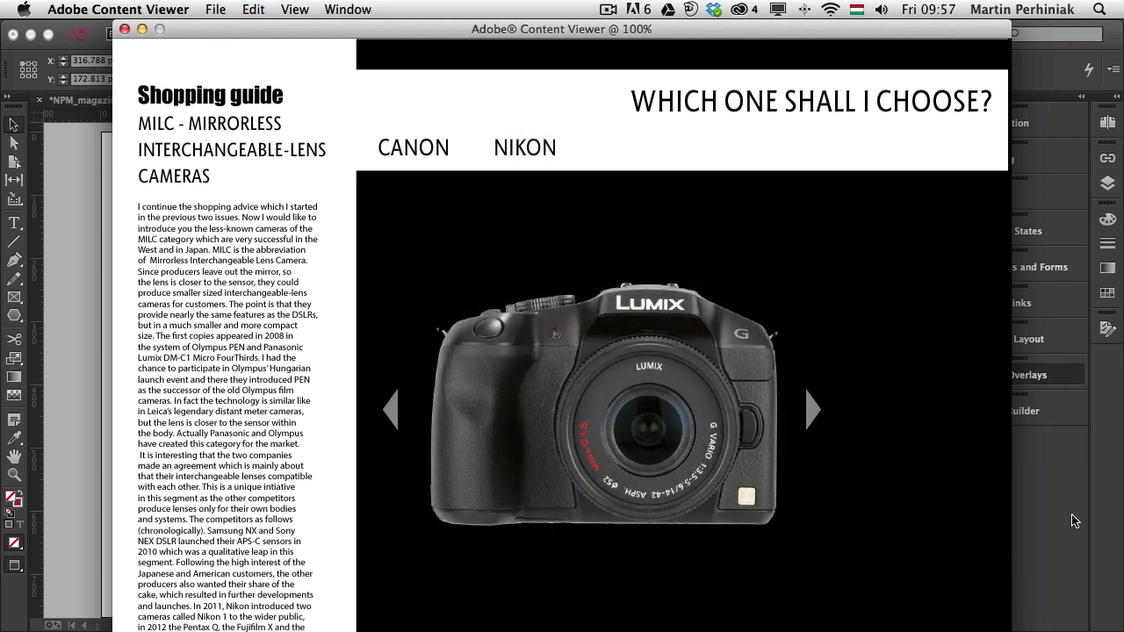
- Advance the slideshow once more, then switch back and forth between the Canon and Nikon cameras
{"action": "left_click", "coordinate": [812, 409]}
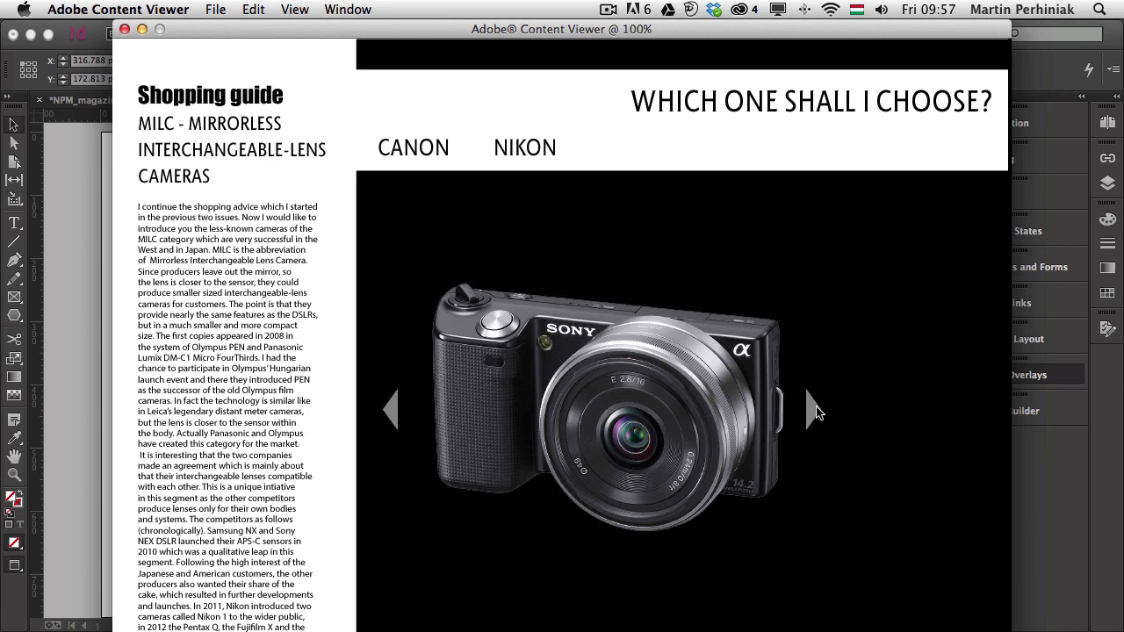
{"action": "left_click", "coordinate": [413, 147]}
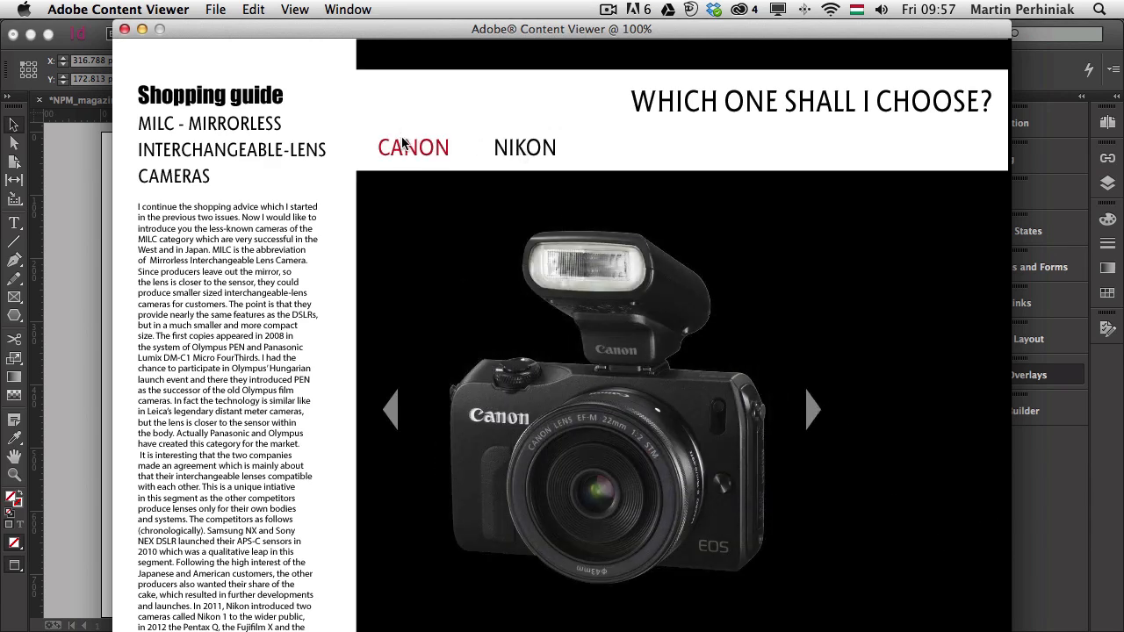
{"action": "left_click", "coordinate": [524, 147]}
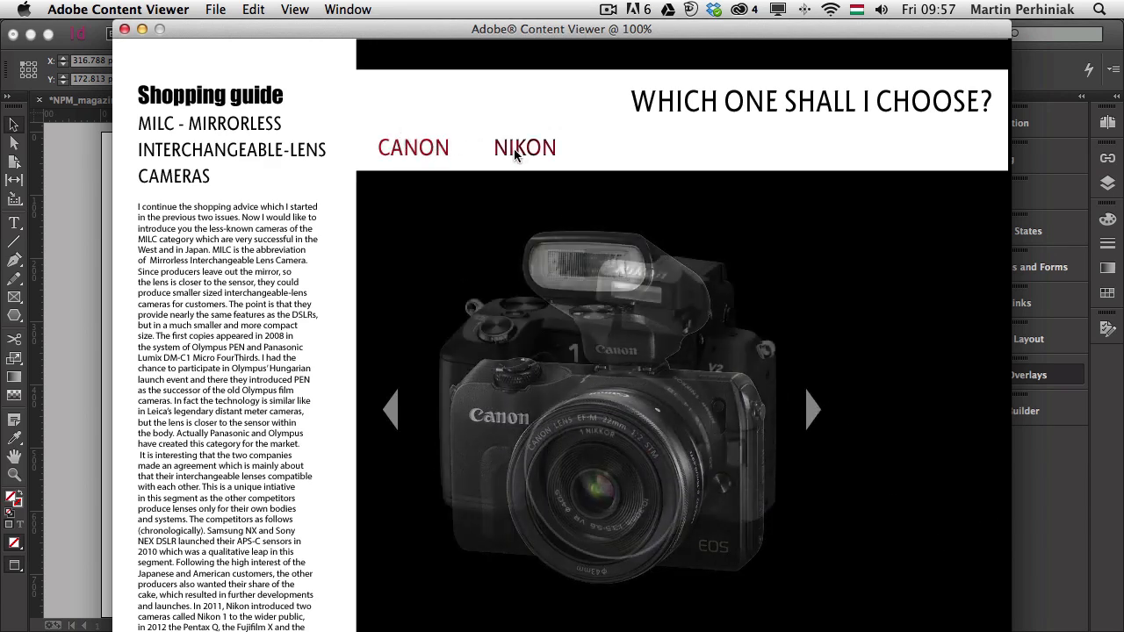
{"action": "left_click", "coordinate": [524, 147]}
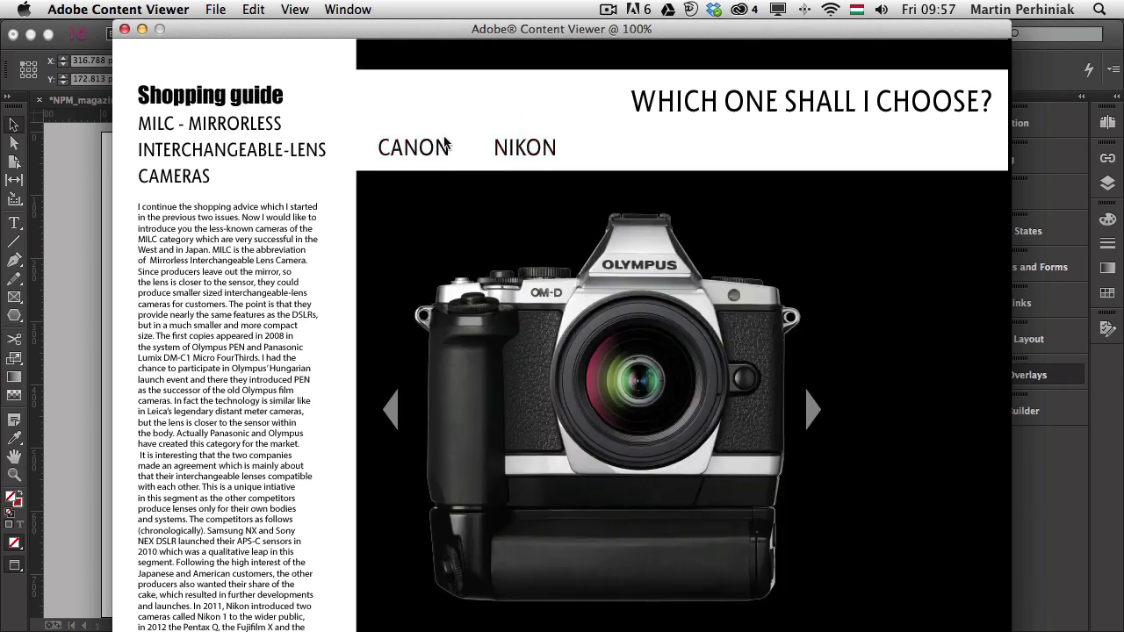
{"action": "left_click", "coordinate": [415, 148]}
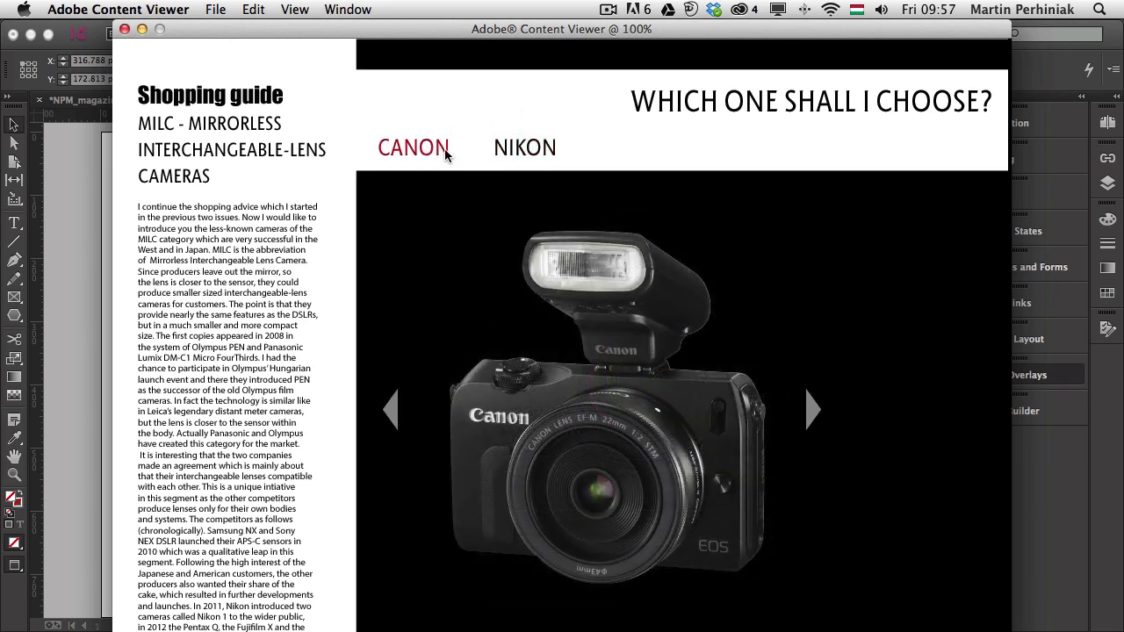
{"action": "left_click", "coordinate": [524, 147]}
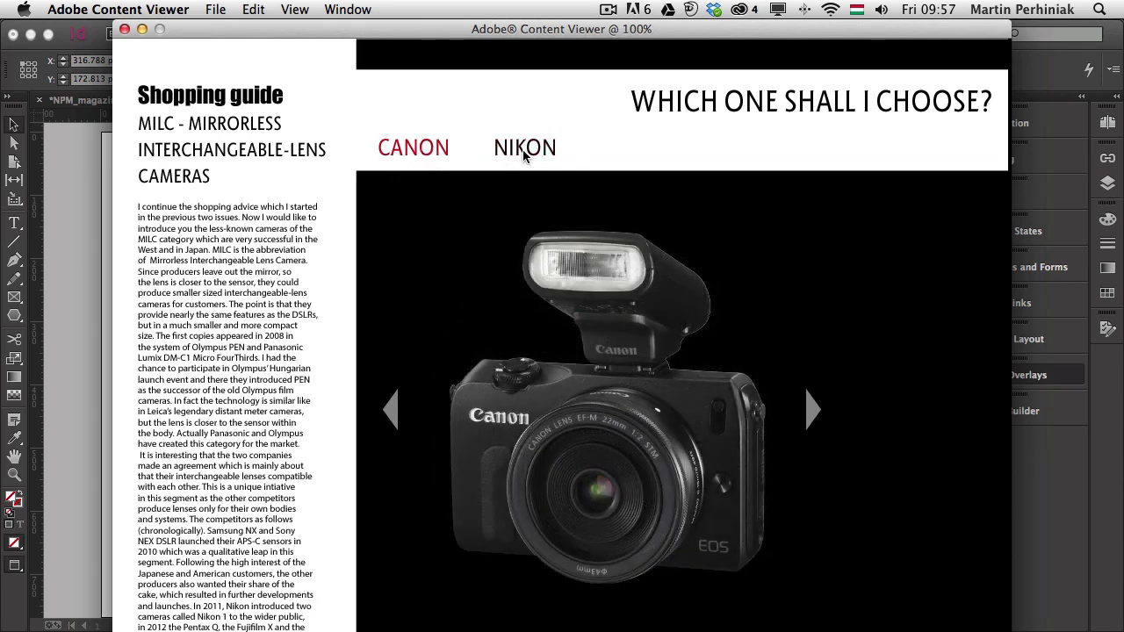
{"action": "left_click", "coordinate": [524, 147]}
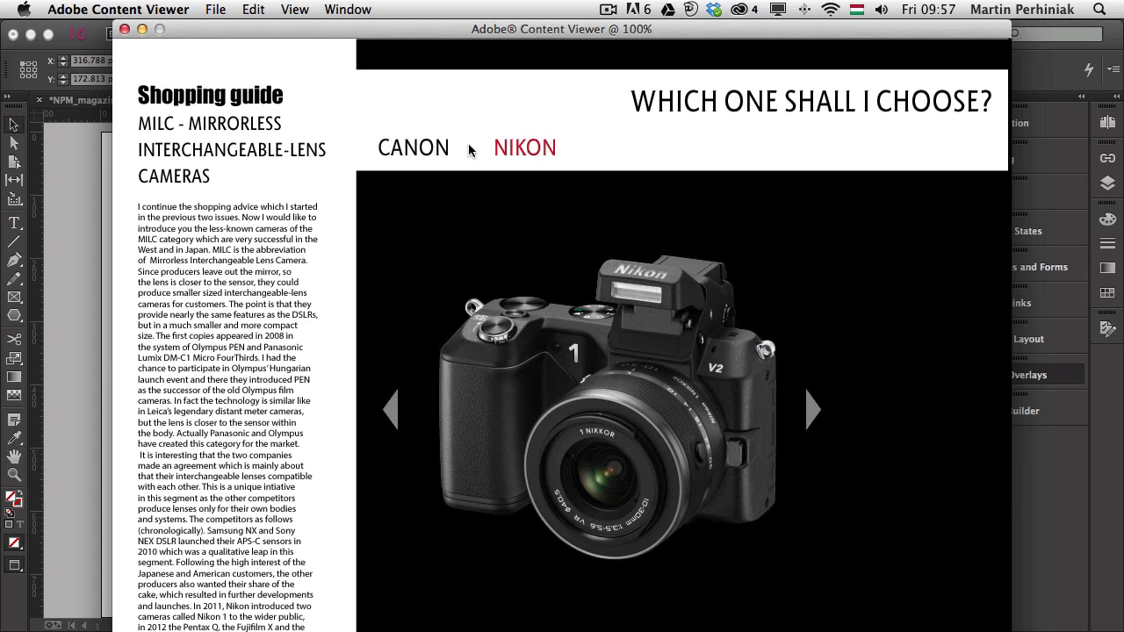
{"action": "left_click", "coordinate": [412, 147]}
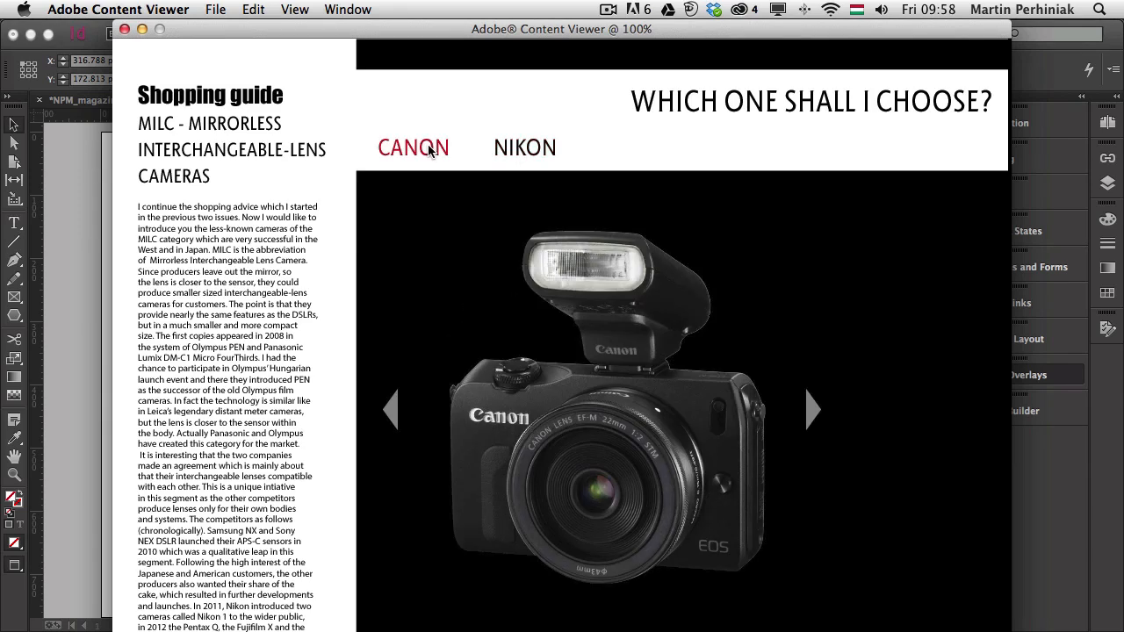
{"action": "mouse_move", "coordinate": [123, 32]}
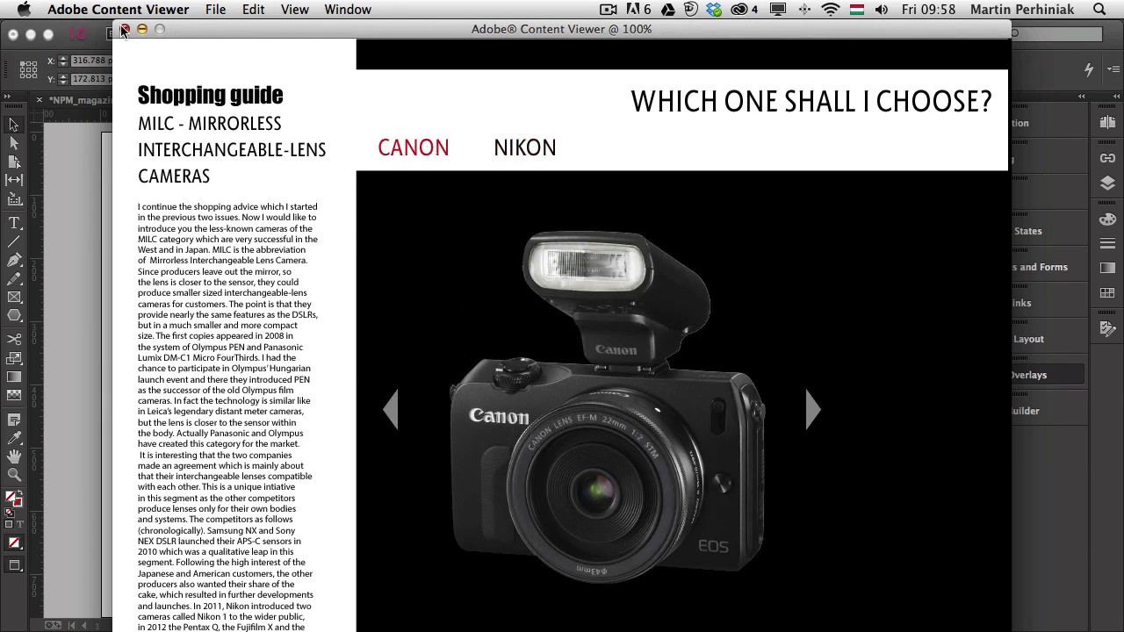